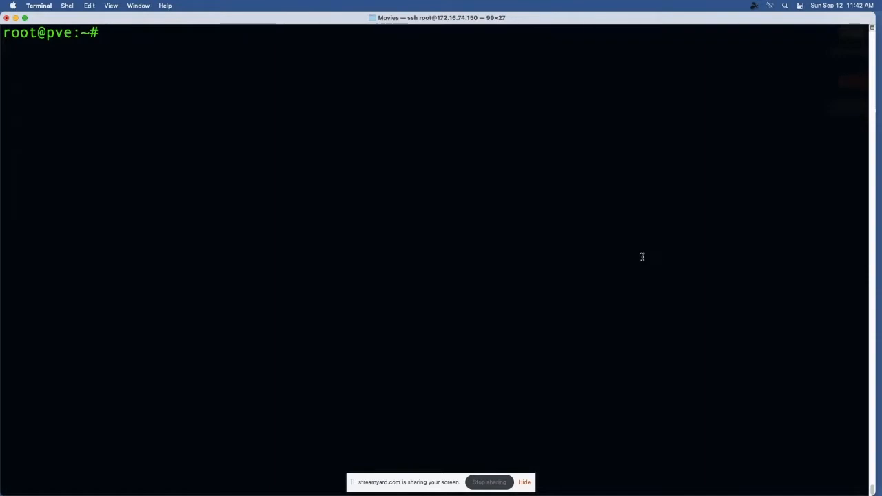
{"action": "mouse_move", "coordinate": [355, 131]}
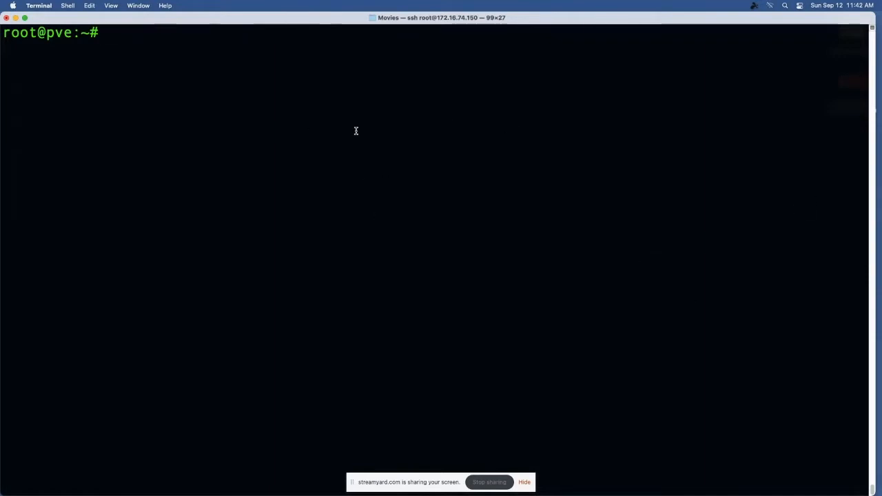
{"action": "mouse_move", "coordinate": [339, 96]}
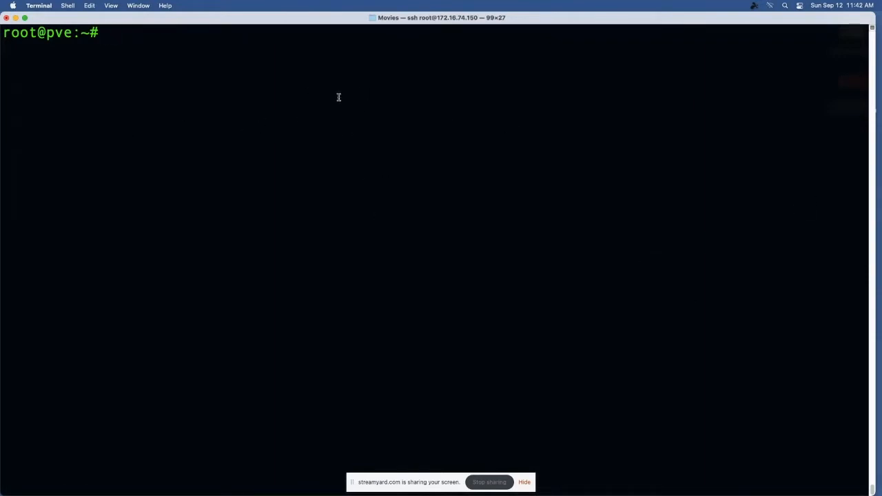
{"action": "mouse_move", "coordinate": [430, 115]}
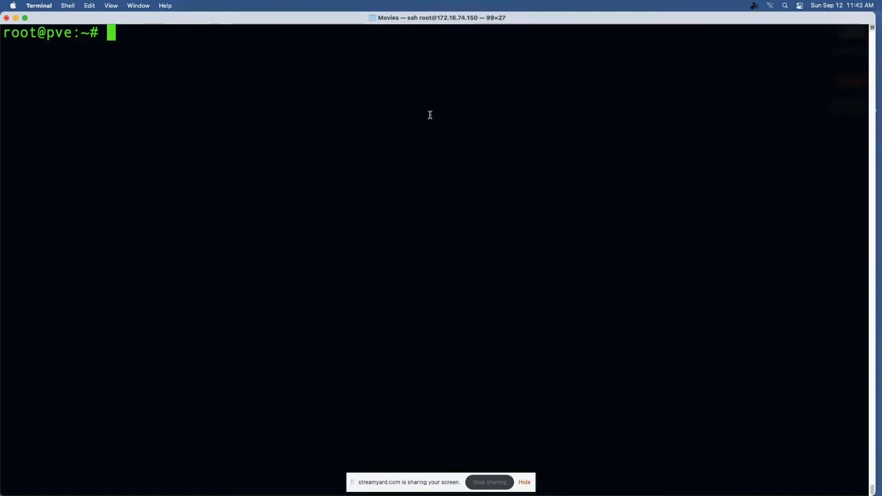
Step: Run pveperf to benchmark the host (CPU BOGOMIPS, regex, fsyncs/second, DNS)
{"action": "type", "text": "pve"}
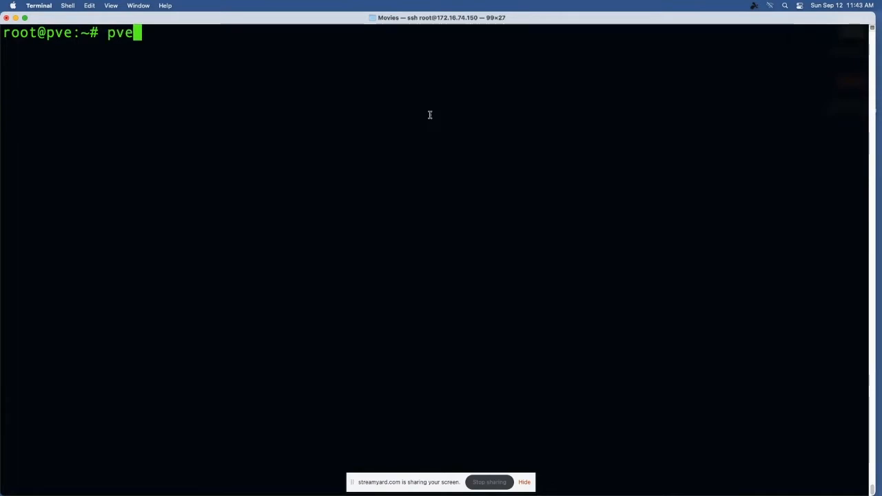
{"action": "type", "text": "perf"}
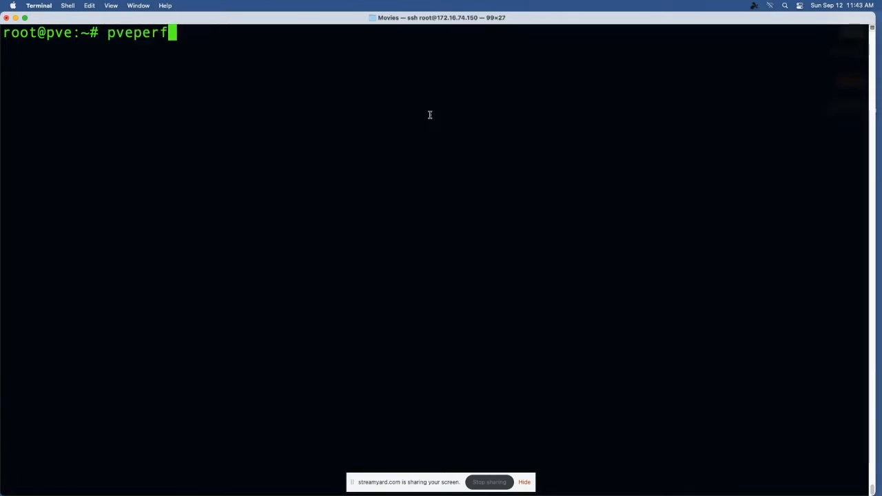
{"action": "key", "text": "Return"}
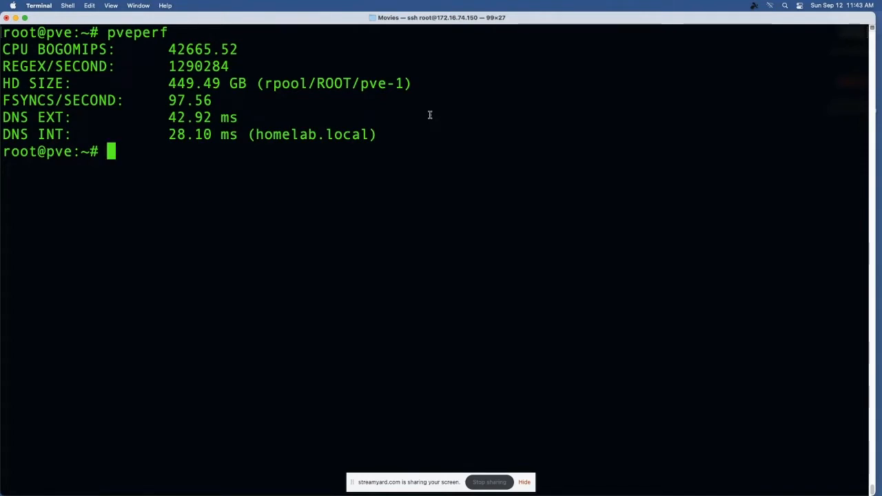
{"action": "mouse_move", "coordinate": [543, 124]}
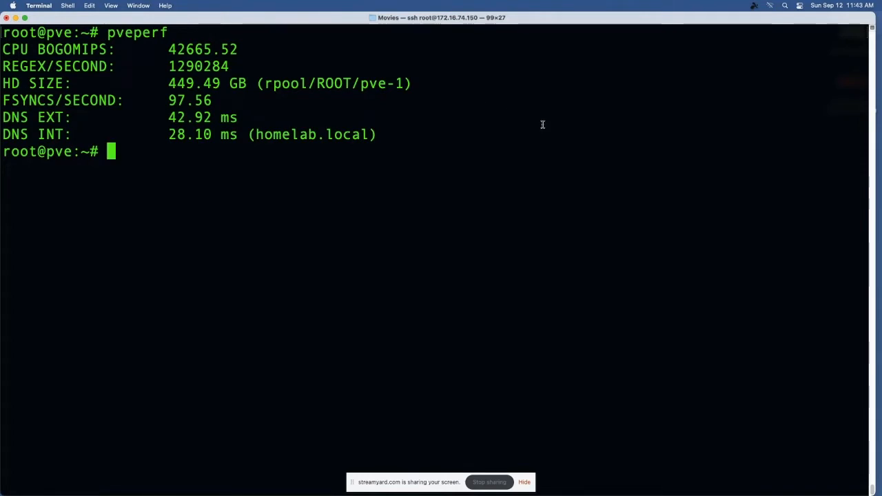
{"action": "mouse_move", "coordinate": [628, 230]}
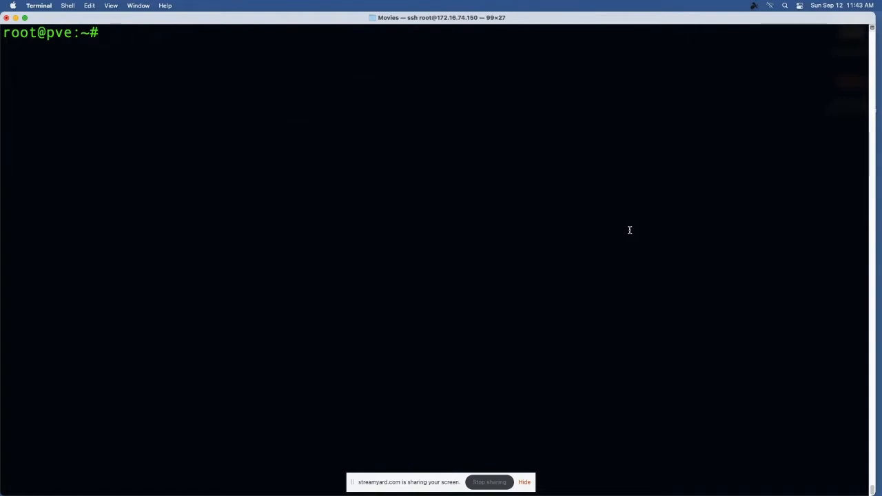
{"action": "type", "text": "qm"}
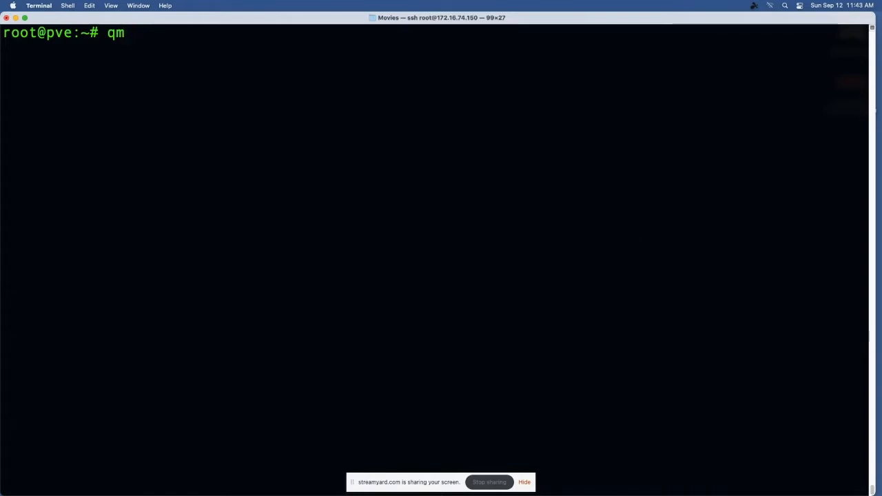
{"action": "mouse_move", "coordinate": [746, 171]}
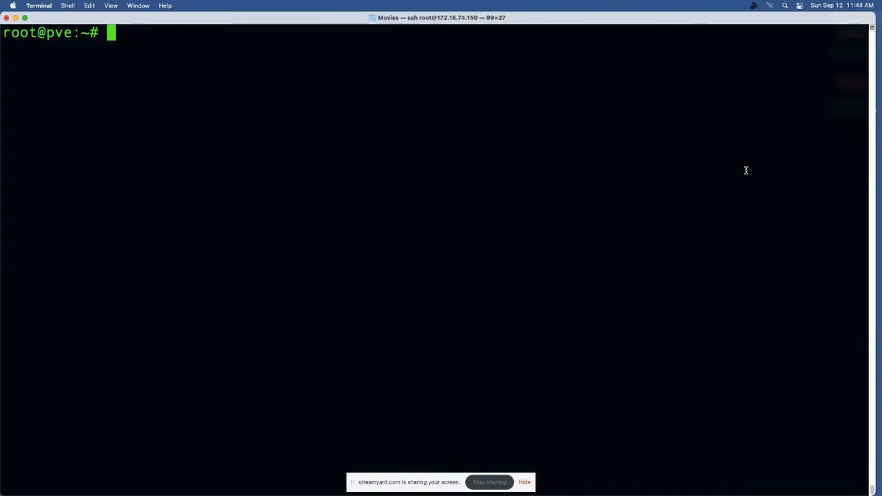
{"action": "type", "text": "pct"}
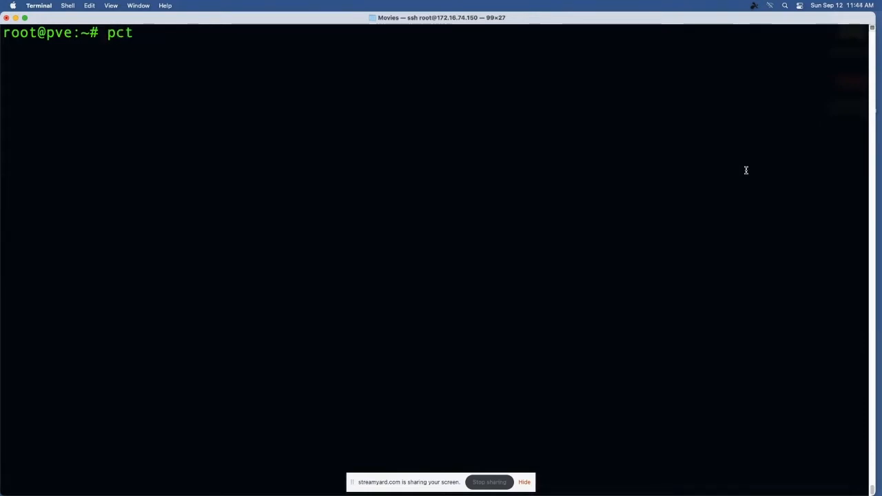
{"action": "key", "text": "ctrl+u"}
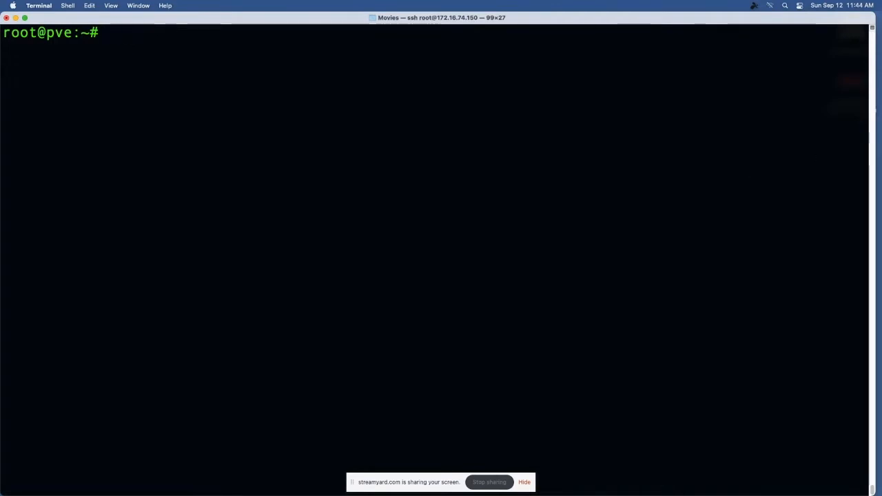
{"action": "mouse_move", "coordinate": [509, 195]}
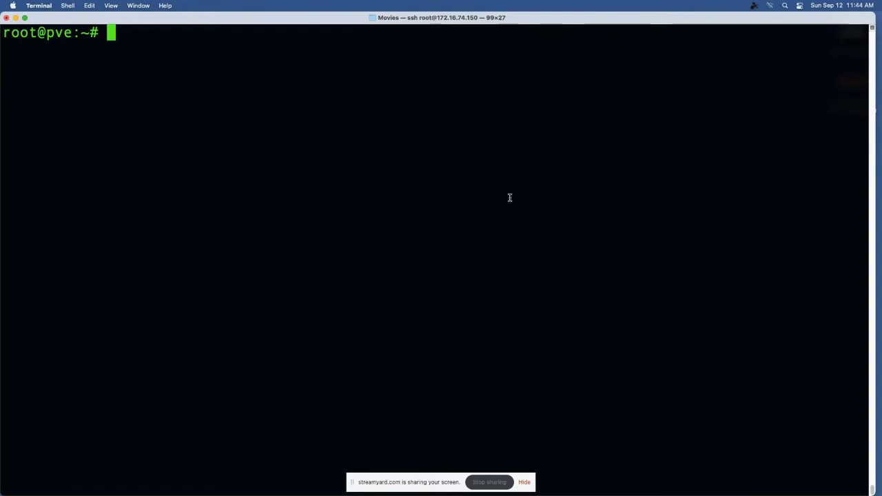
Step: Run qm list to show all seven VMs with IDs, status, memory and disk
{"action": "type", "text": "qm list"}
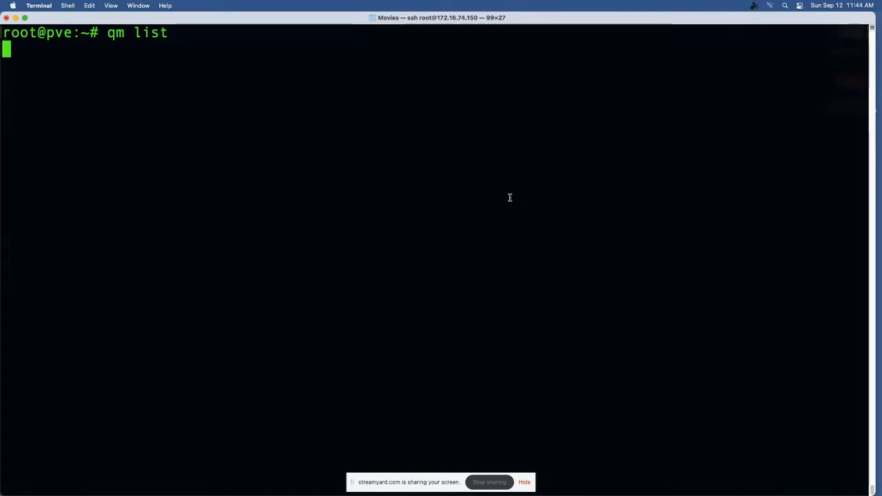
{"action": "key", "text": "Return"}
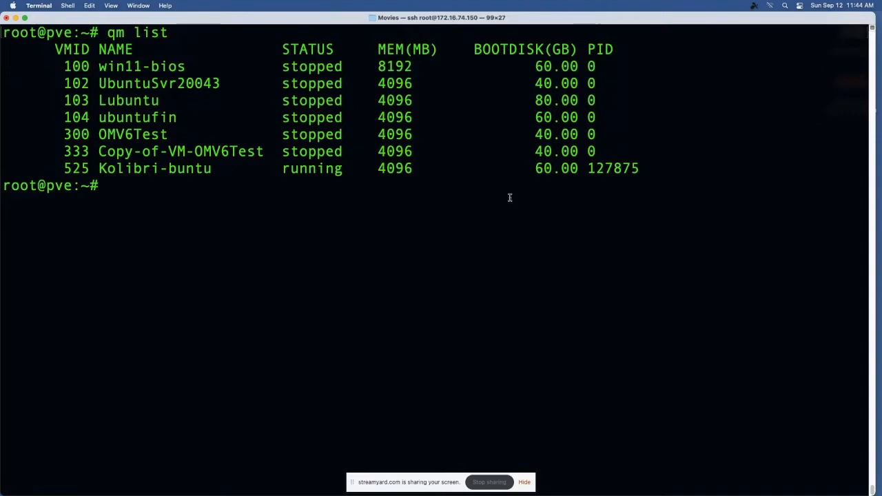
Step: Run qm config 100 | grep ^memory, returning memory: 8192, and highlight 8192 in the VM list
{"action": "type", "text": "qm"}
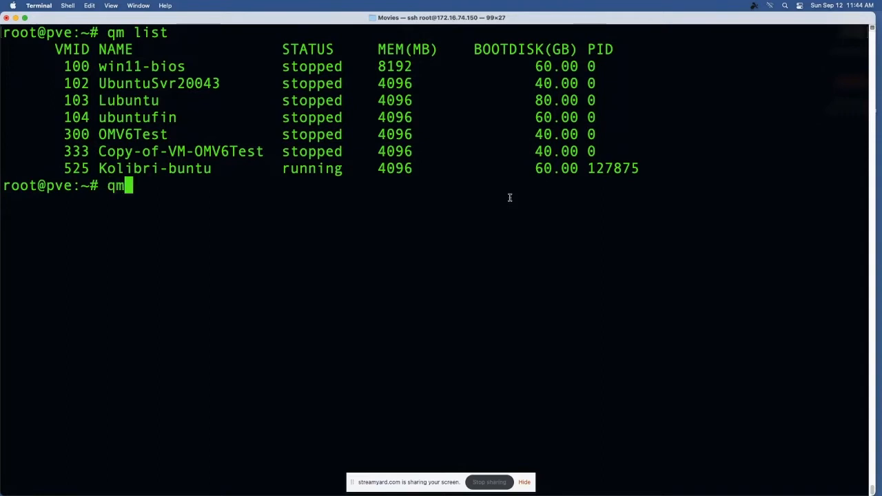
{"action": "type", "text": "config"}
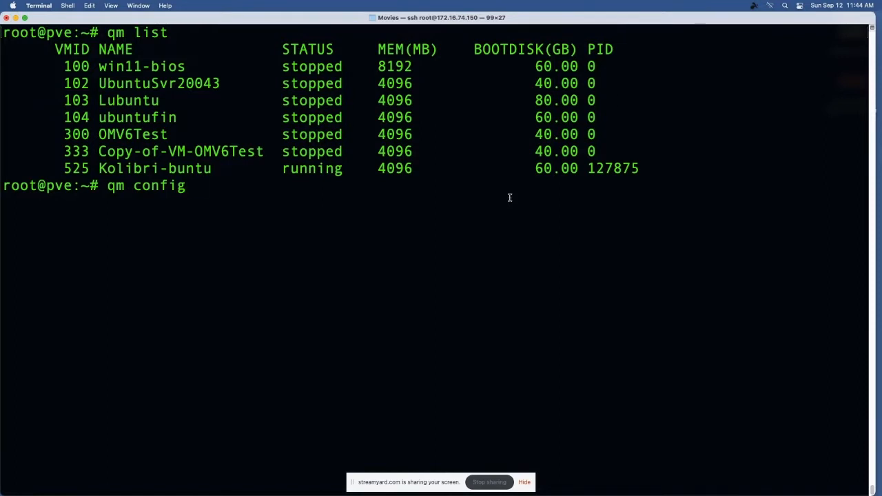
{"action": "type", "text": "100 |"}
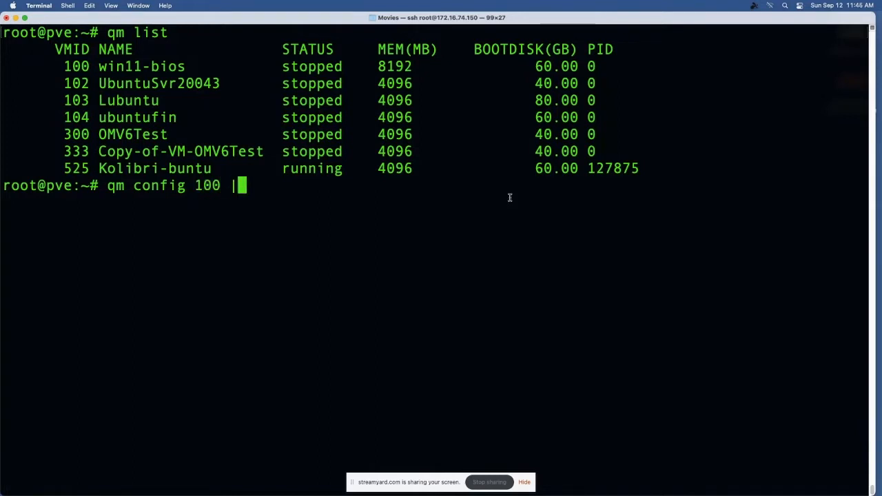
{"action": "type", "text": "grep ^"}
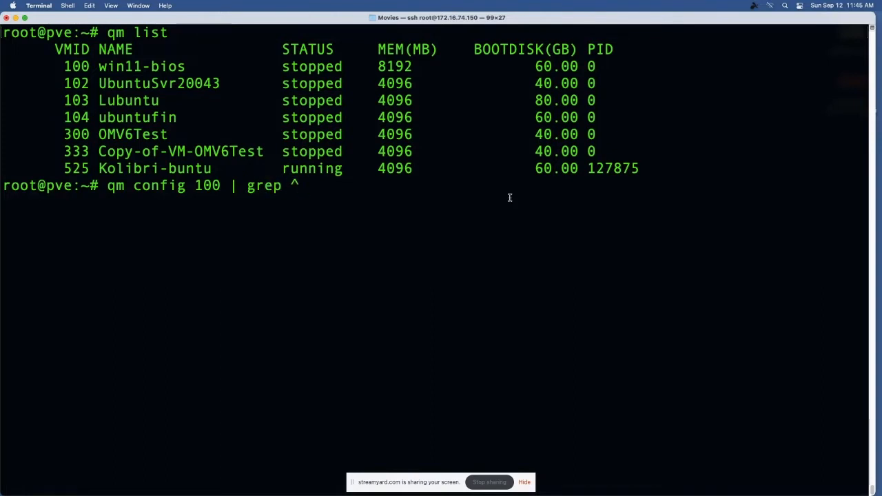
{"action": "type", "text": "memory"}
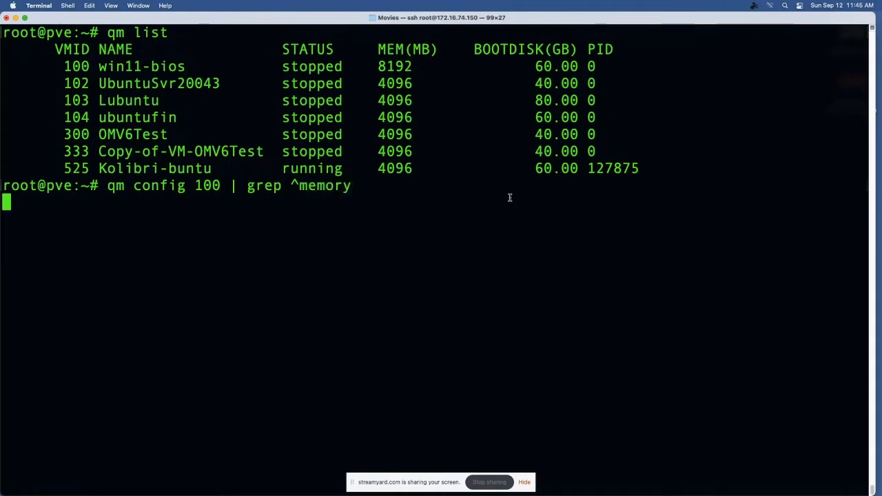
{"action": "key", "text": "Return"}
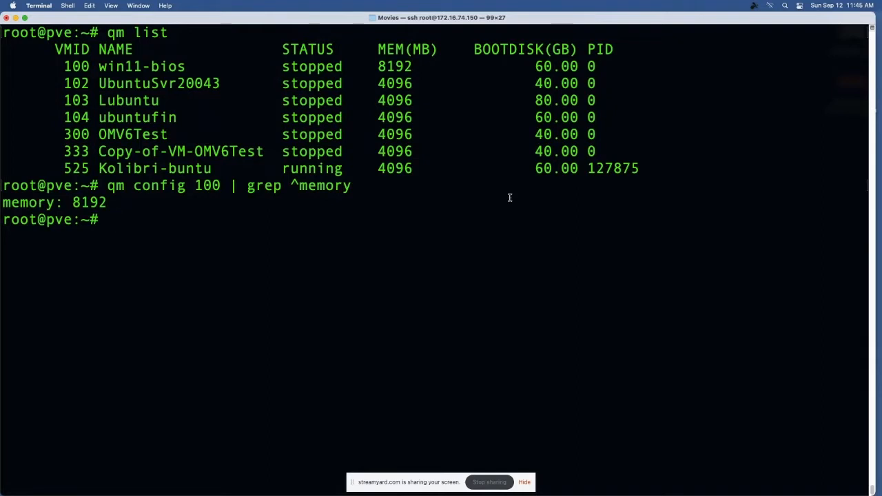
{"action": "mouse_move", "coordinate": [383, 69]}
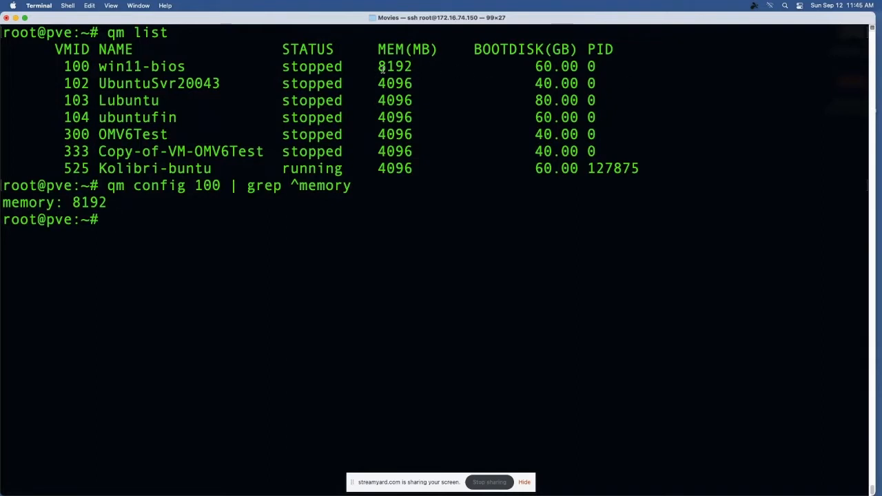
{"action": "double_click", "coordinate": [394, 66]}
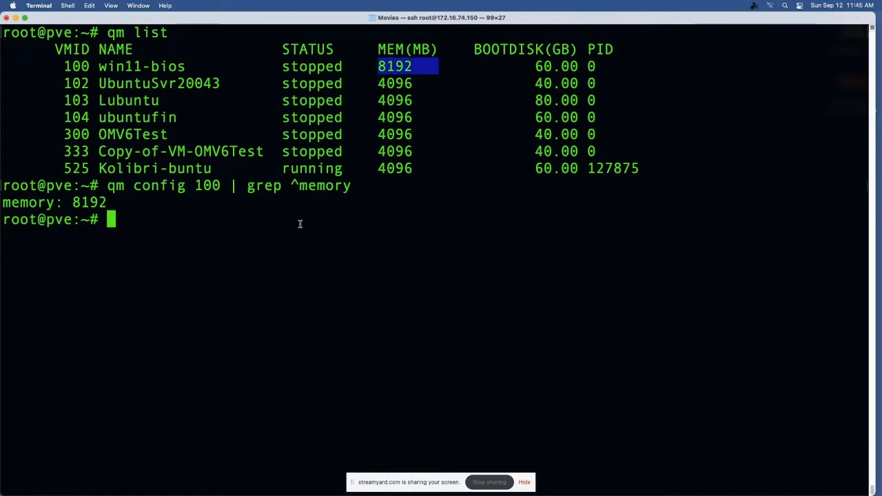
{"action": "mouse_move", "coordinate": [722, 267]}
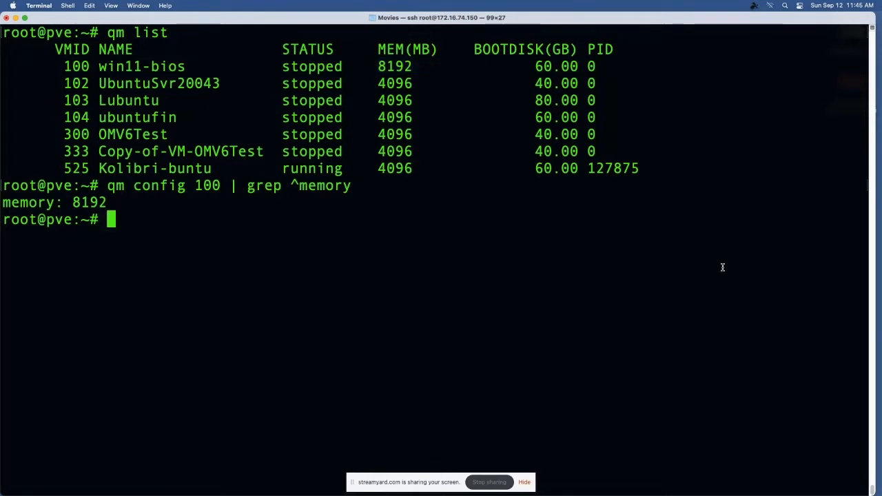
{"action": "mouse_move", "coordinate": [658, 250]}
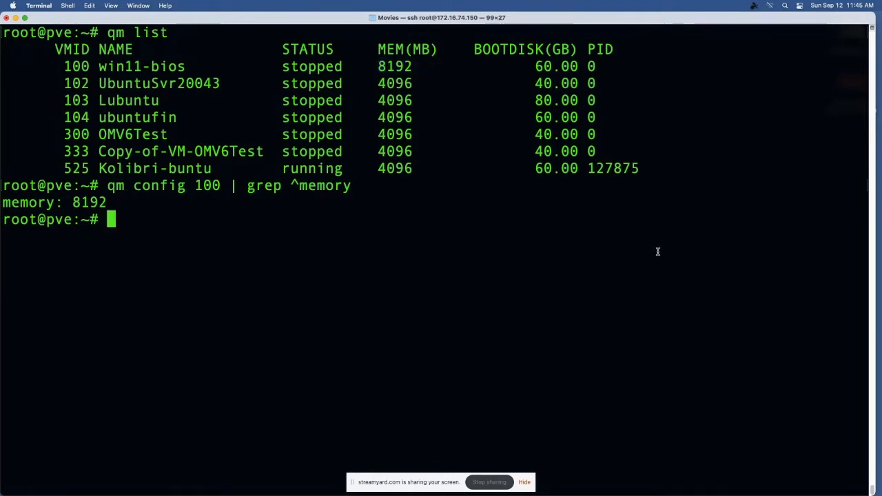
{"action": "mouse_move", "coordinate": [554, 265]}
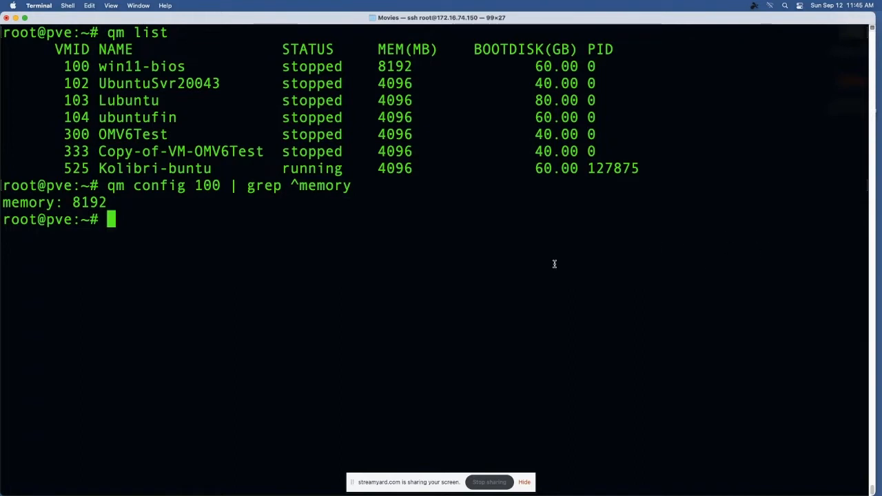
{"action": "mouse_move", "coordinate": [558, 262]}
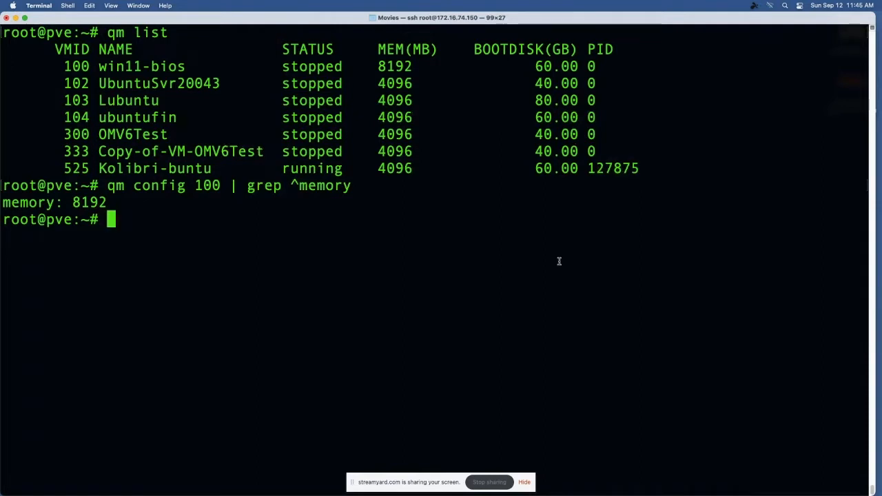
{"action": "type", "text": "qm"}
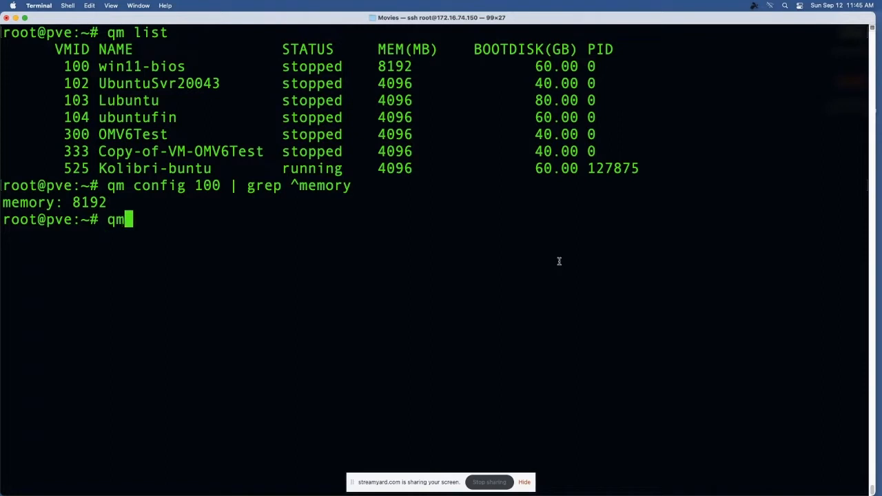
{"action": "type", "text": "clone"}
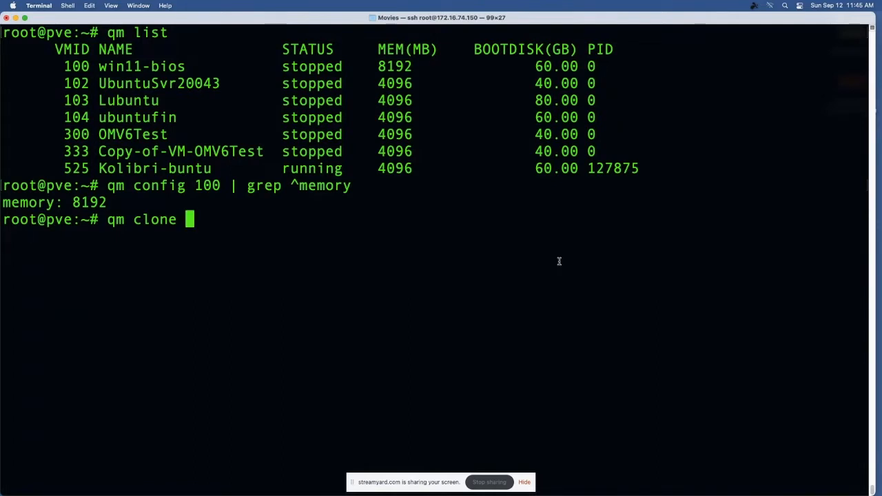
{"action": "type", "text": "300"}
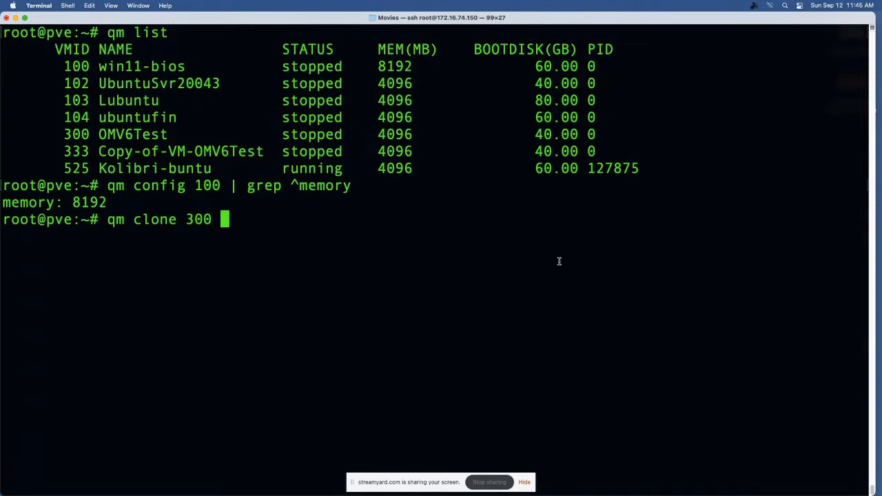
{"action": "type", "text": "33"}
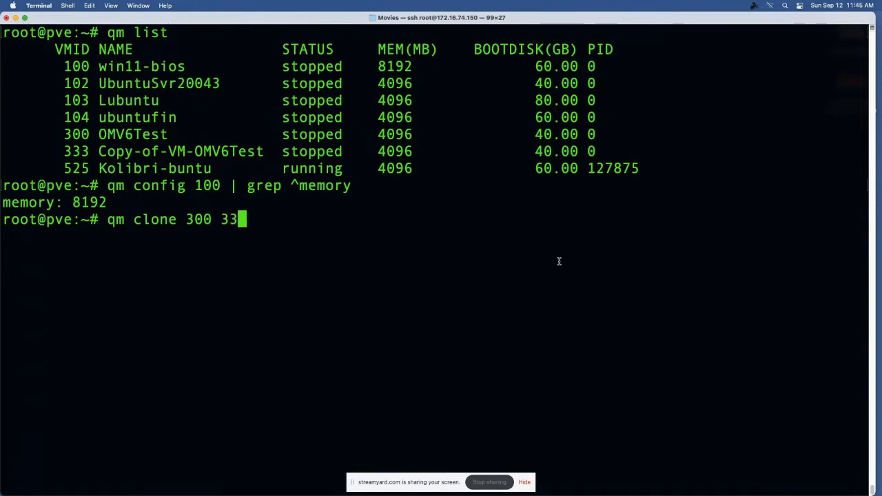
{"action": "type", "text": "3"}
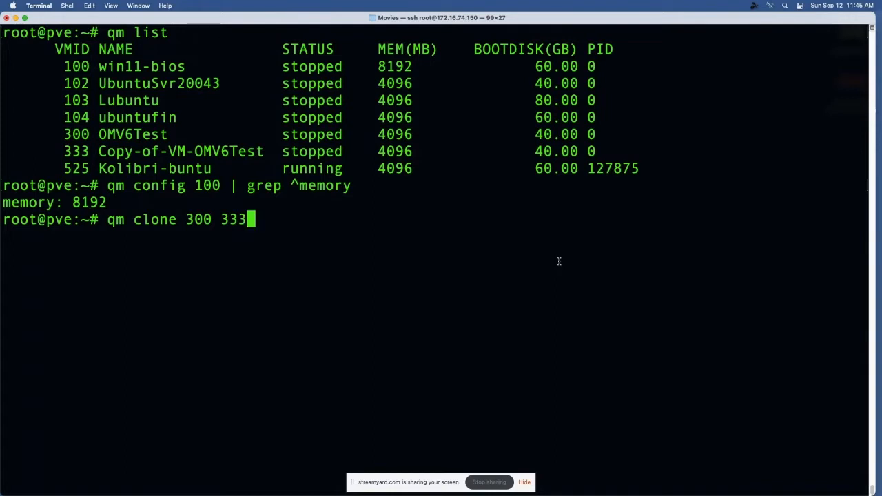
{"action": "key", "text": "Backspace"}
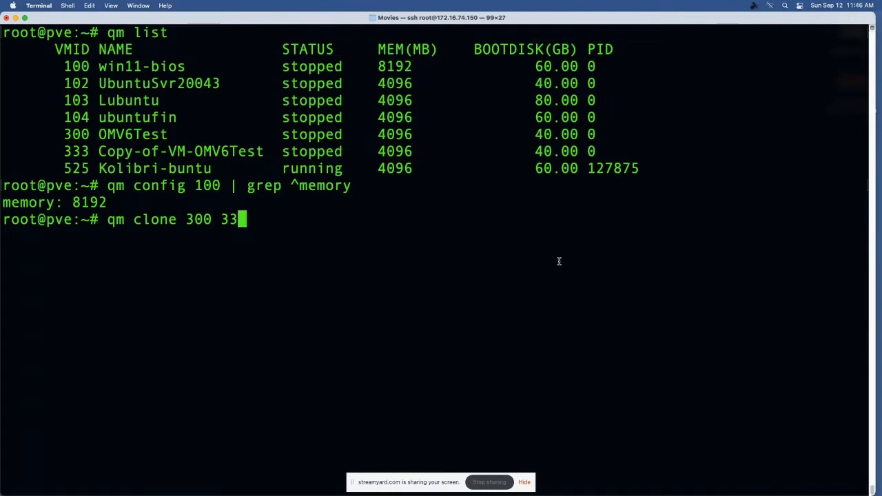
{"action": "key", "text": "ctrl+c"}
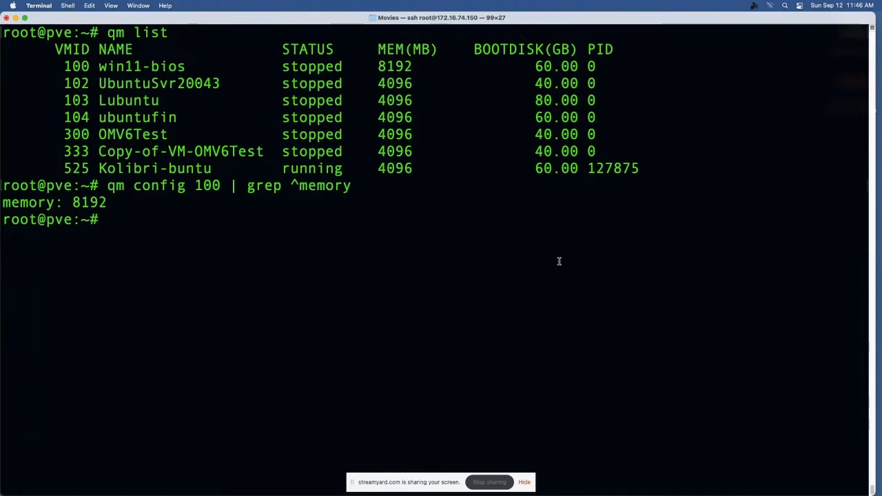
Step: Run qm cloudinit dump 100 meta to show VM 100's instance-id metadata
{"action": "type", "text": "qm cl"}
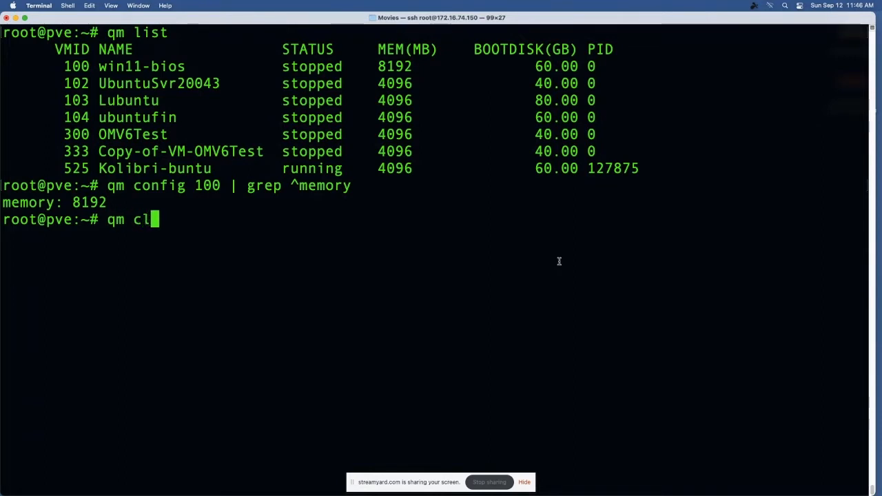
{"action": "type", "text": "oudinit"}
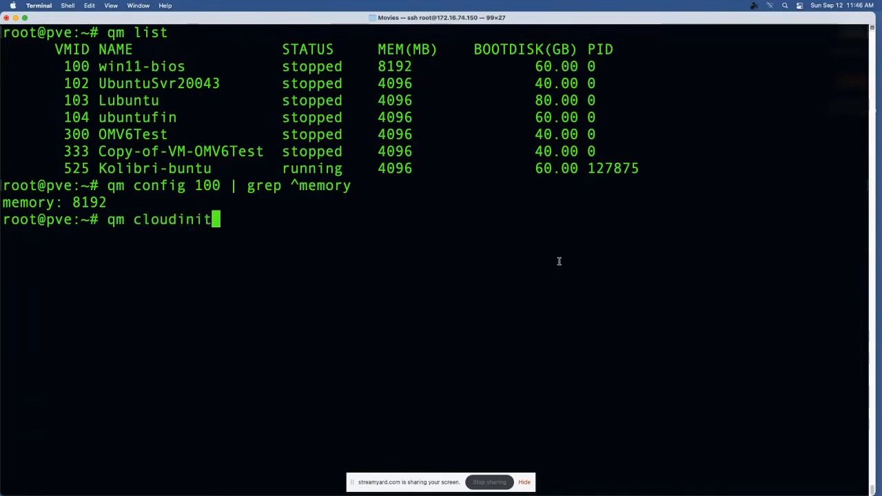
{"action": "type", "text": "dump"}
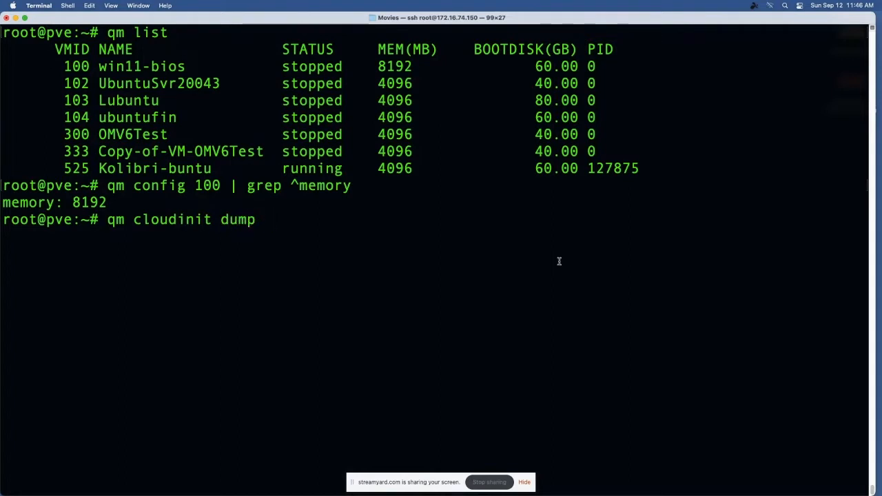
{"action": "type", "text": "100"}
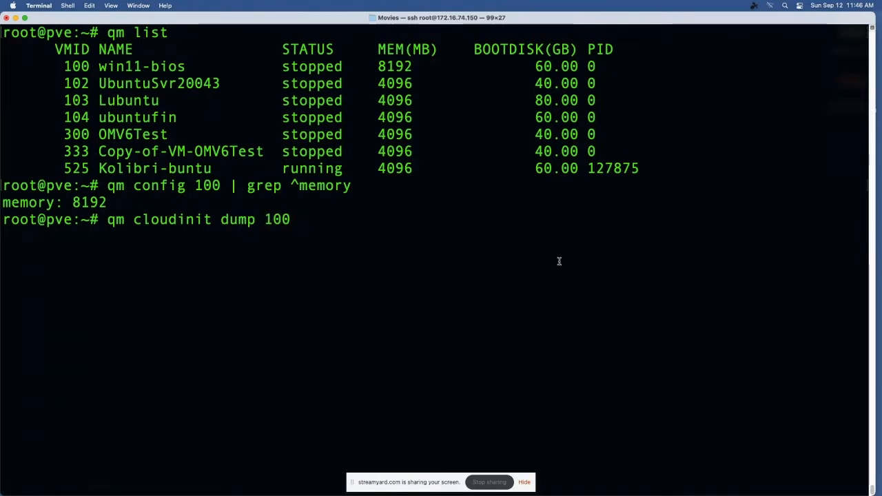
{"action": "type", "text": "meta"}
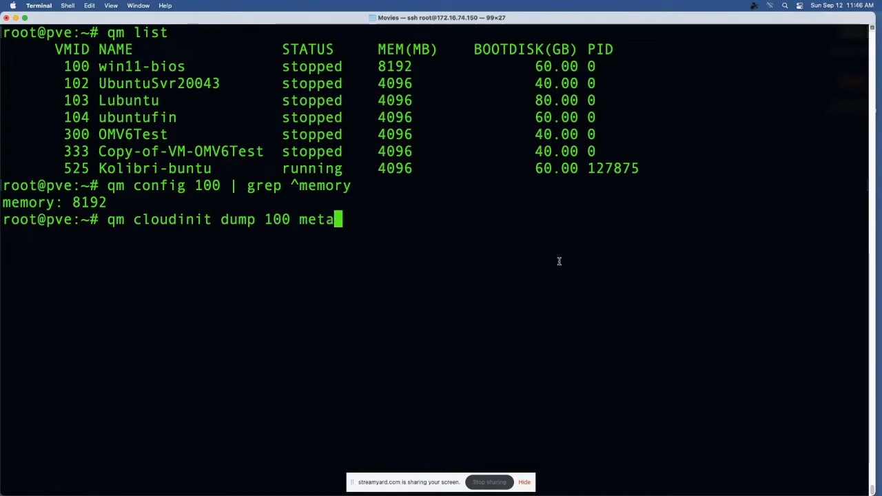
{"action": "key", "text": "Return"}
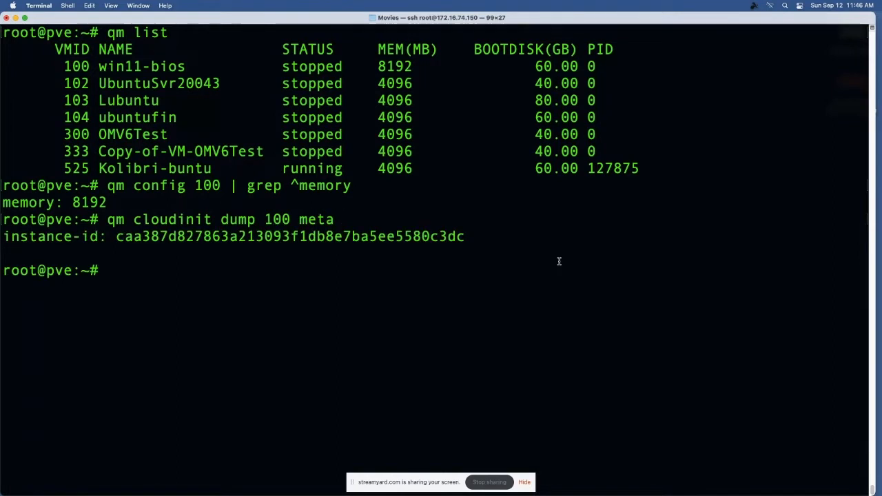
Step: Dump VM 100's cloud-init network and user data, highlighting the expire setting under chpasswd
{"action": "type", "text": "qm cloudinit dump 100 meta"}
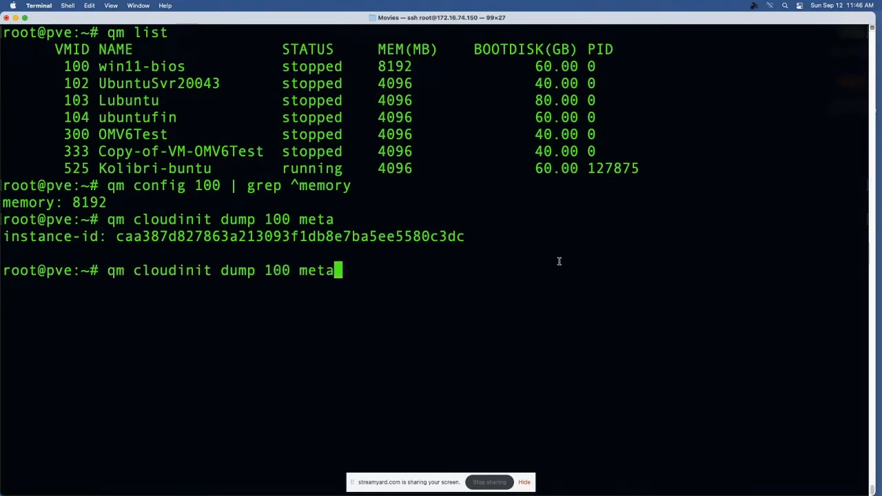
{"action": "key", "text": "Backspace"}
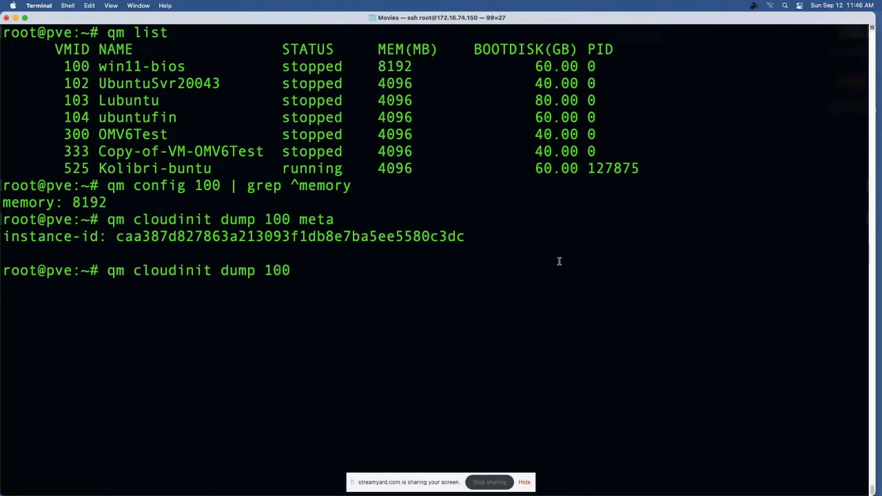
{"action": "type", "text": "network"}
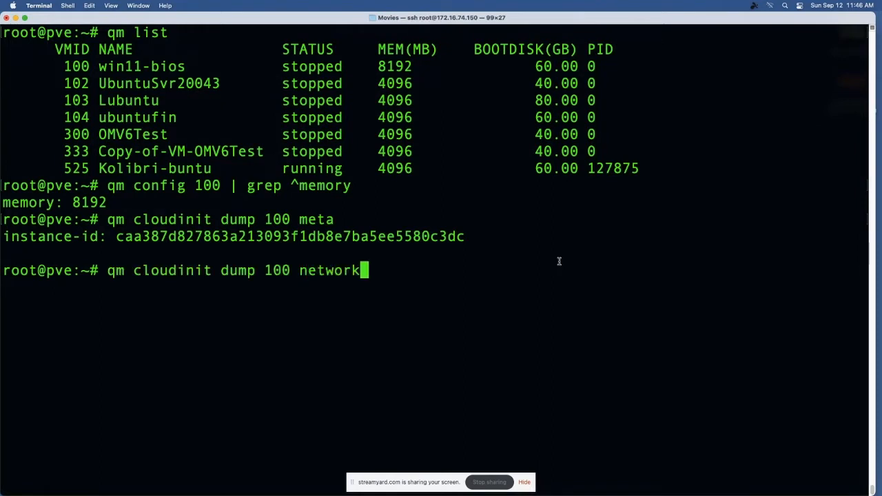
{"action": "key", "text": "Return"}
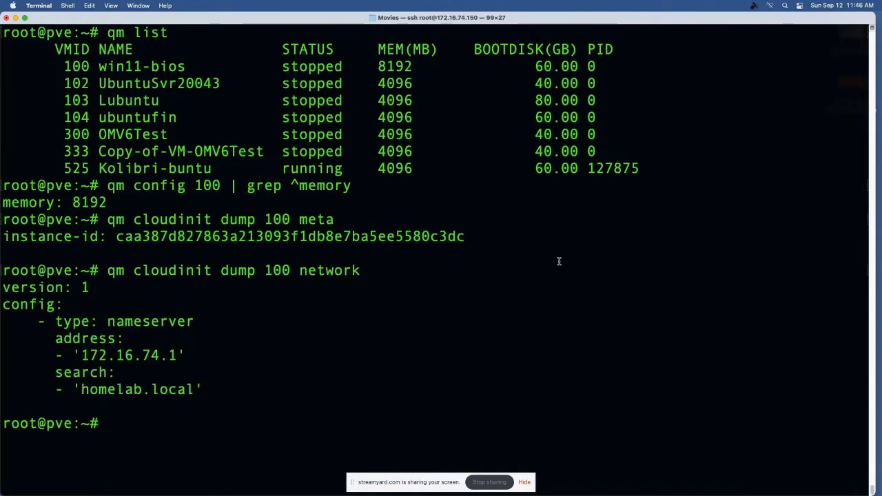
{"action": "type", "text": "qm cloudinit dump 100 netw"}
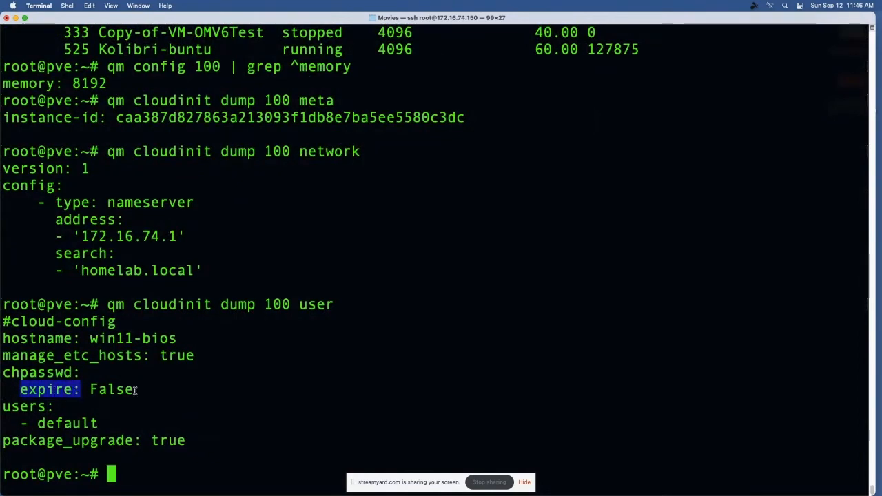
{"action": "double_click", "coordinate": [110, 389]}
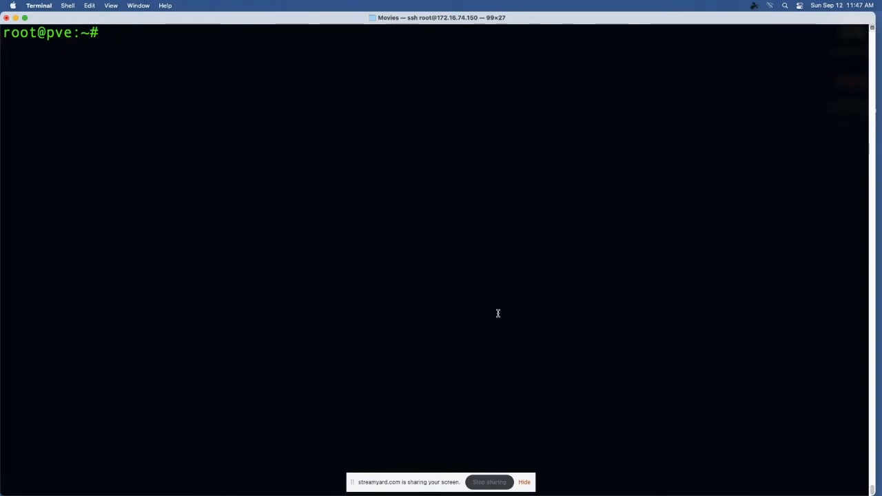
Step: Run qm list to show the current virtual machines
{"action": "type", "text": "qm"}
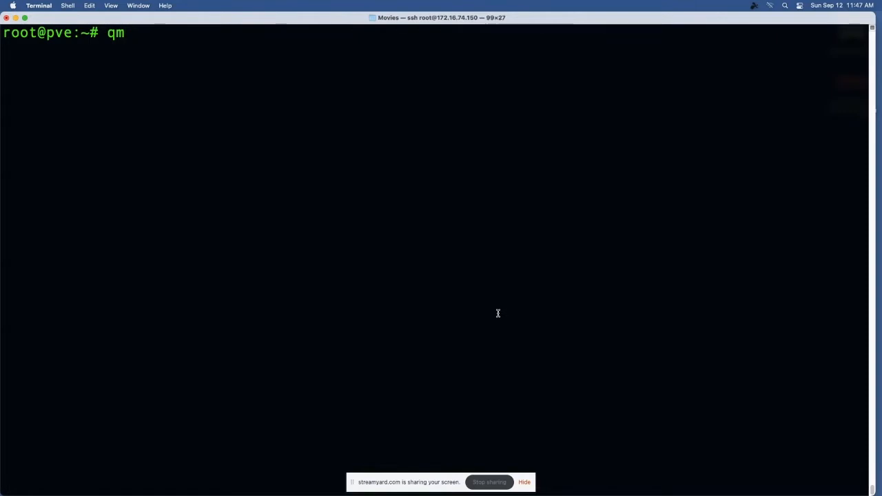
{"action": "type", "text": "list"}
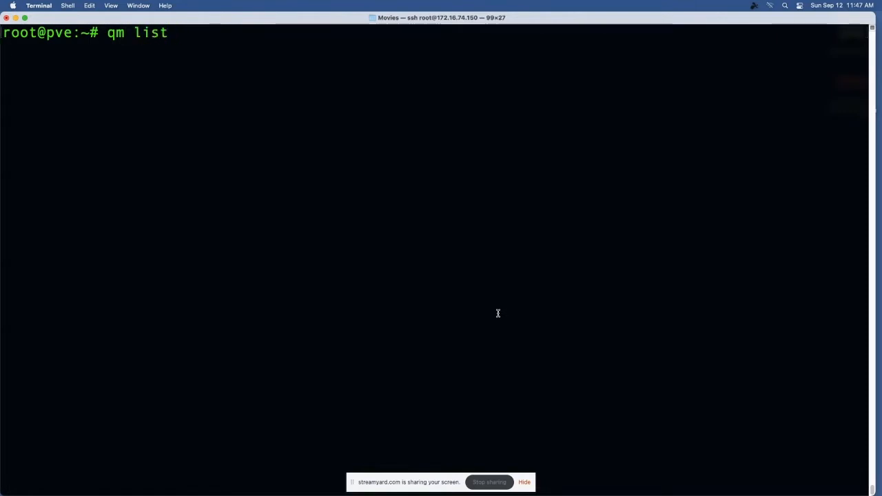
{"action": "key", "text": "Return"}
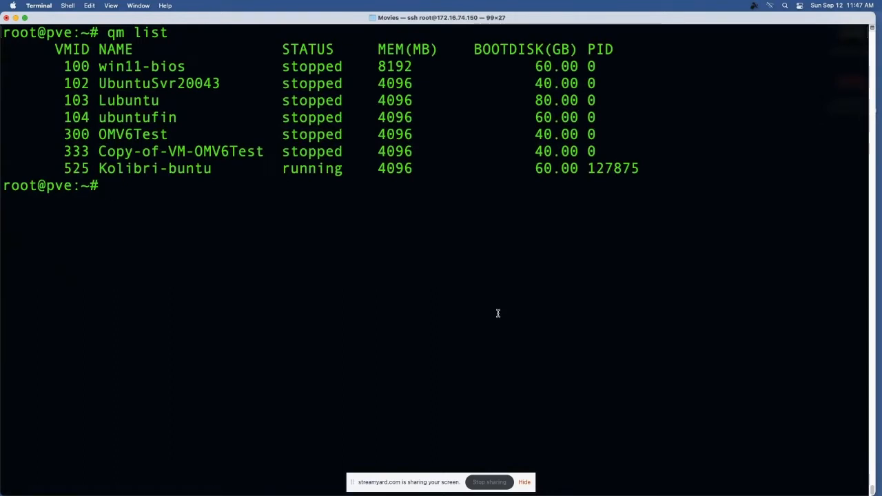
Step: Run qm config 104 showing ubuntufin's 2 cores, 4096 memory and 60G disk, highlighting its name
{"action": "type", "text": "q"}
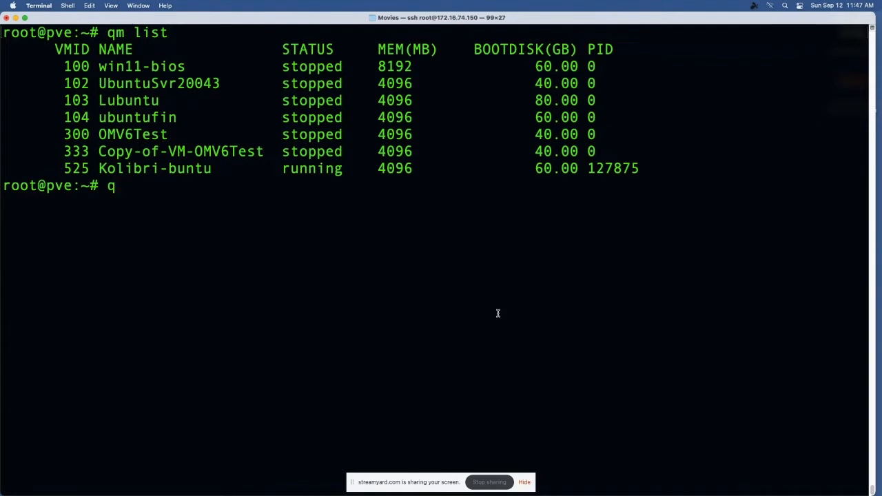
{"action": "type", "text": "m con"}
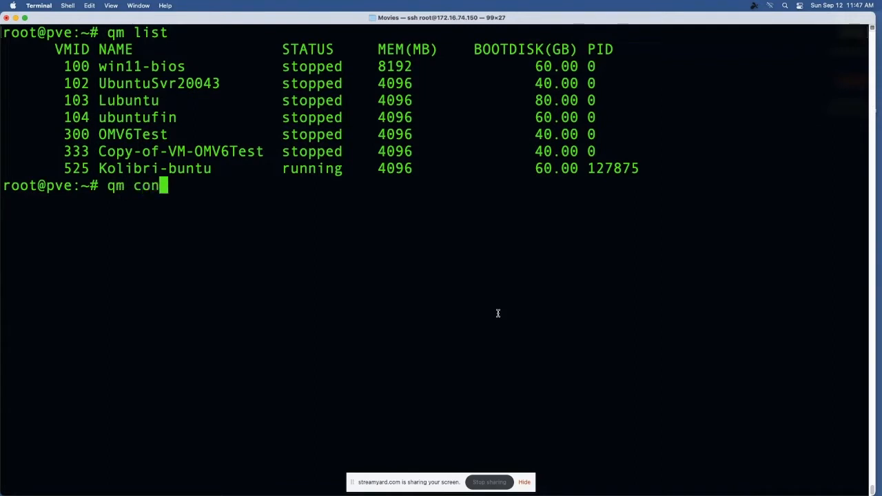
{"action": "type", "text": "fig"}
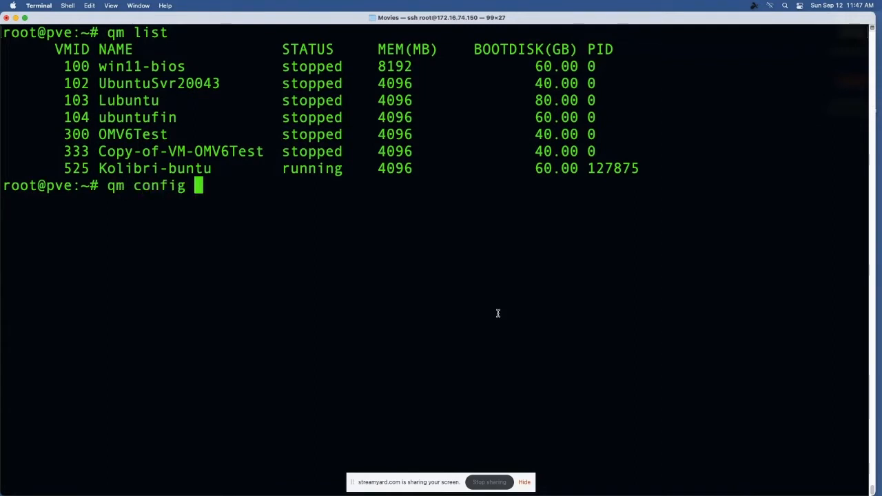
{"action": "type", "text": "104"}
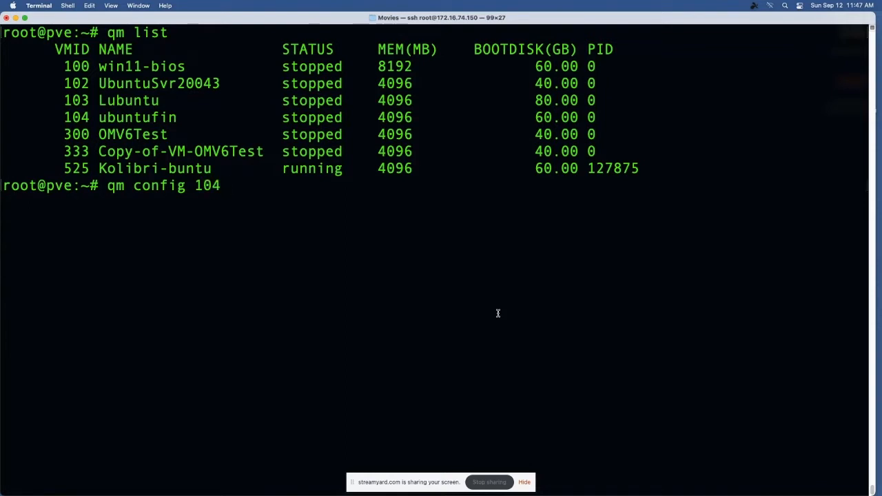
{"action": "key", "text": "Return"}
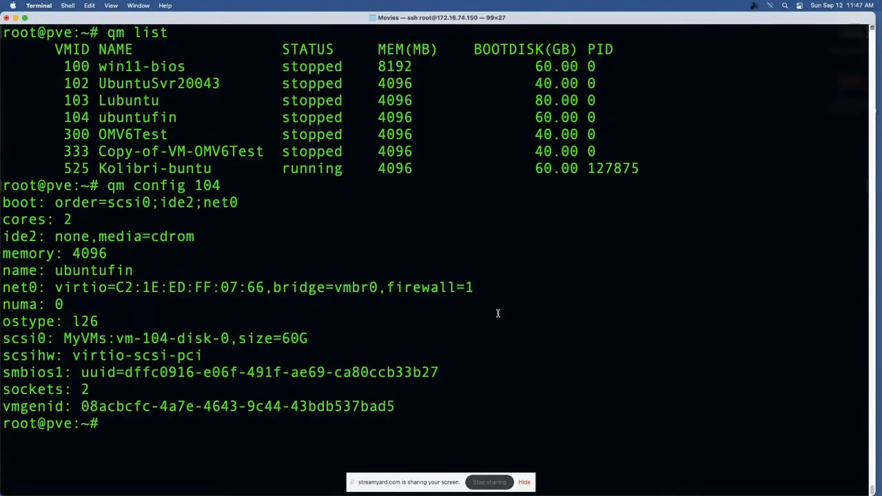
{"action": "mouse_move", "coordinate": [161, 122]}
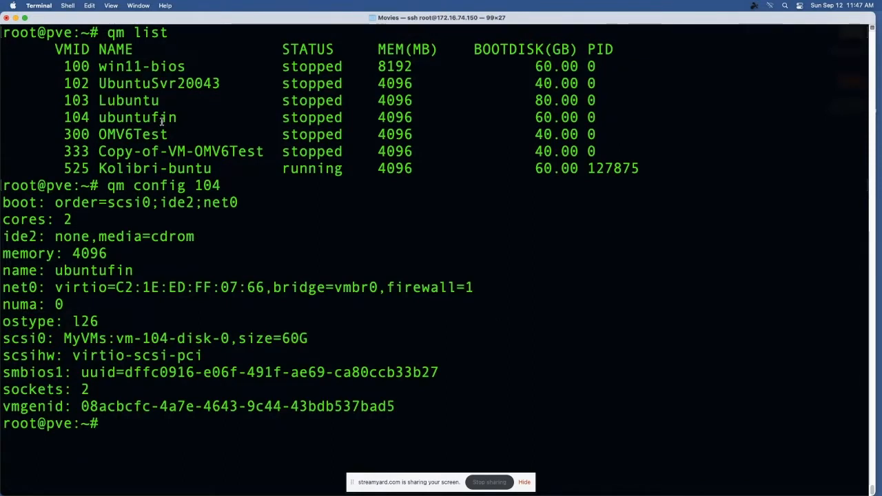
{"action": "double_click", "coordinate": [137, 117]}
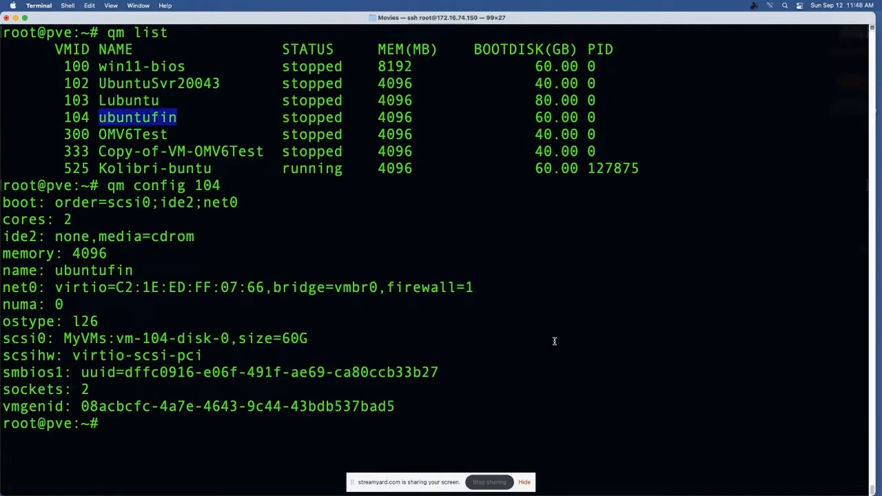
{"action": "mouse_move", "coordinate": [489, 350]}
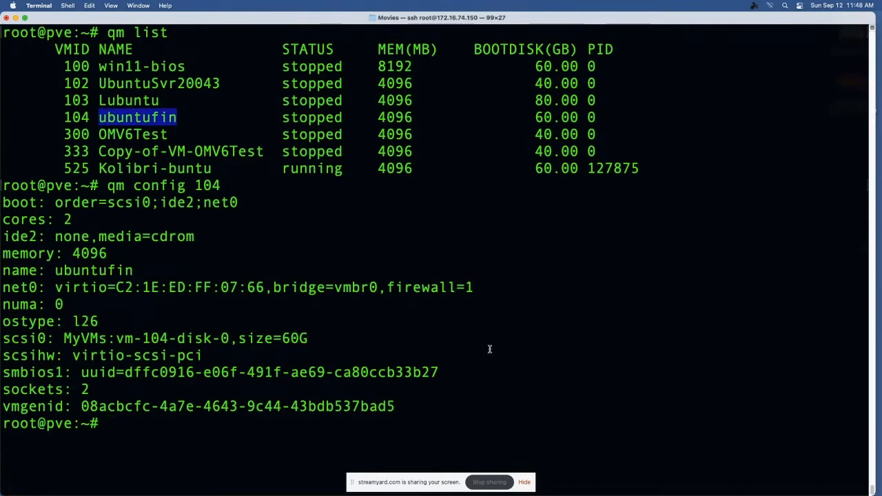
{"action": "mouse_move", "coordinate": [515, 353]}
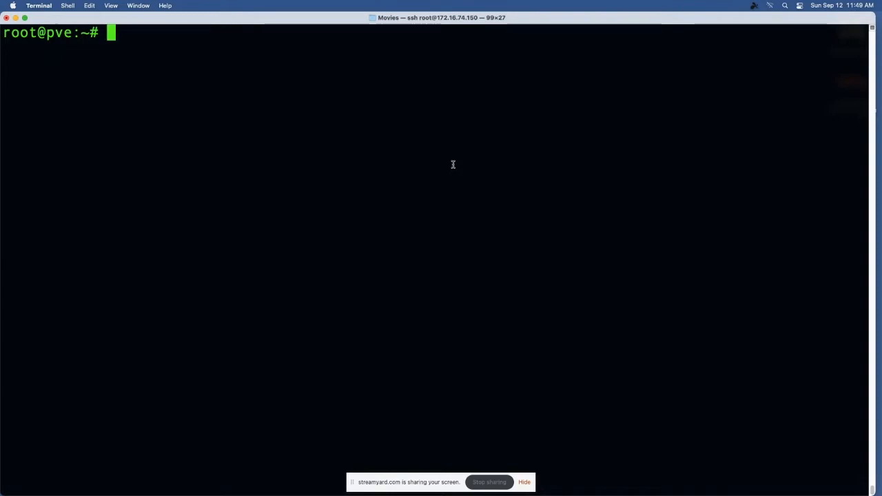
{"action": "type", "text": "q"}
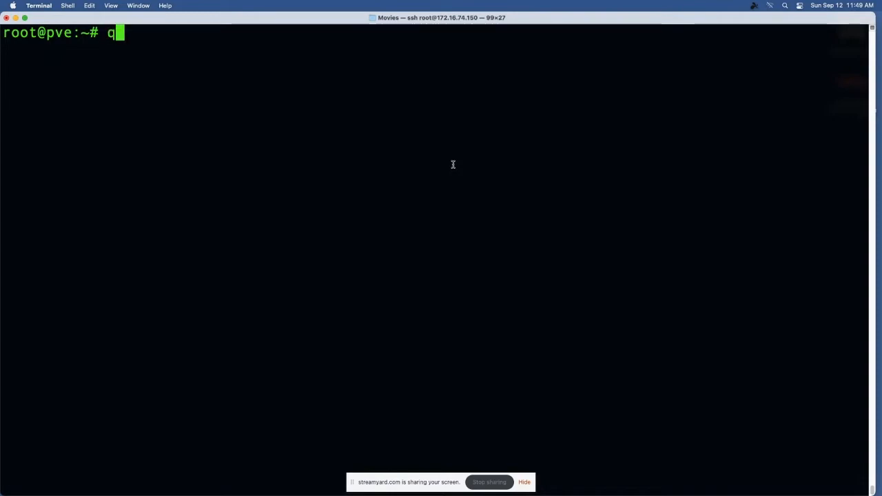
{"action": "type", "text": "m imp"}
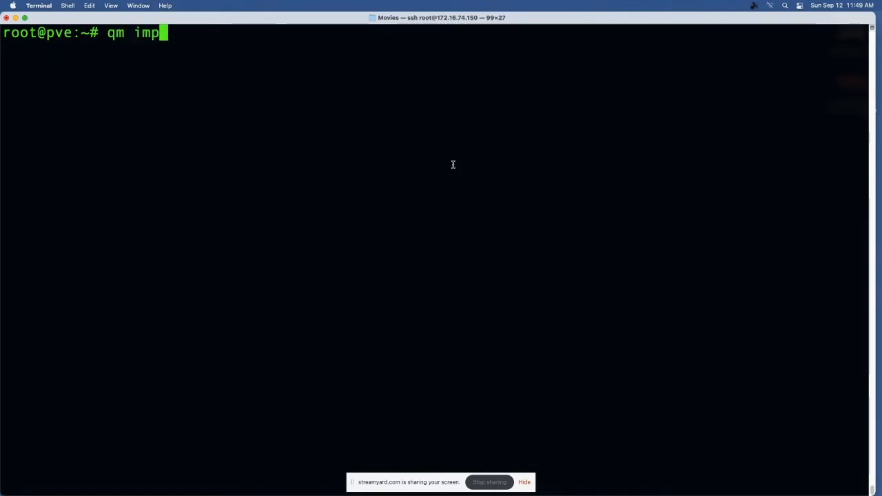
{"action": "type", "text": "ortof"}
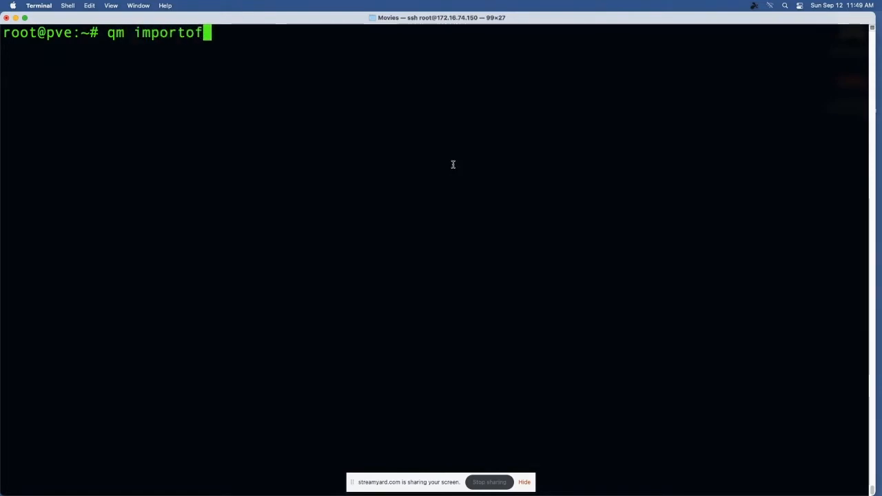
{"action": "type", "text": "f"}
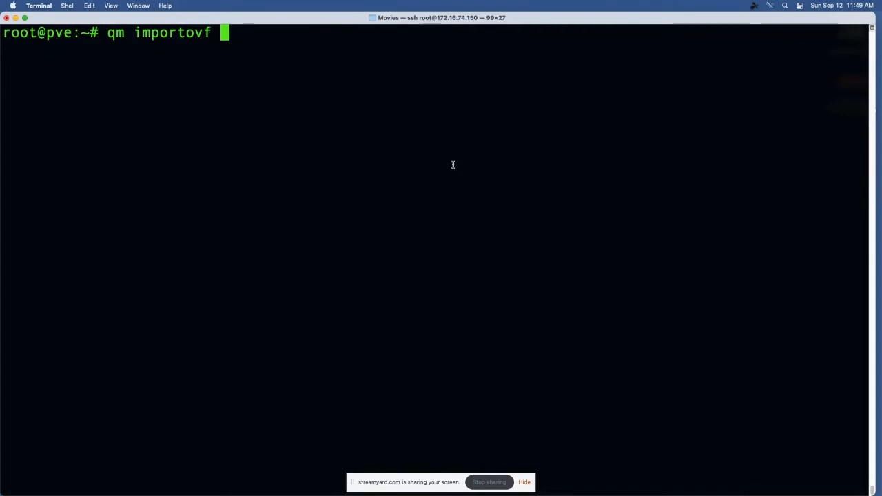
{"action": "type", "text": "<vm"}
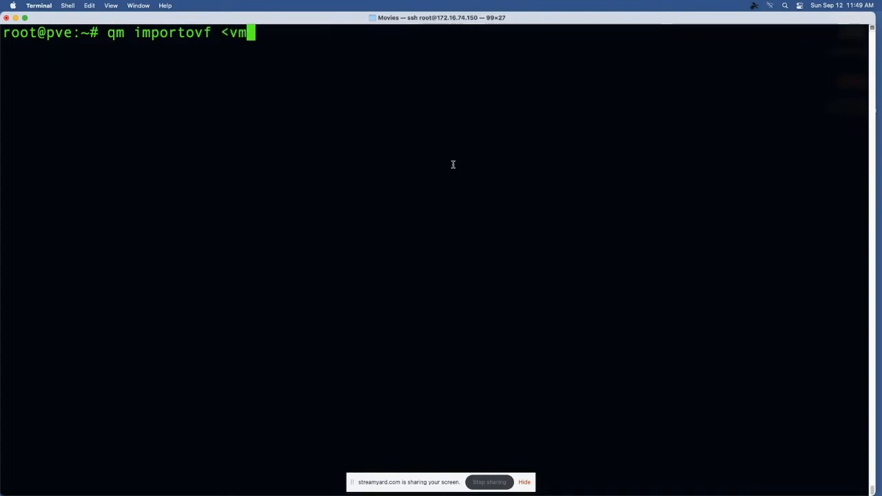
{"action": "type", "text": "id> <"}
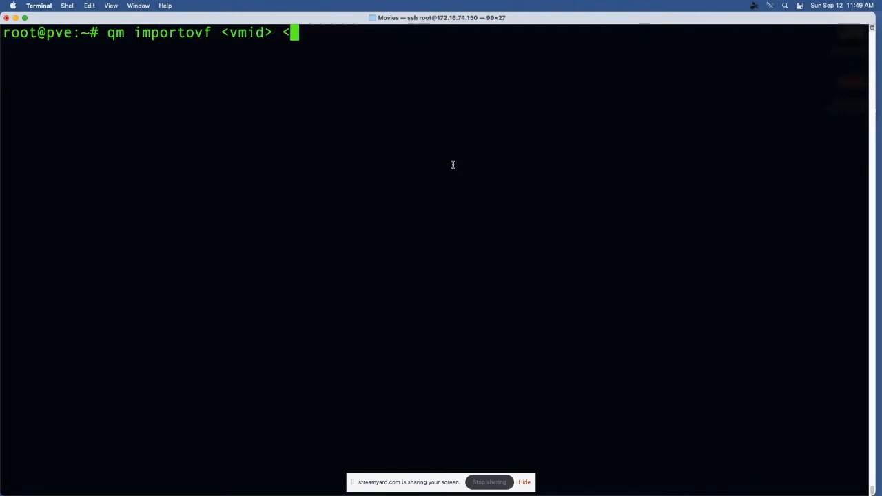
{"action": "type", "text": "manai"}
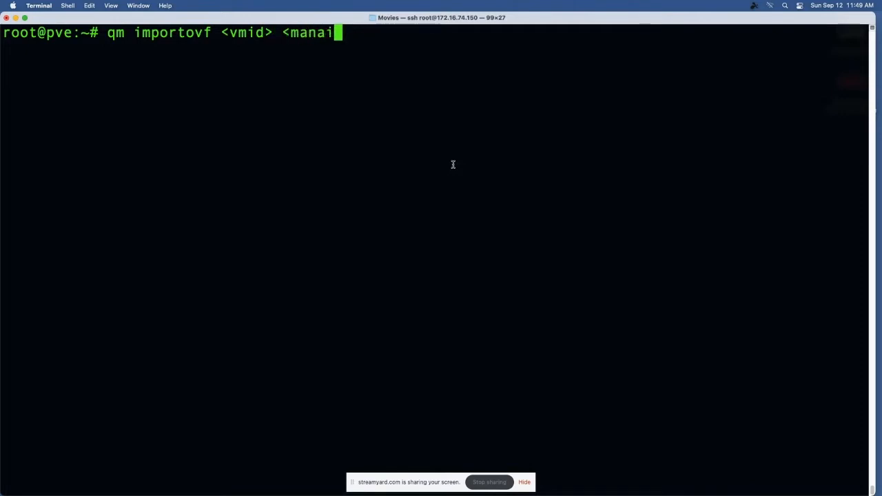
{"action": "type", "text": "fest>"}
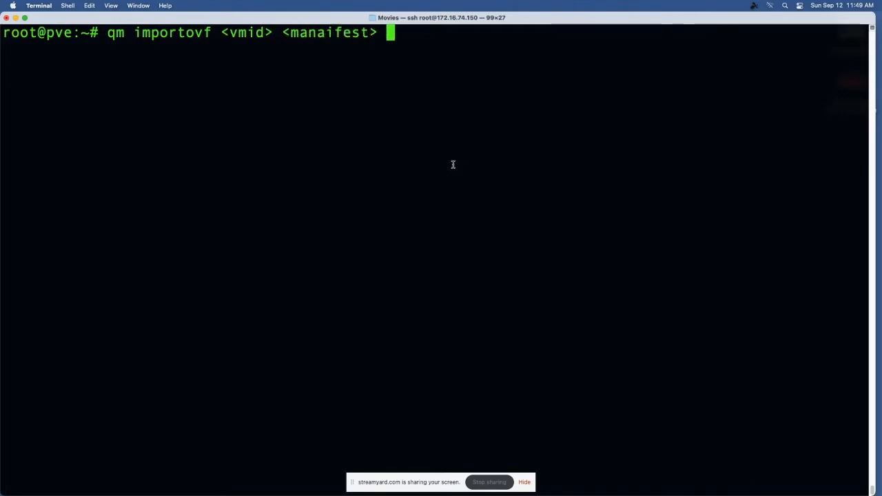
{"action": "type", "text": "<storage>"}
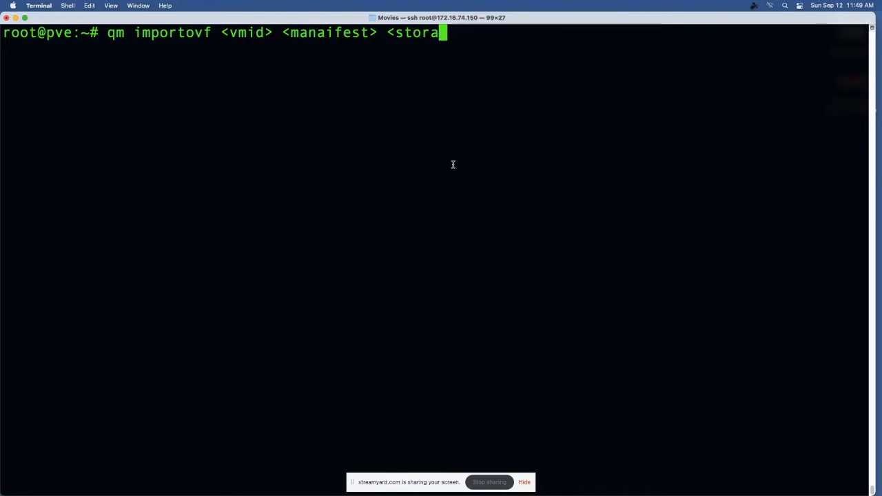
{"action": "key", "text": "backspace"}
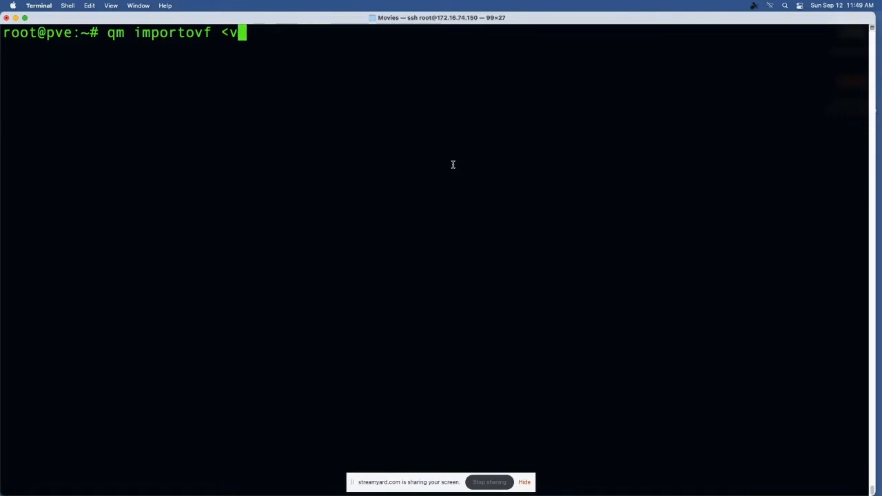
{"action": "key", "text": "ctrl+u"}
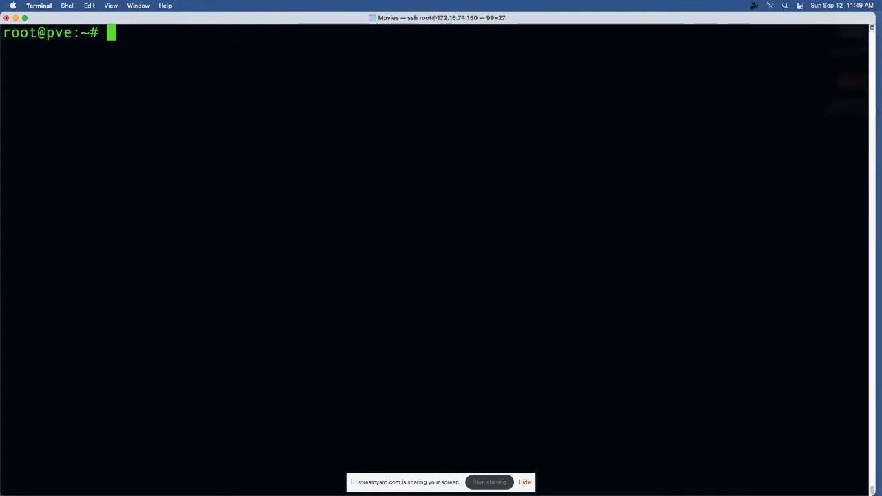
{"action": "mouse_move", "coordinate": [474, 125]}
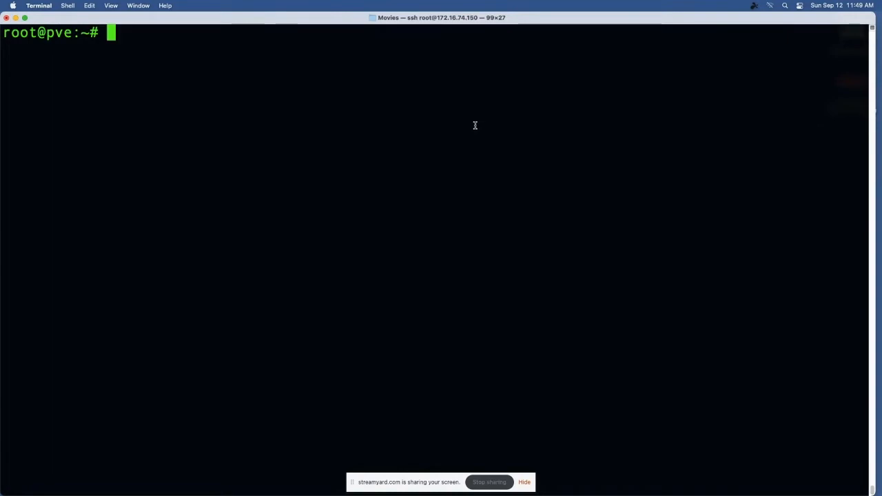
{"action": "type", "text": "qm"}
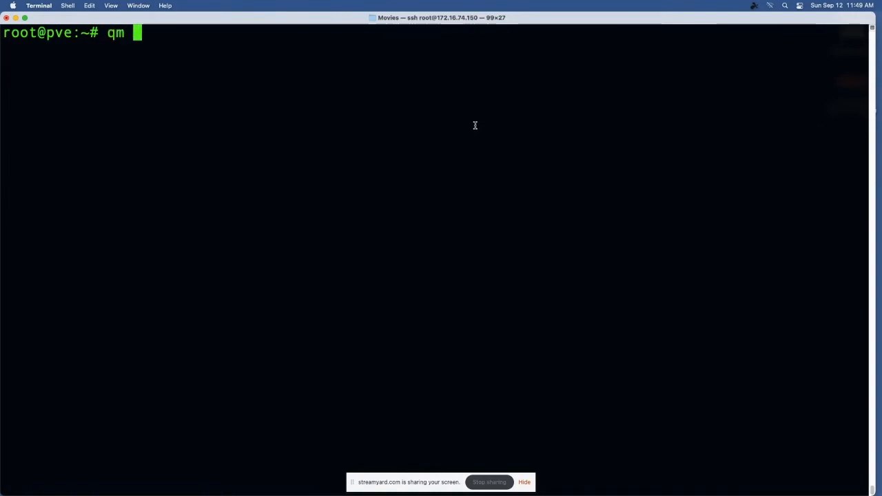
{"action": "type", "text": "star"}
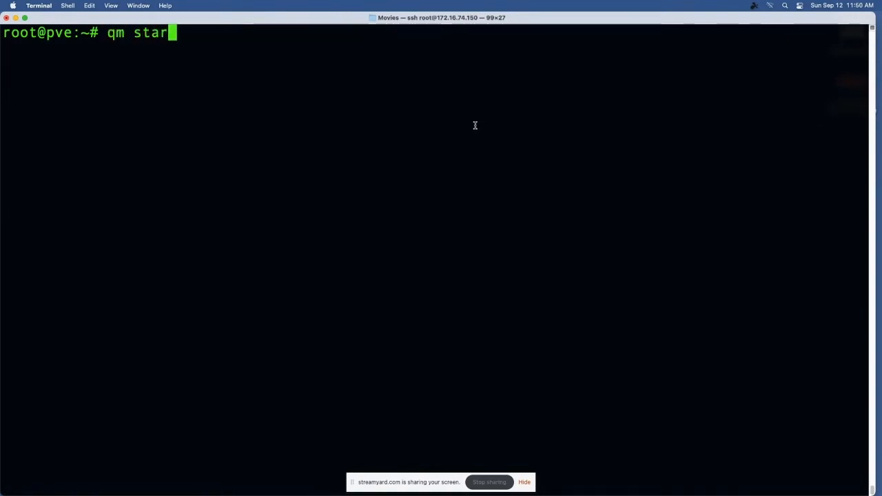
{"action": "type", "text": "|stop|"}
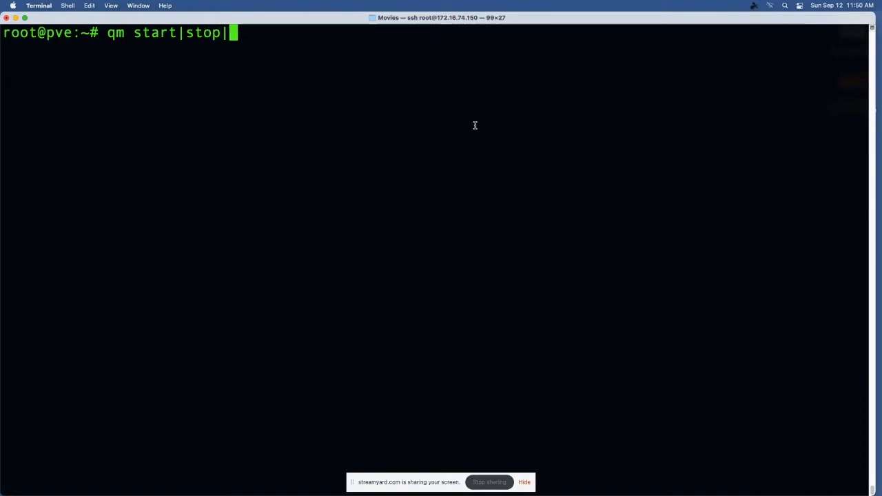
{"action": "type", "text": "suspe"}
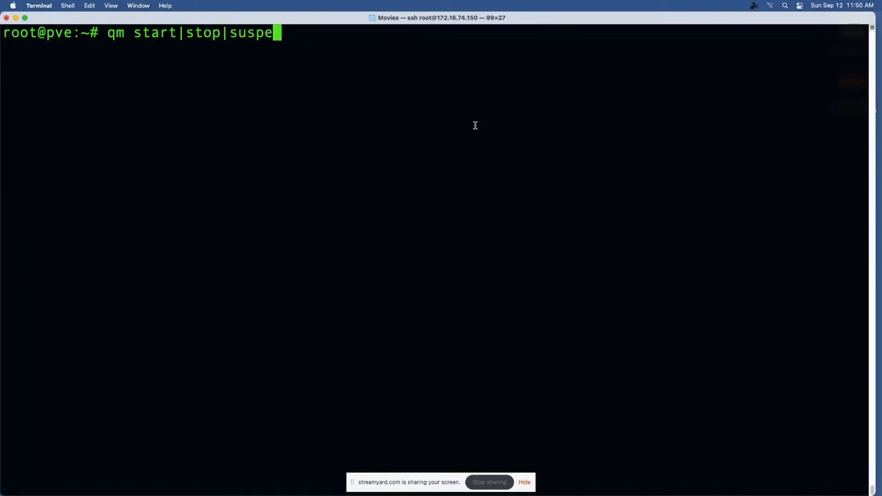
{"action": "type", "text": "d"}
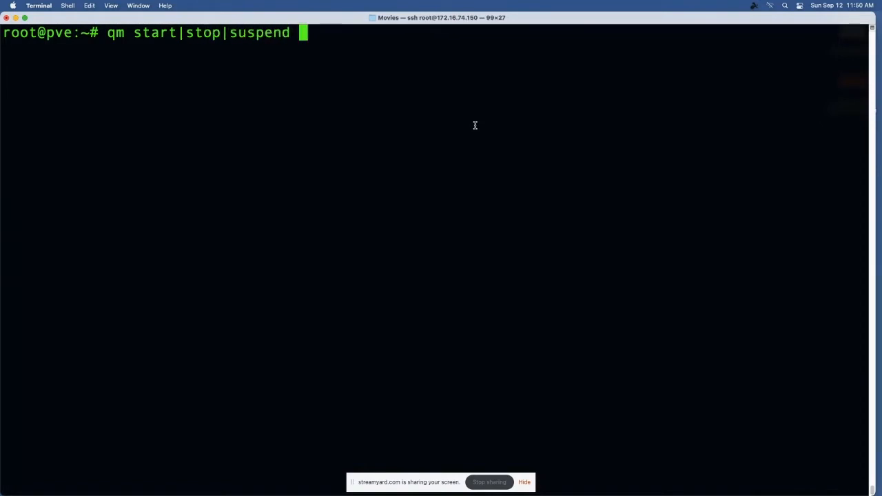
{"action": "type", "text": "100"}
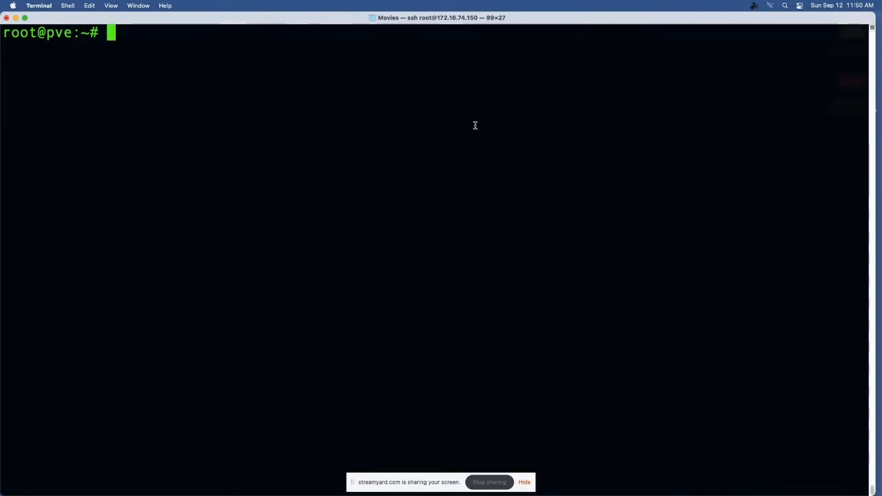
{"action": "mouse_move", "coordinate": [777, 223]}
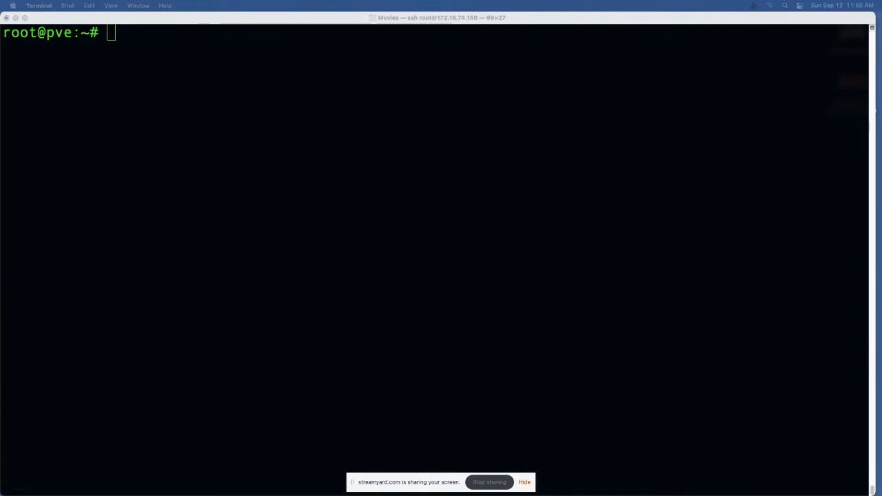
{"action": "mouse_move", "coordinate": [484, 276]}
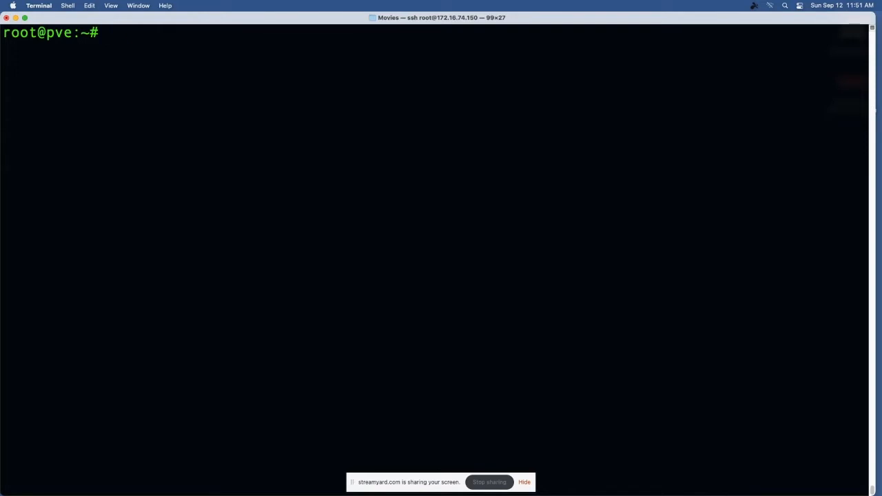
{"action": "mouse_move", "coordinate": [310, 149]}
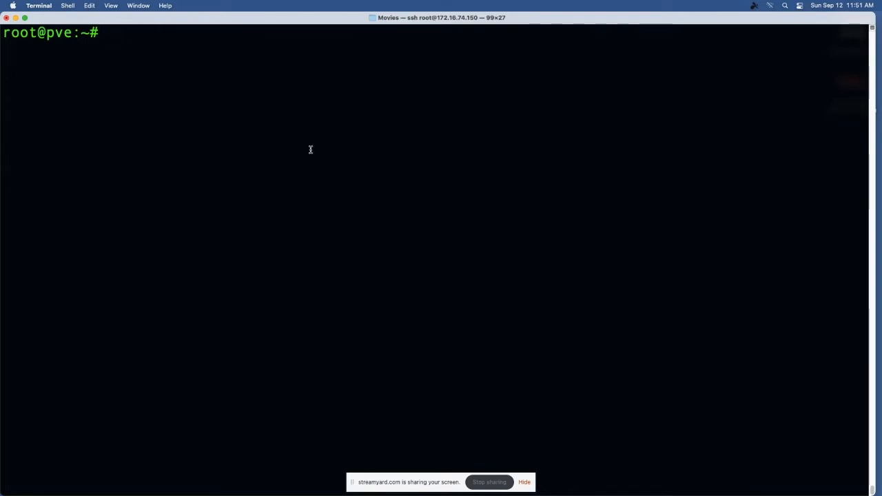
{"action": "mouse_move", "coordinate": [288, 149]}
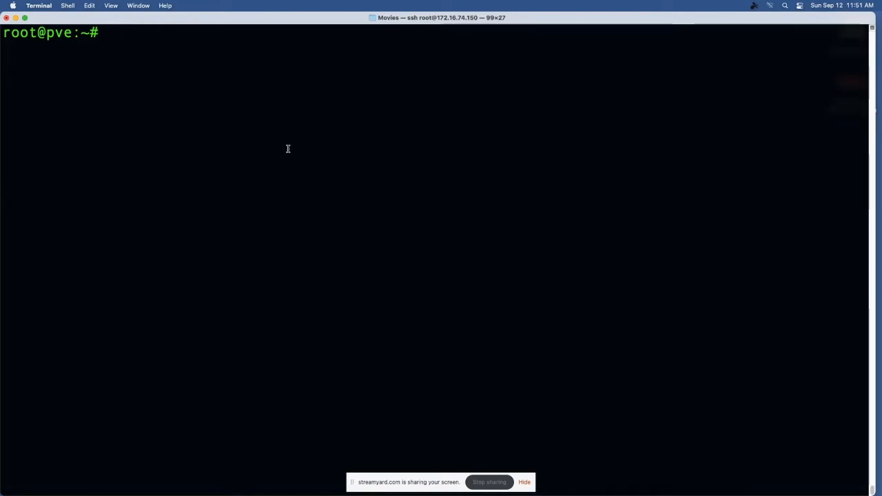
{"action": "mouse_move", "coordinate": [177, 149]}
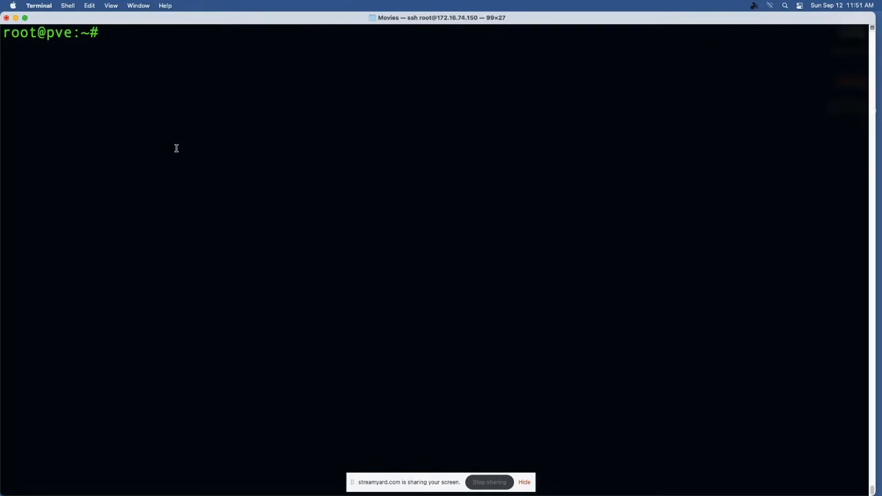
{"action": "mouse_move", "coordinate": [782, 209]}
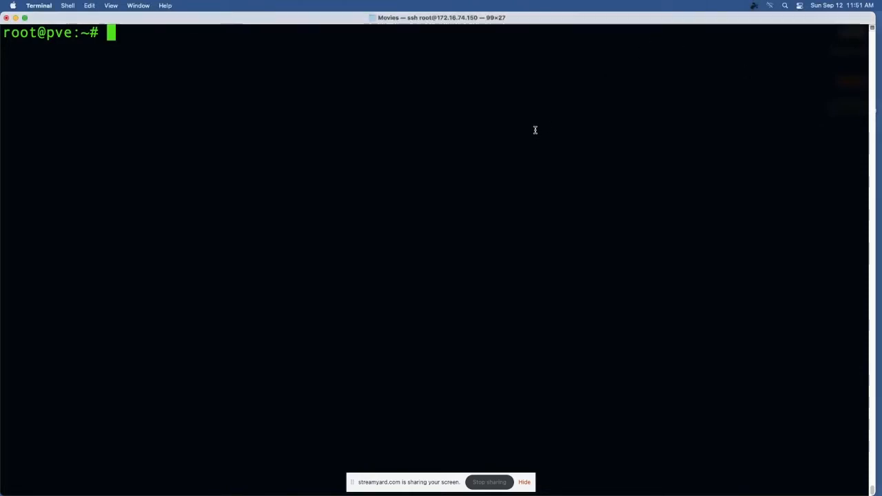
{"action": "type", "text": "pct"}
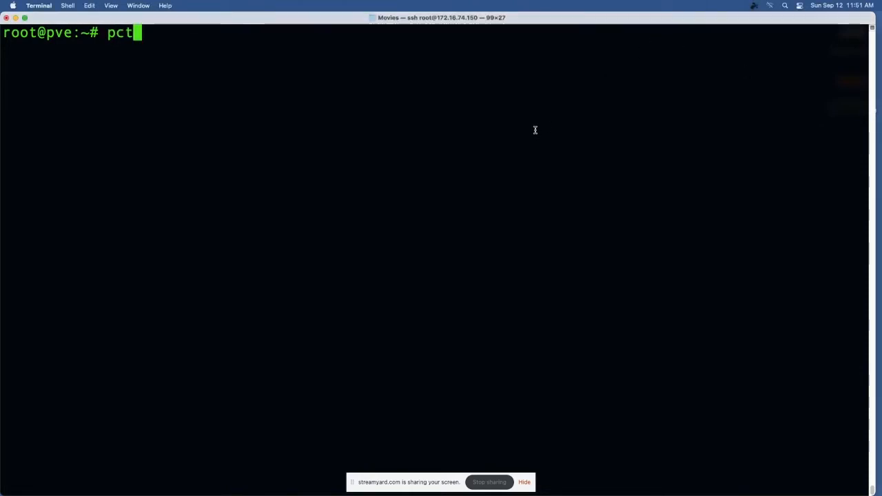
{"action": "type", "text": "lis"}
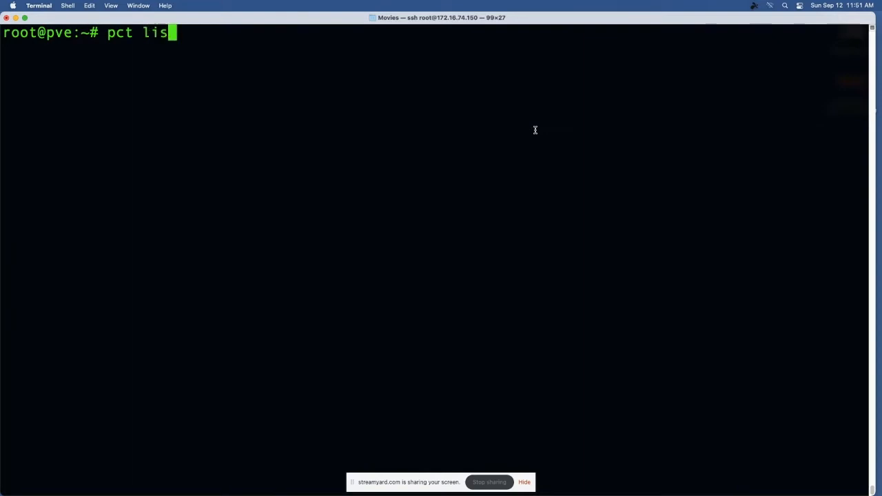
{"action": "key", "text": "Return"}
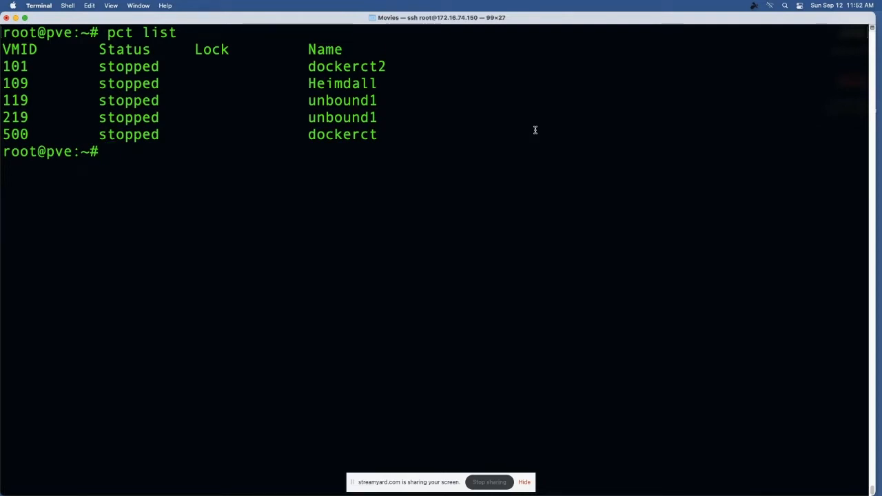
{"action": "type", "text": "pct clone"}
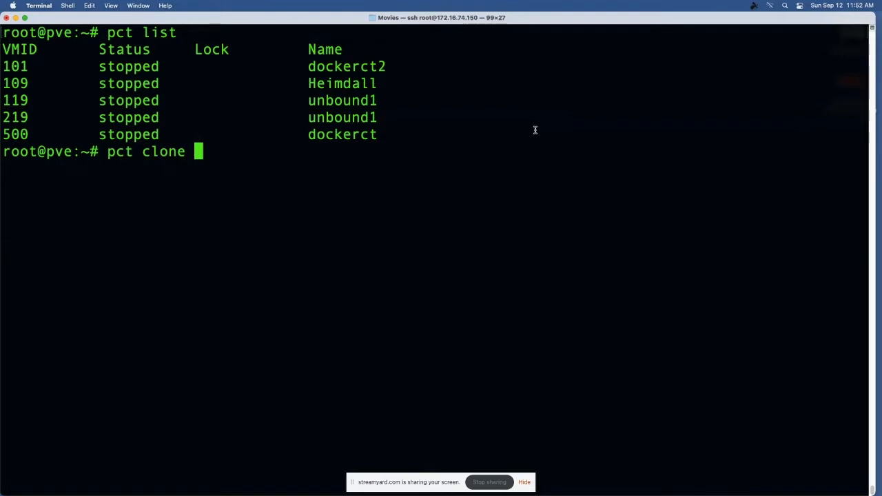
{"action": "type", "text": "119"}
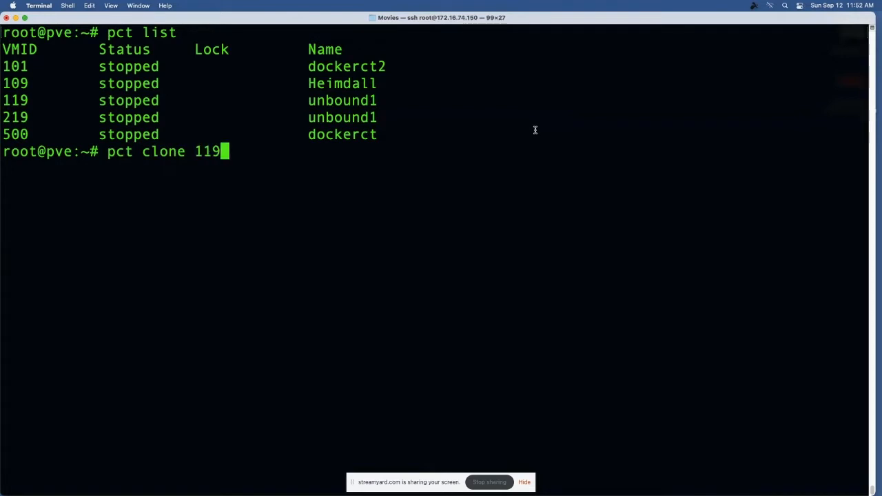
{"action": "type", "text": "319"}
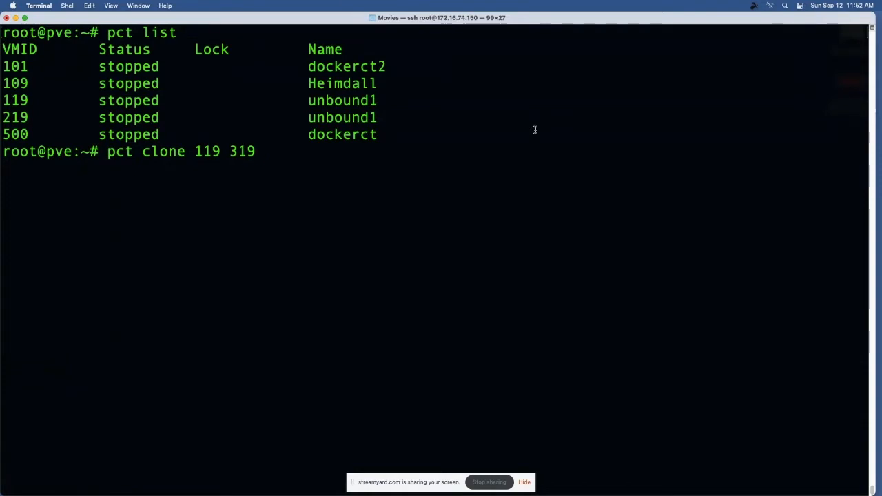
{"action": "mouse_move", "coordinate": [507, 95]}
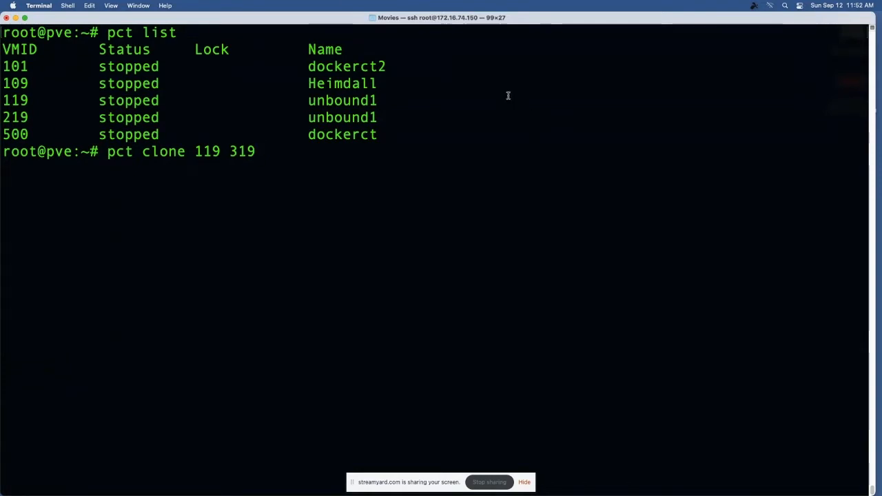
{"action": "mouse_move", "coordinate": [3, 100]}
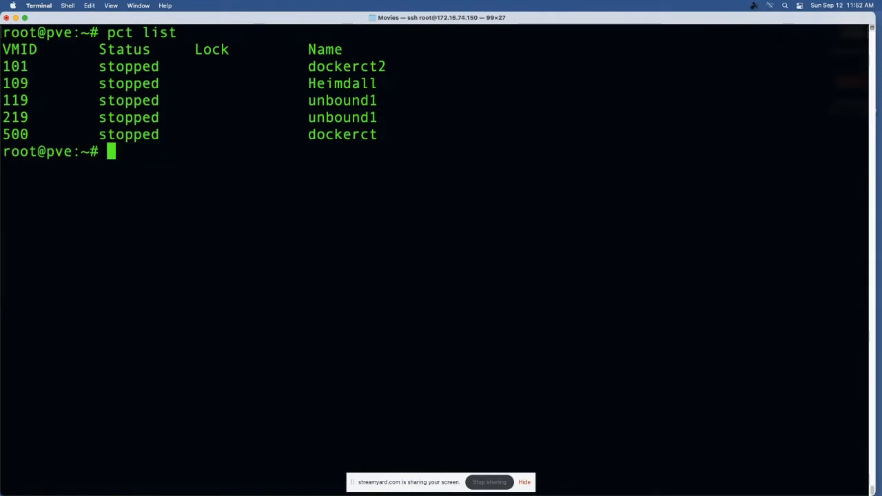
{"action": "mouse_move", "coordinate": [552, 226]}
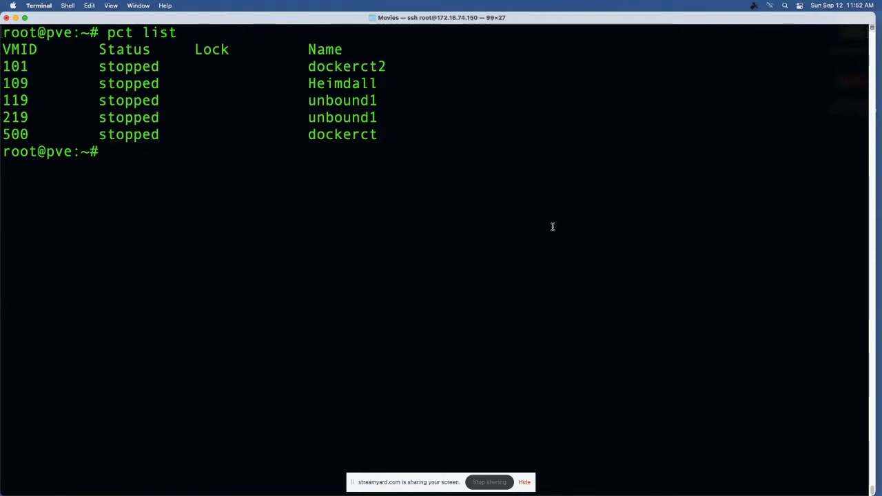
Step: Destroy container 219 with pct destroy
{"action": "type", "text": "pct"}
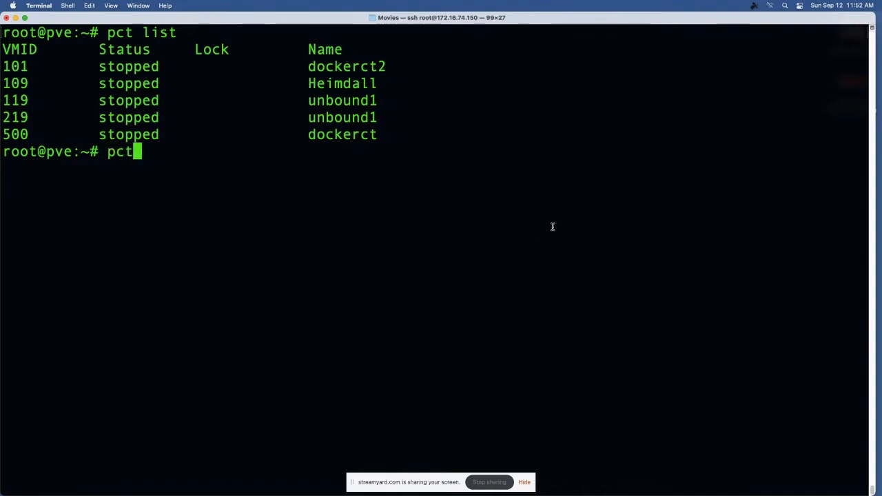
{"action": "type", "text": "destroy"}
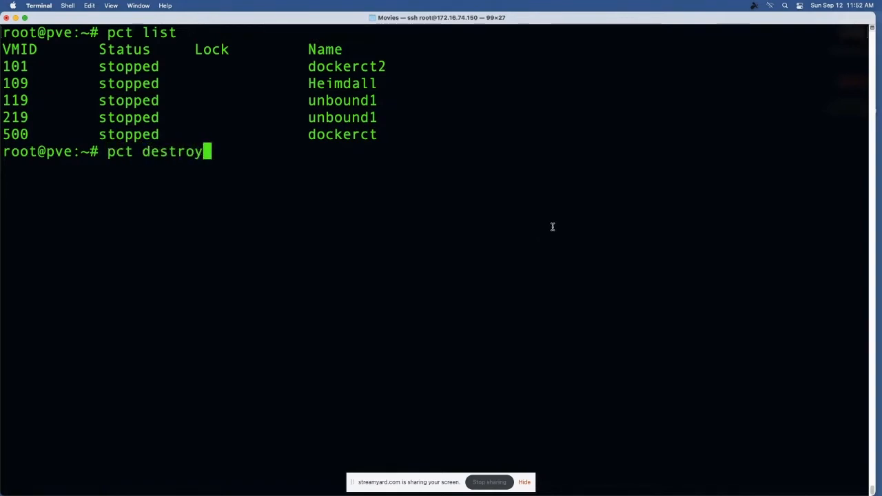
{"action": "type", "text": "219"}
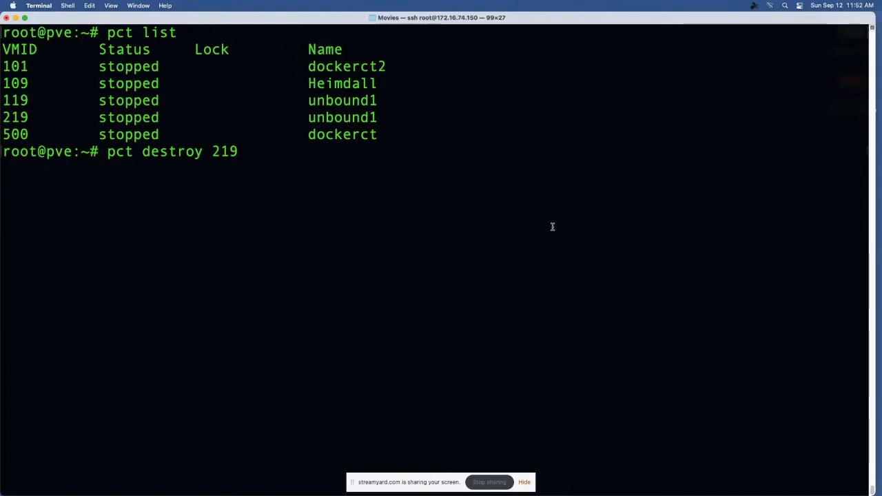
{"action": "key", "text": "Return"}
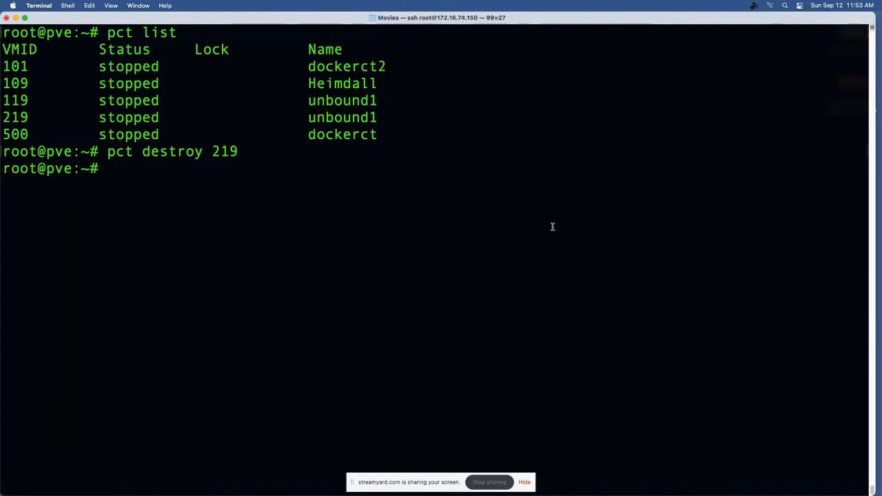
Step: Start container 119 and confirm with pct list that unbound1 is running
{"action": "type", "text": "pct start"}
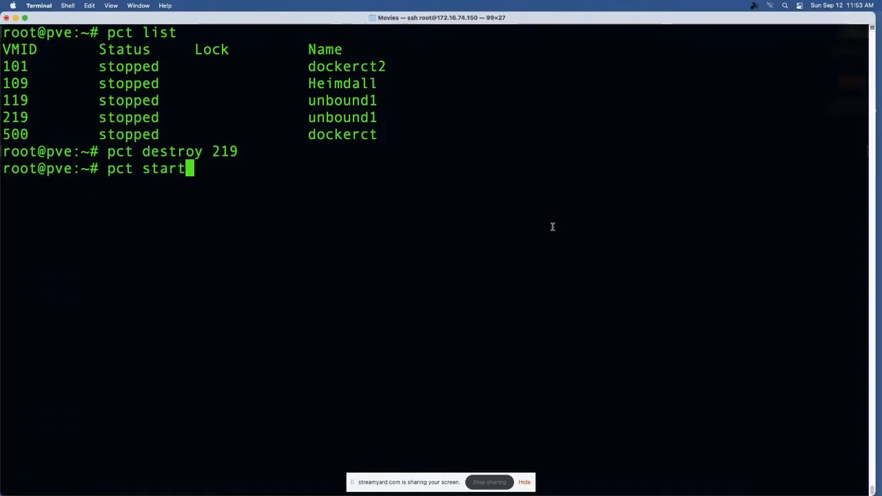
{"action": "type", "text": "119"}
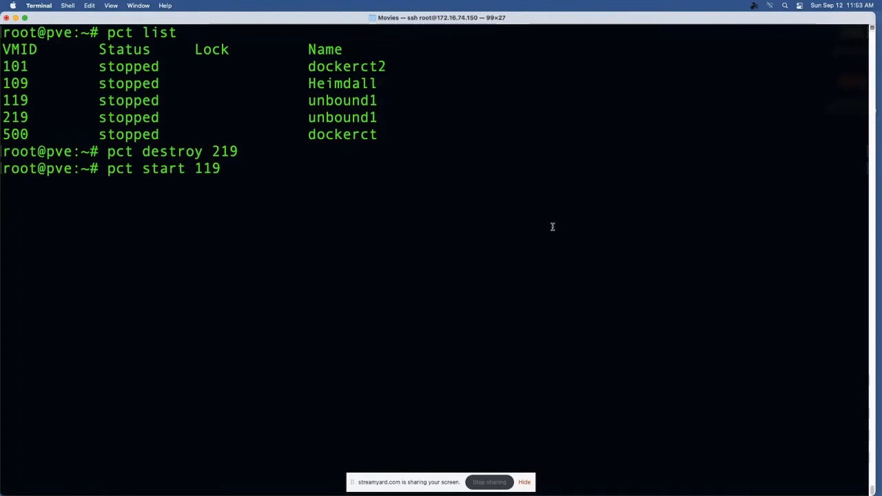
{"action": "type", "text": "pct list"}
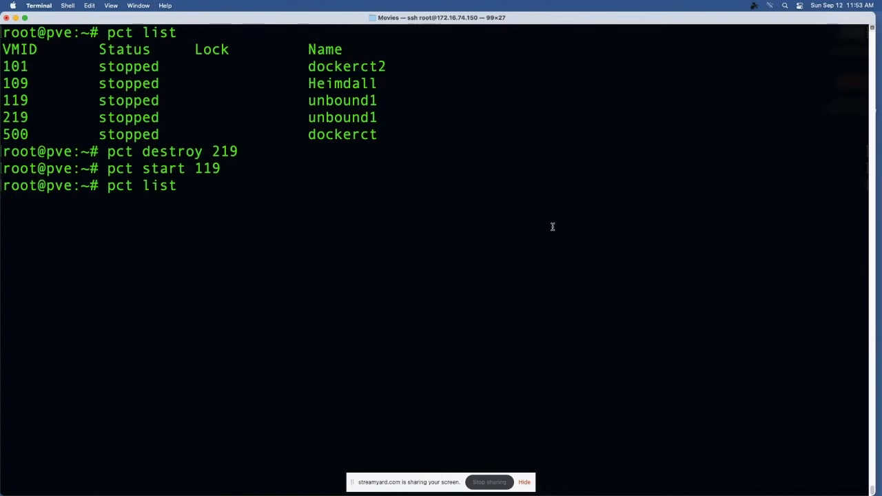
{"action": "key", "text": "Return"}
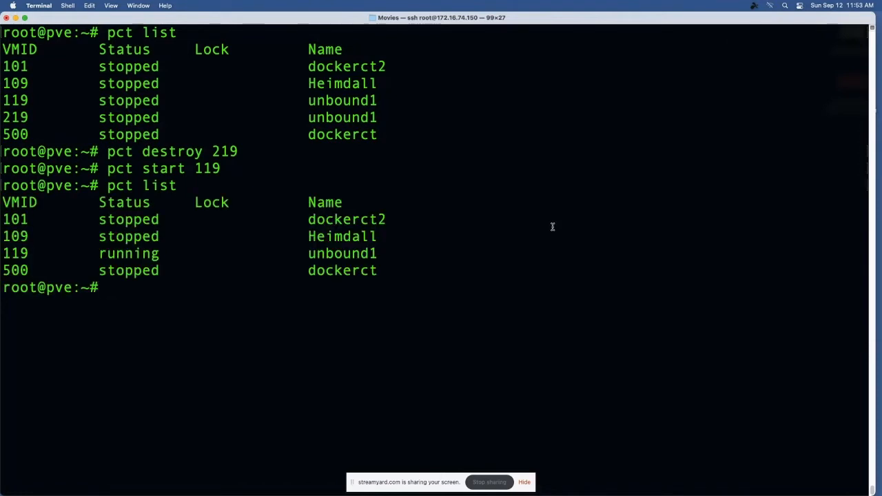
{"action": "double_click", "coordinate": [128, 253]}
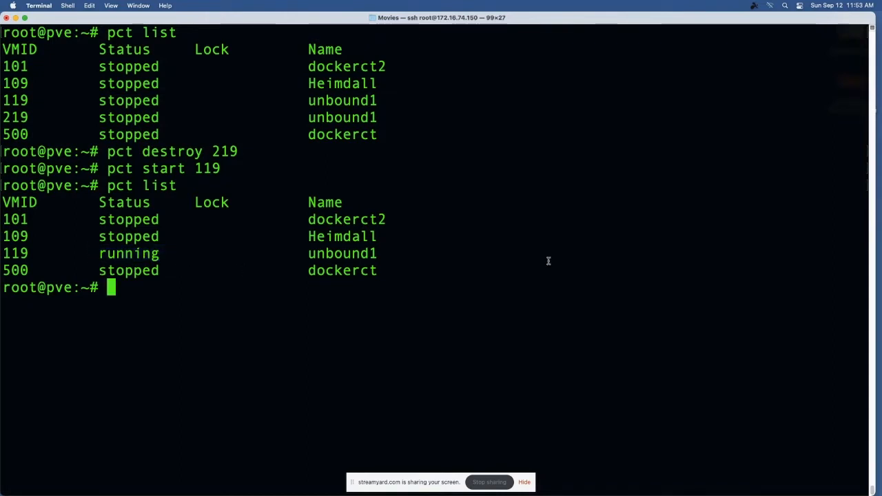
Step: Run pct df 119 showing rootfs 30.0G, 543.9M used, 29.5G available
{"action": "type", "text": "pct d"}
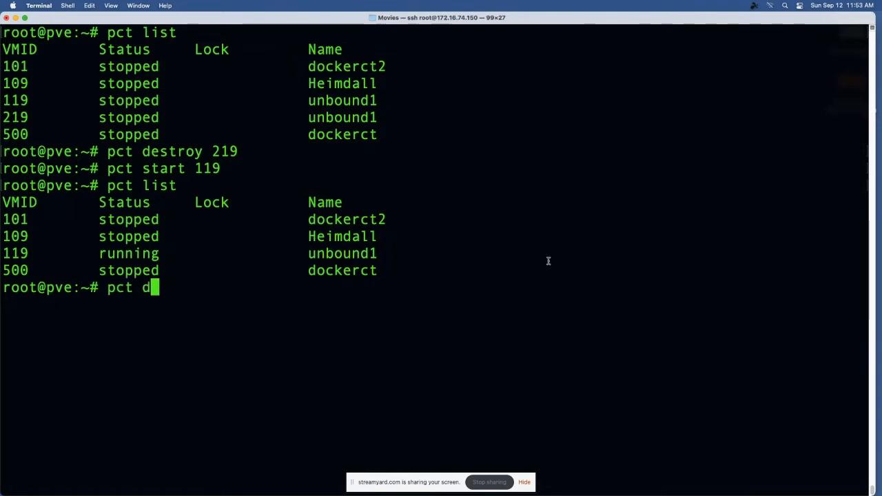
{"action": "type", "text": "f 119"}
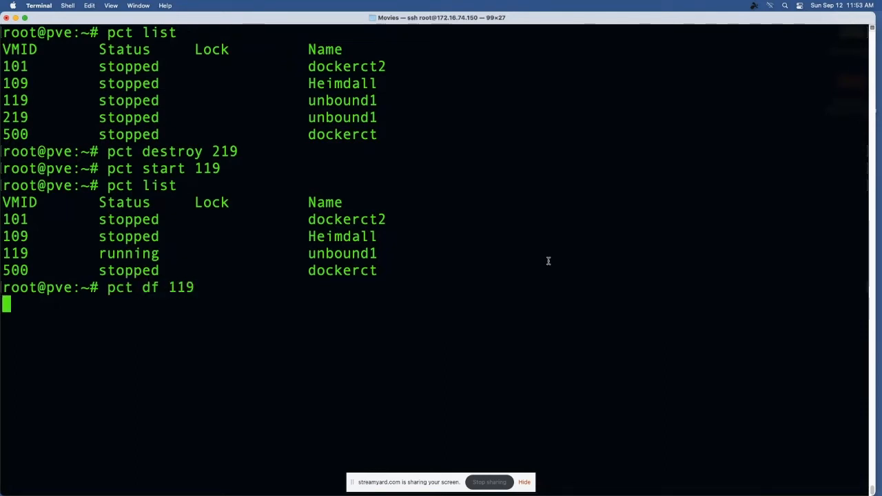
{"action": "key", "text": "Return"}
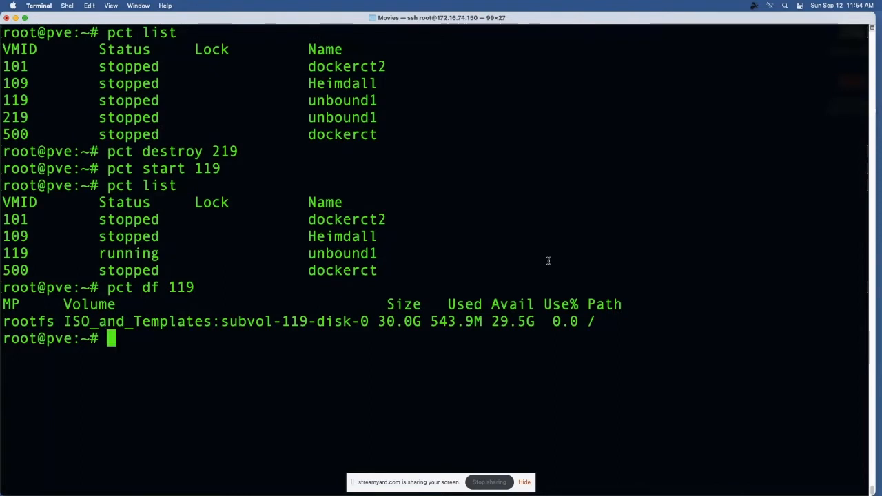
{"action": "mouse_move", "coordinate": [316, 344]}
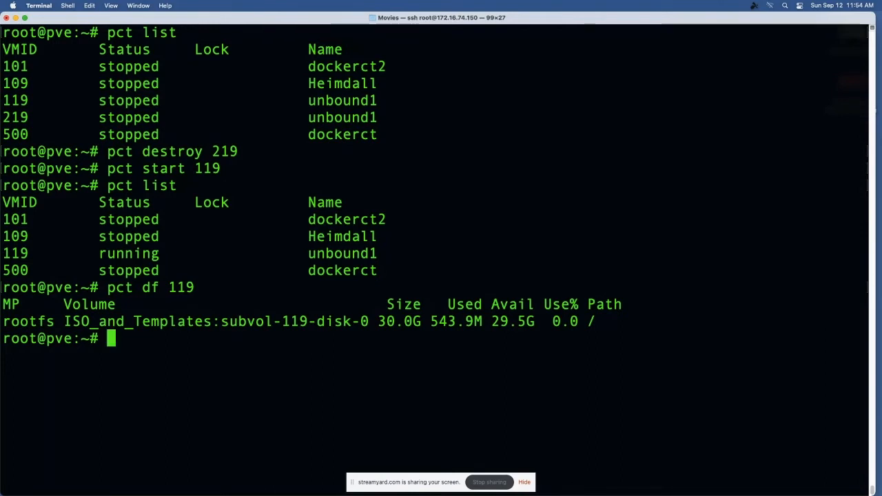
{"action": "mouse_move", "coordinate": [658, 367]}
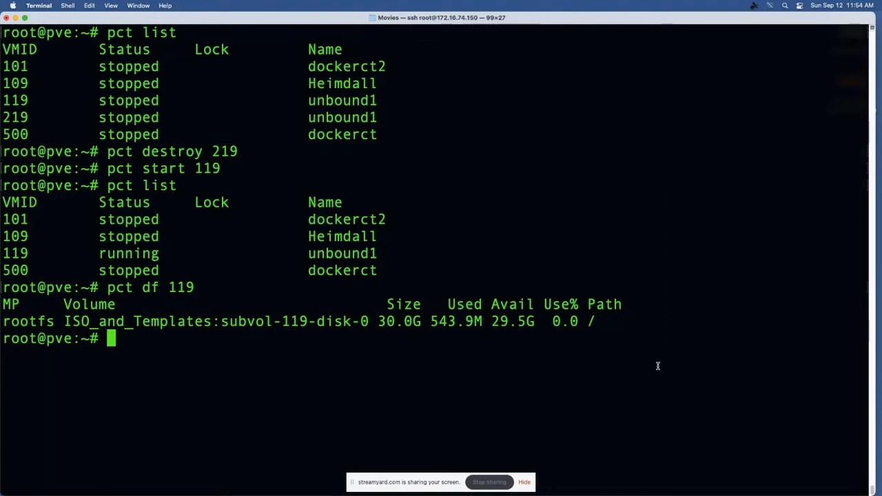
Step: Attach to container 119's console with pct console and log in
{"action": "type", "text": "pct"}
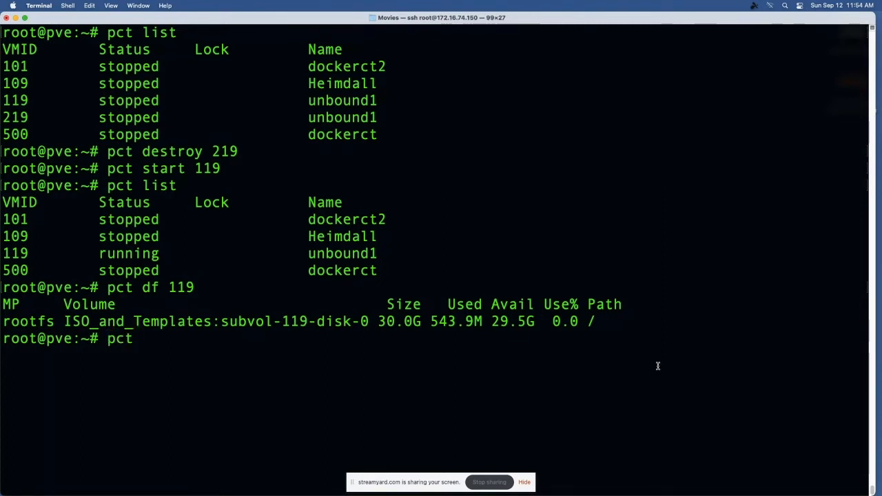
{"action": "type", "text": "cons"}
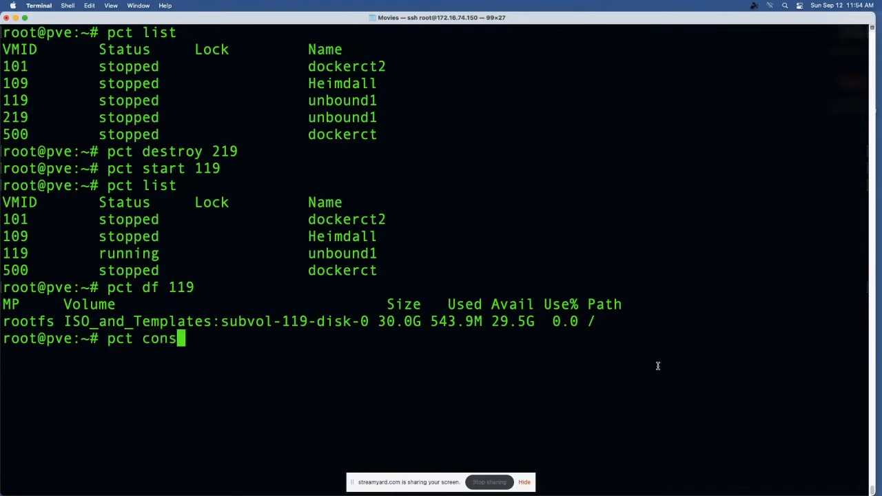
{"action": "type", "text": "ole 119"}
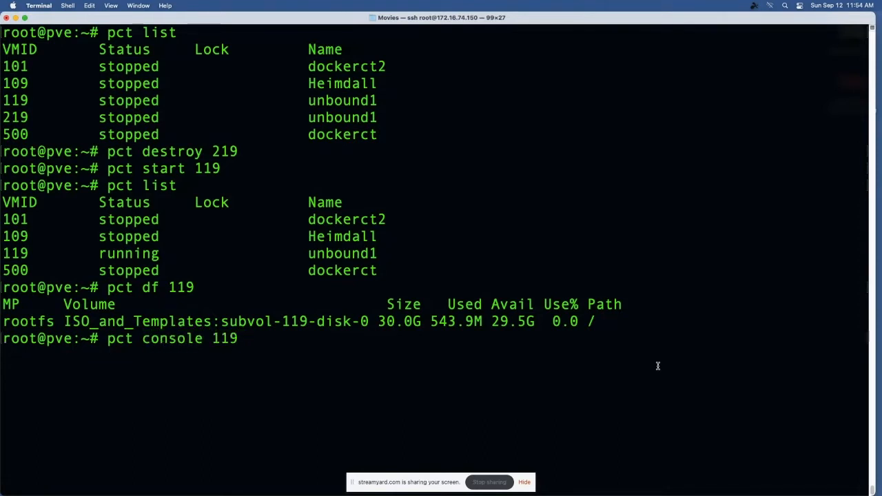
{"action": "key", "text": "Return"}
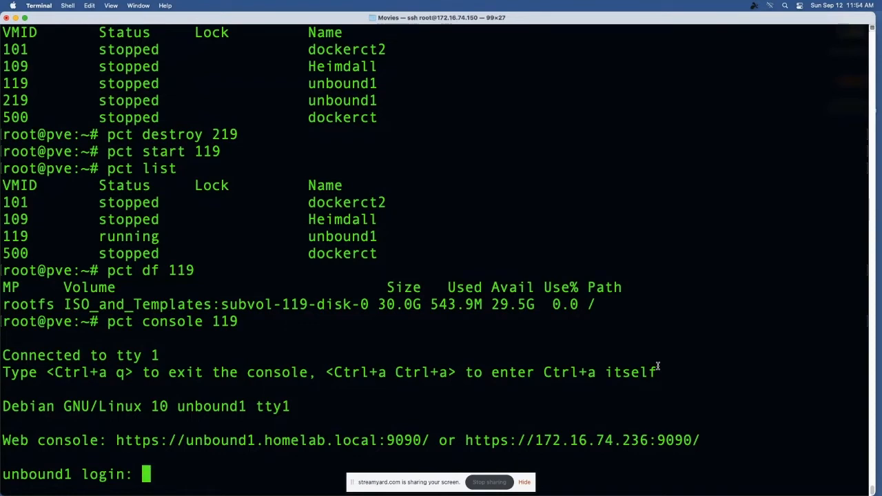
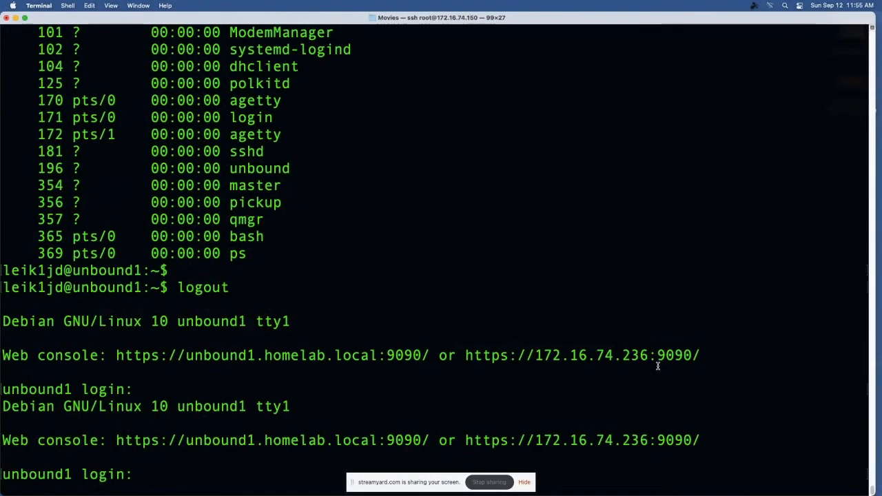
{"action": "mouse_move", "coordinate": [621, 331]}
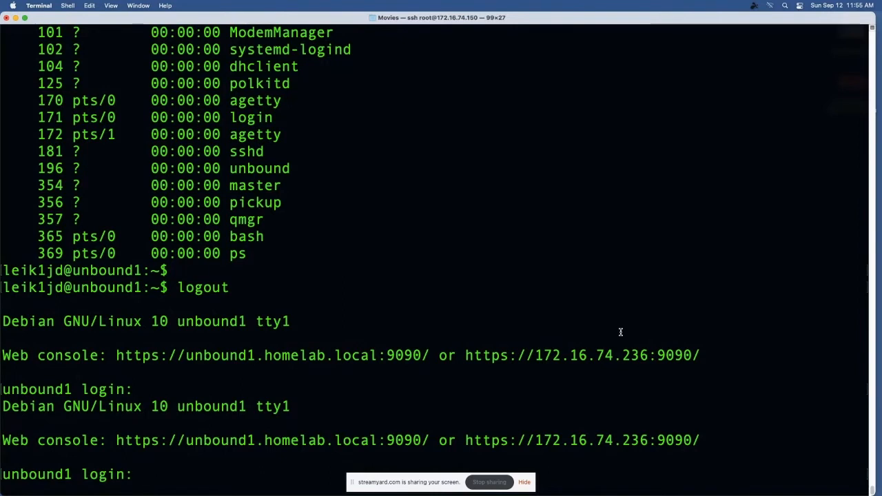
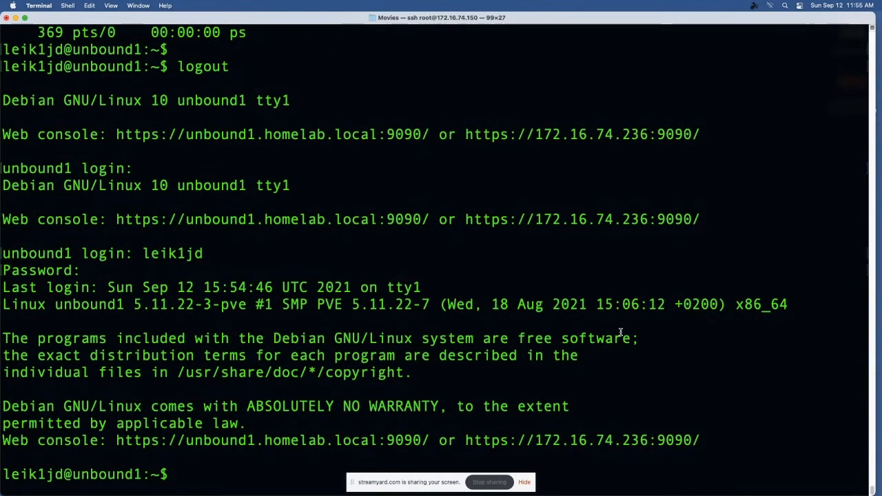
Step: Run sudo shutdown -h now inside the container to shut it down
{"action": "type", "text": "sudo"}
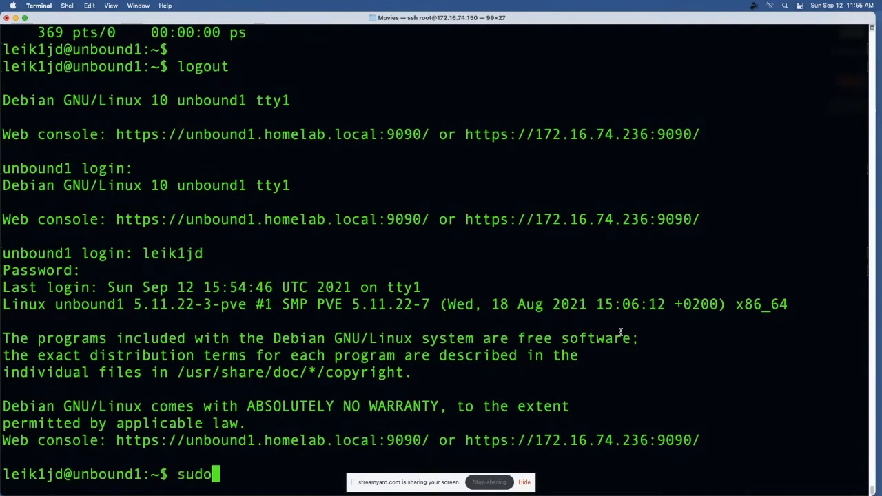
{"action": "type", "text": "shutdown -h no"}
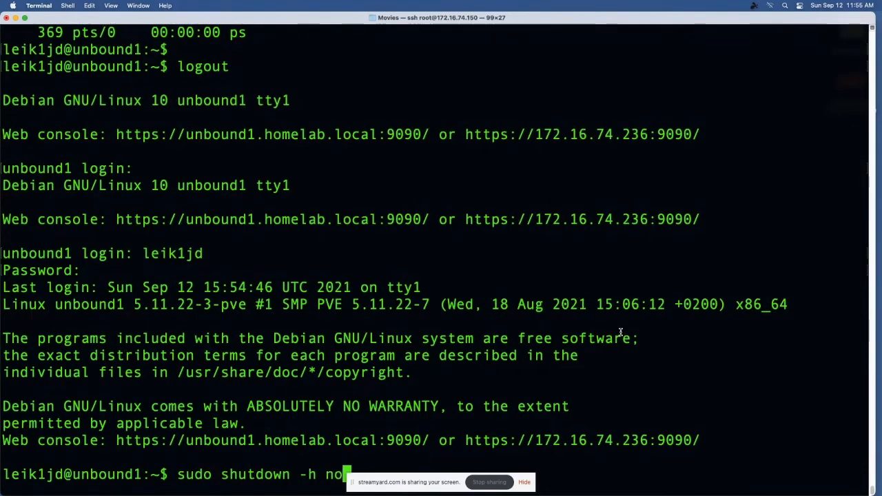
{"action": "key", "text": "Return"}
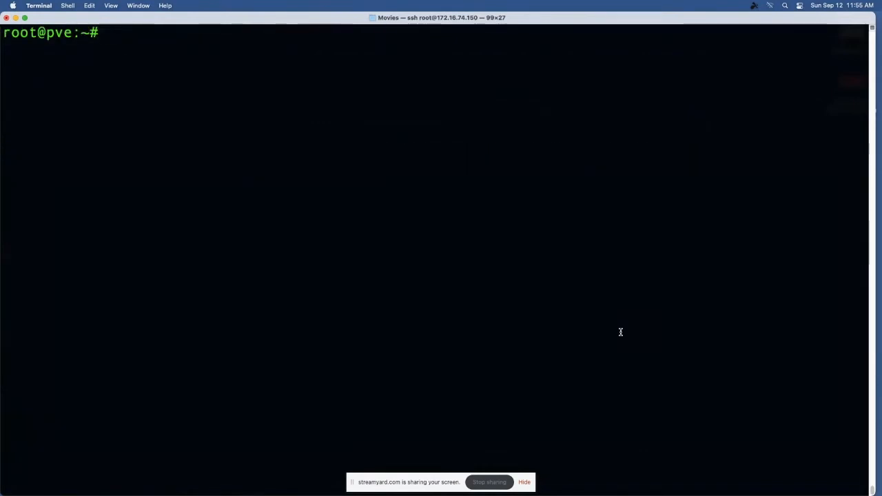
{"action": "mouse_move", "coordinate": [455, 331]}
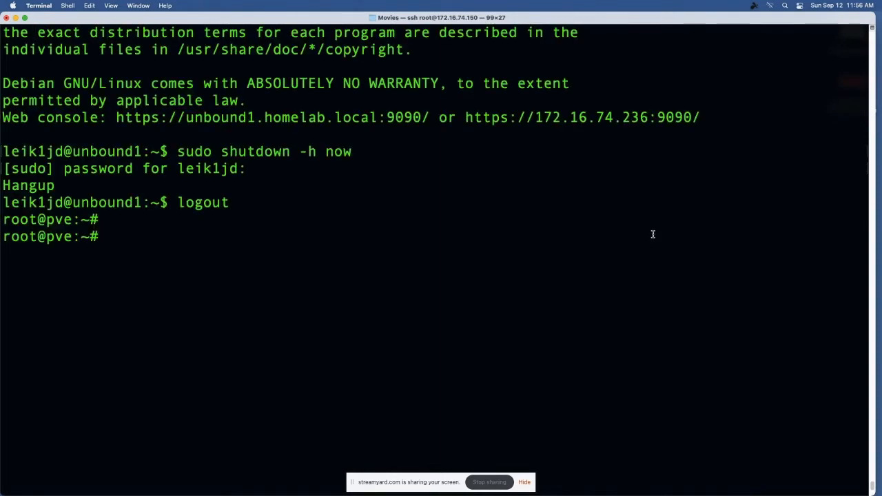
Step: Run pct config 119 (unbound1, 512 memory, 30G rootfs), then quit the pct manual
{"action": "type", "text": "pct config 119"}
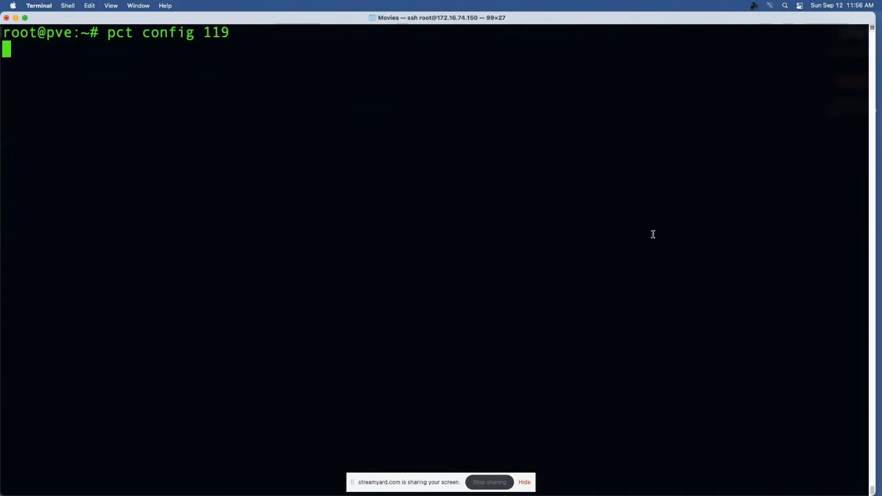
{"action": "key", "text": "Return"}
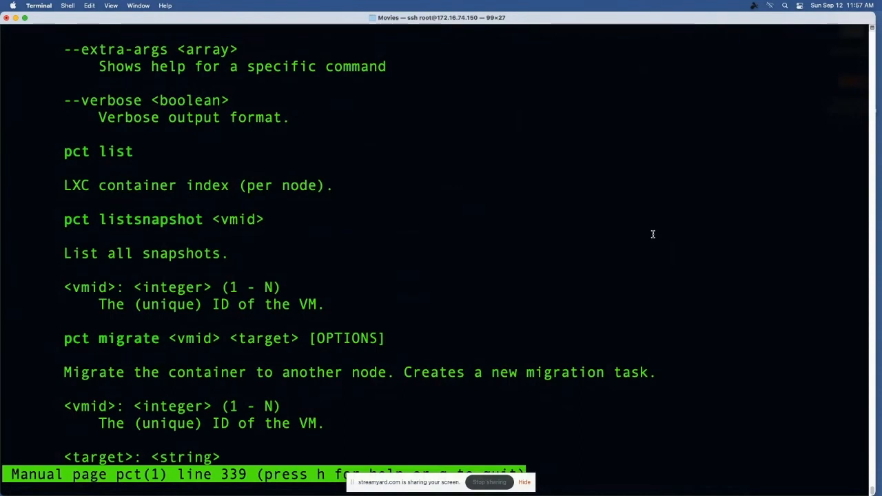
{"action": "key", "text": "q"}
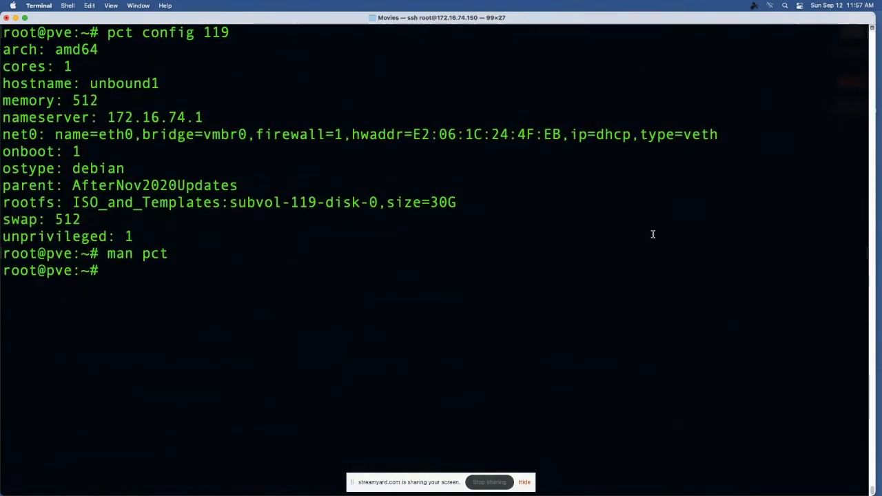
Step: Run pct listsnapshot with no ID and for 100, then pct list to show all containers
{"action": "type", "text": "pct listsnap"}
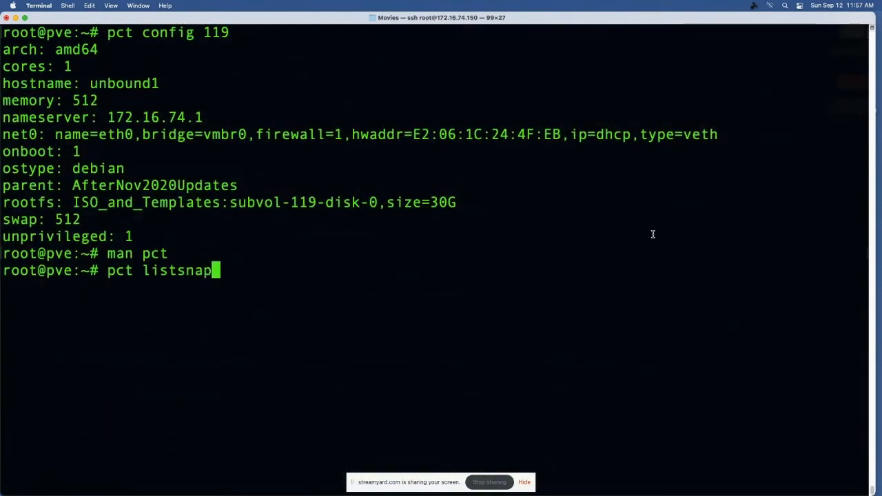
{"action": "key", "text": "Return"}
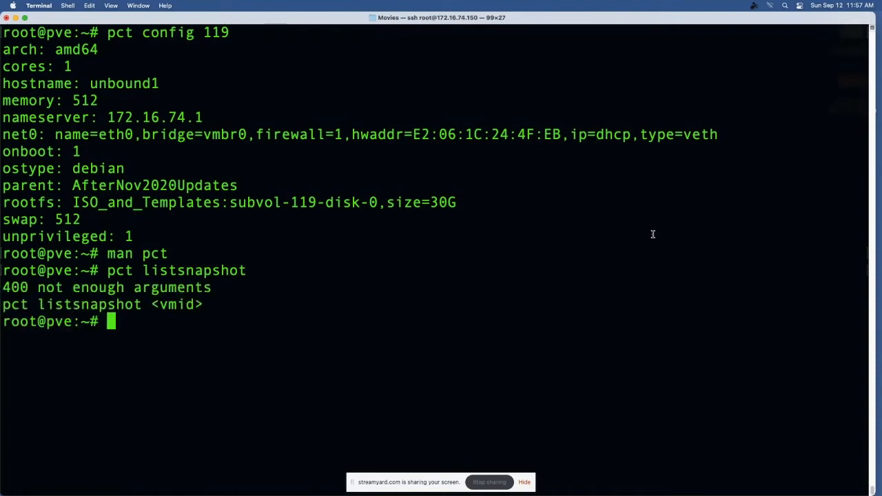
{"action": "type", "text": "pct listsnapshot 100"}
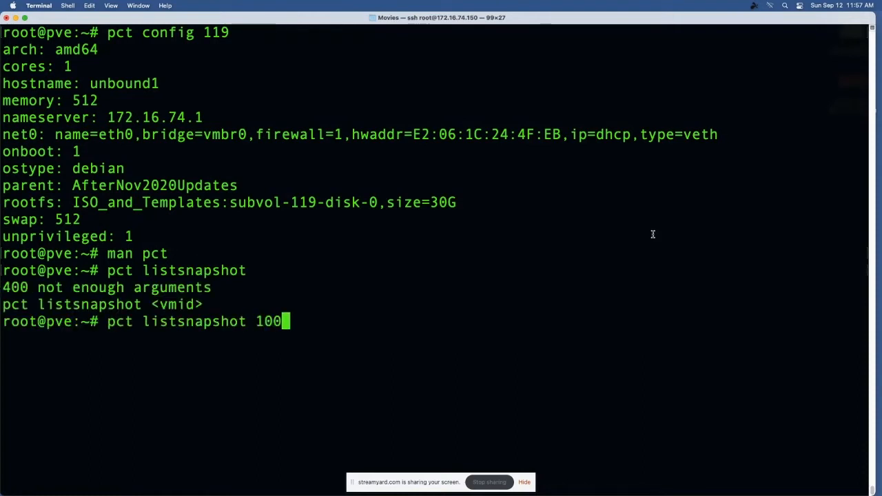
{"action": "key", "text": "Return"}
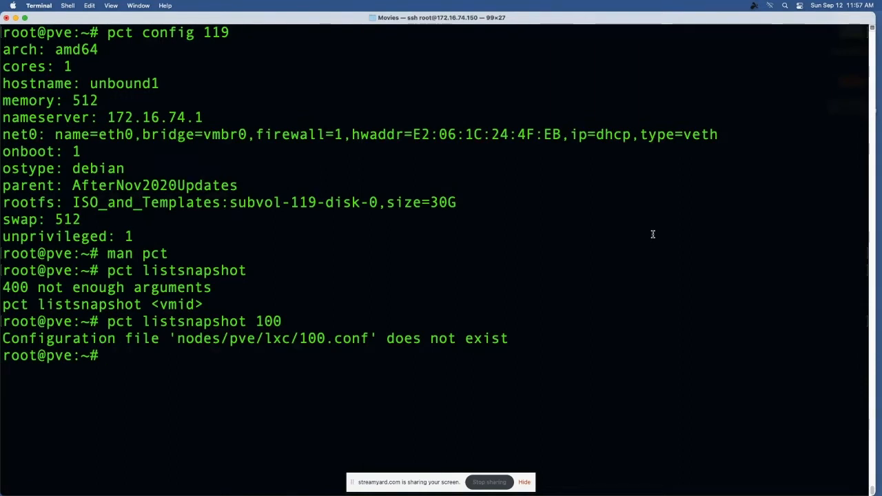
{"action": "type", "text": "pct lis"}
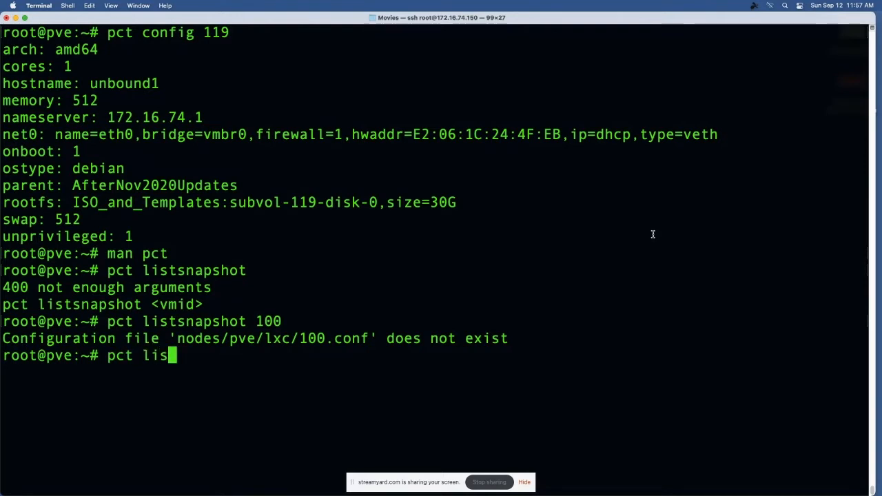
{"action": "key", "text": "Return"}
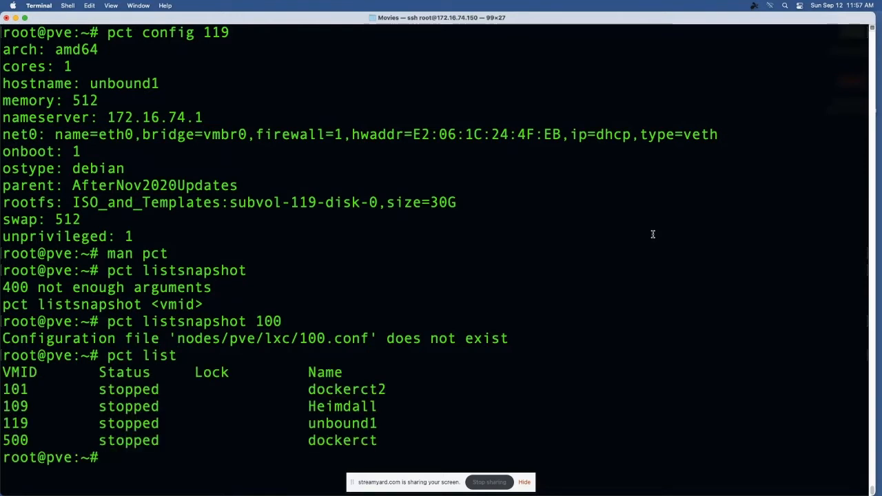
Step: List snapshots of containers 101 and 119, showing AfterNov2020Updates from 2020-11-16 on 119
{"action": "type", "text": "pct lis"}
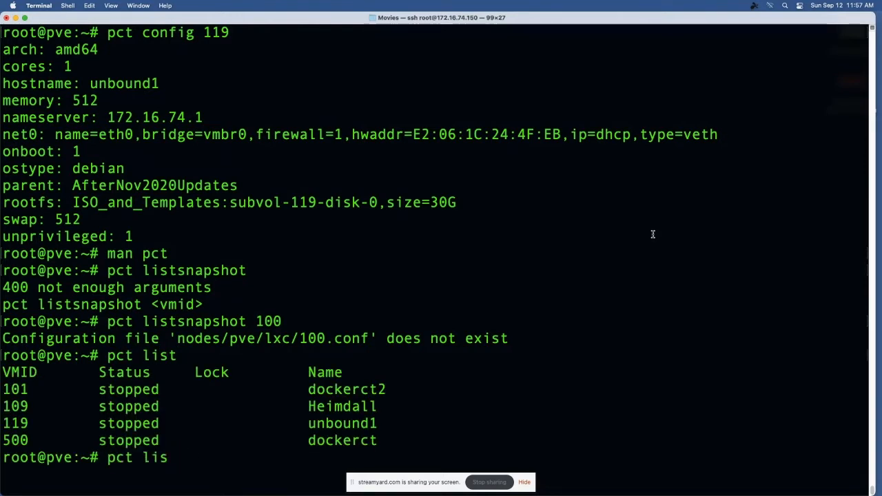
{"action": "type", "text": "tsnapshot 10"}
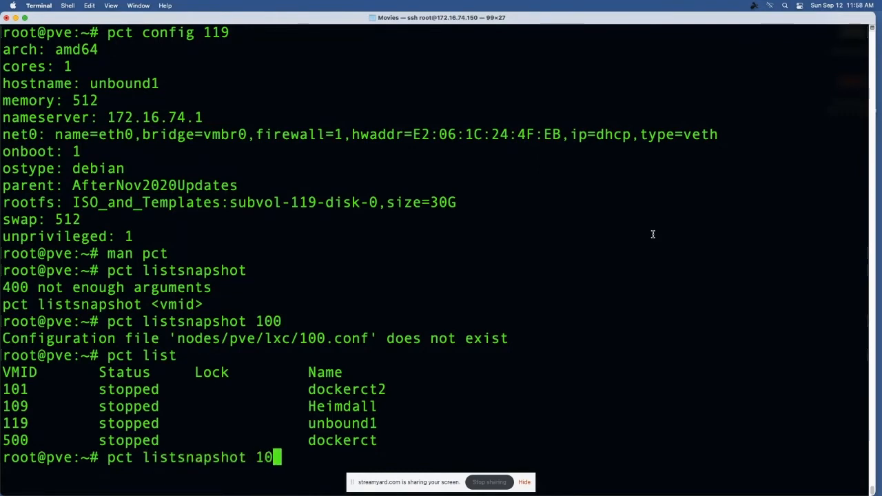
{"action": "key", "text": "Return"}
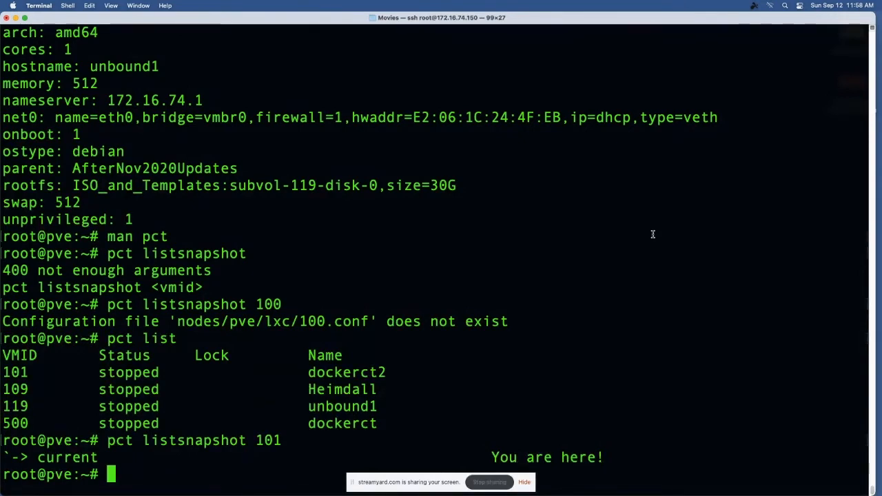
{"action": "type", "text": "pct listsnapshot 1"}
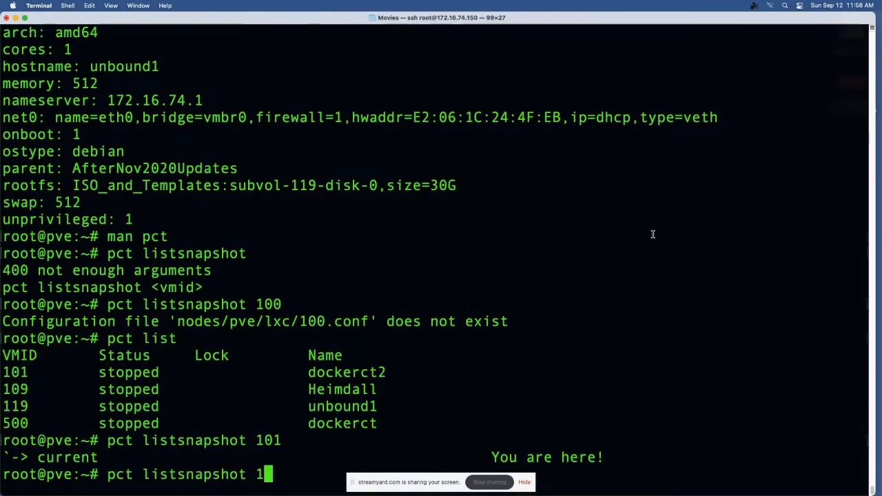
{"action": "key", "text": "Return"}
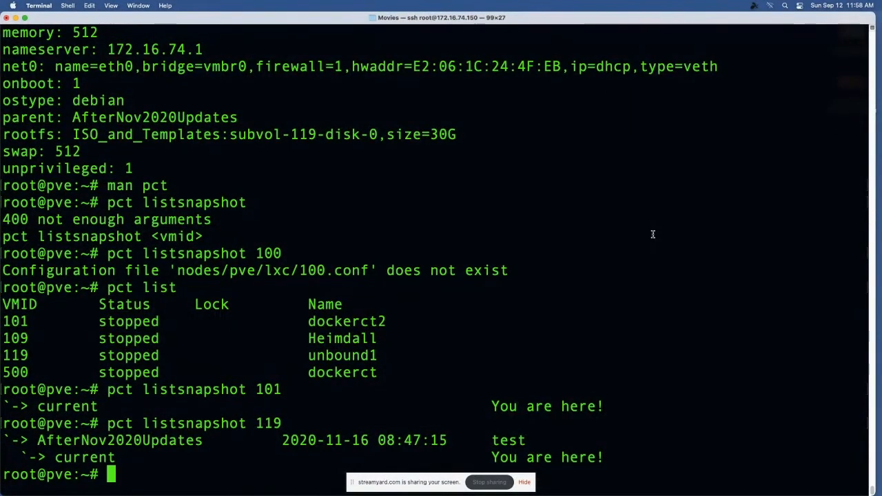
{"action": "mouse_move", "coordinate": [616, 211]}
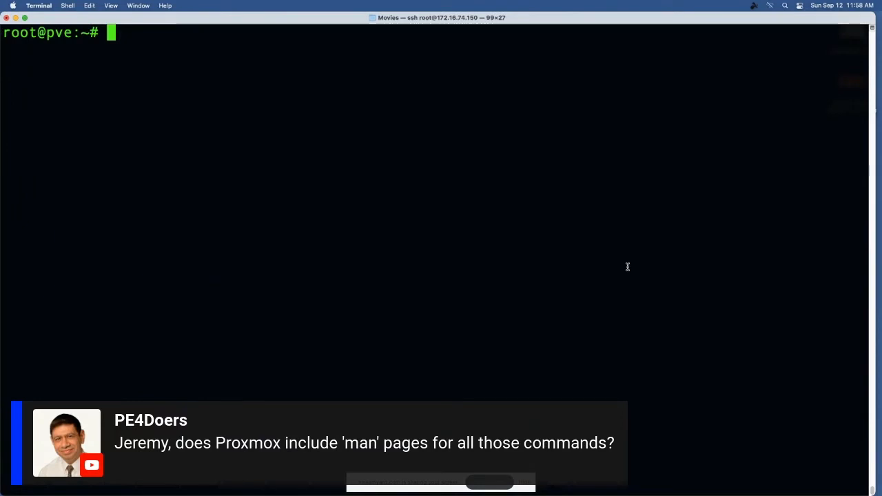
Step: Display the qm manual page (man qm) and read down into its synopsis
{"action": "type", "text": "man"}
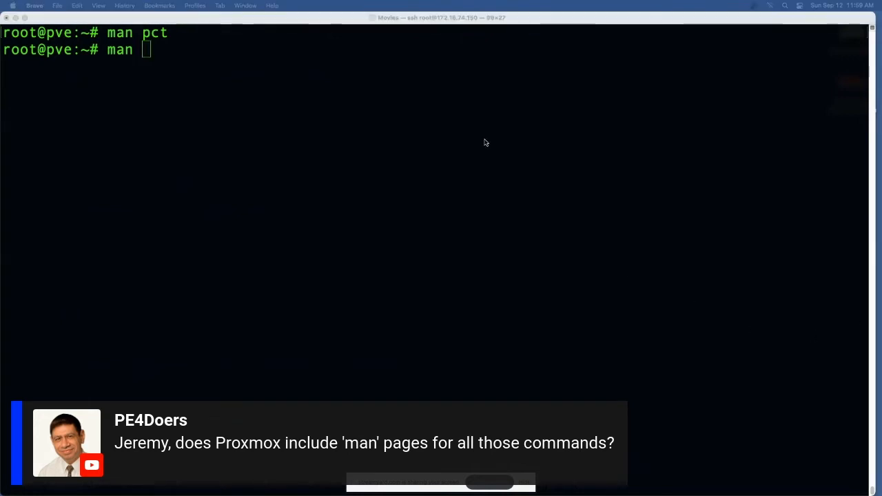
{"action": "type", "text": "qm"}
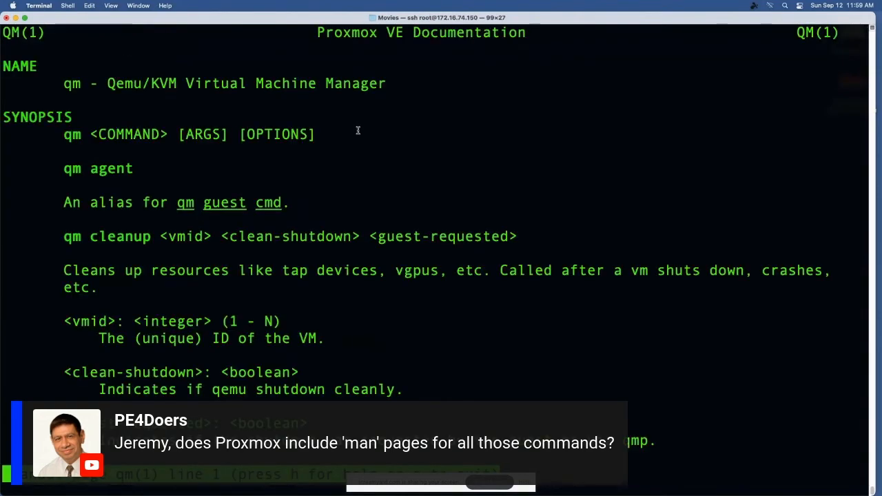
{"action": "scroll", "scroll_direction": "down", "scroll_amount": 3}
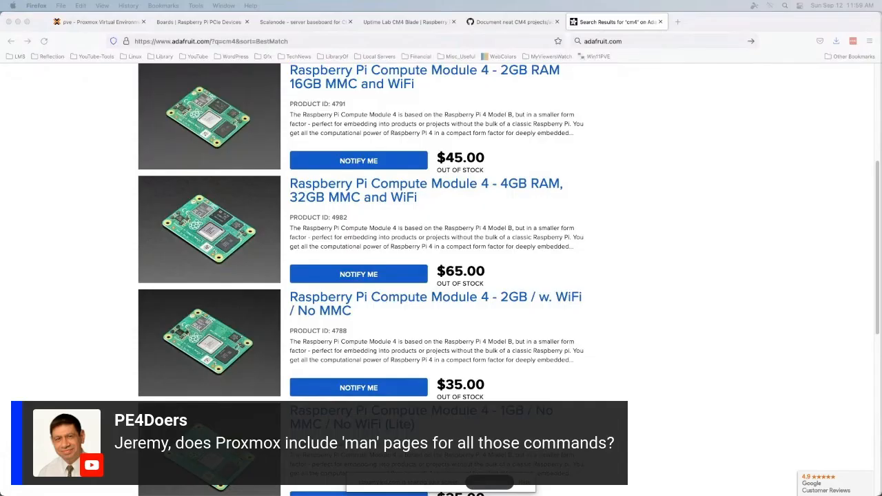
{"action": "mouse_move", "coordinate": [675, 6]}
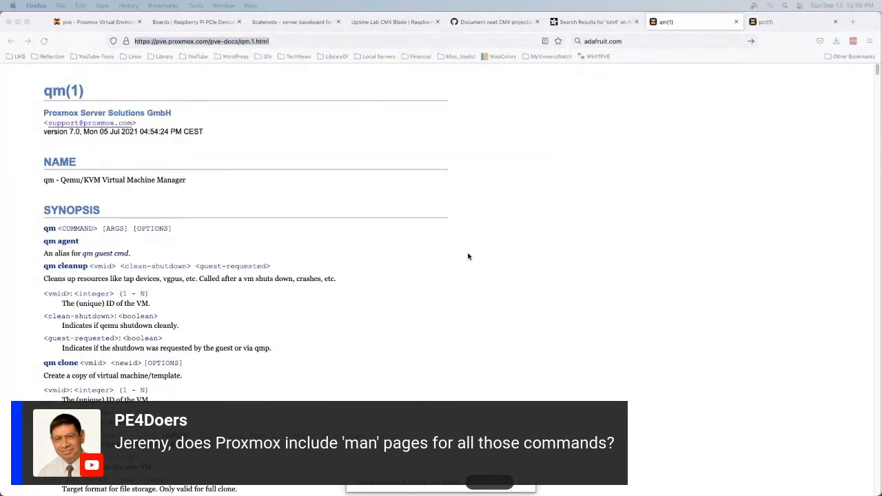
Step: View the online pct(1) manual page, then the Proxmox VE documentation index
{"action": "left_click", "coordinate": [785, 22]}
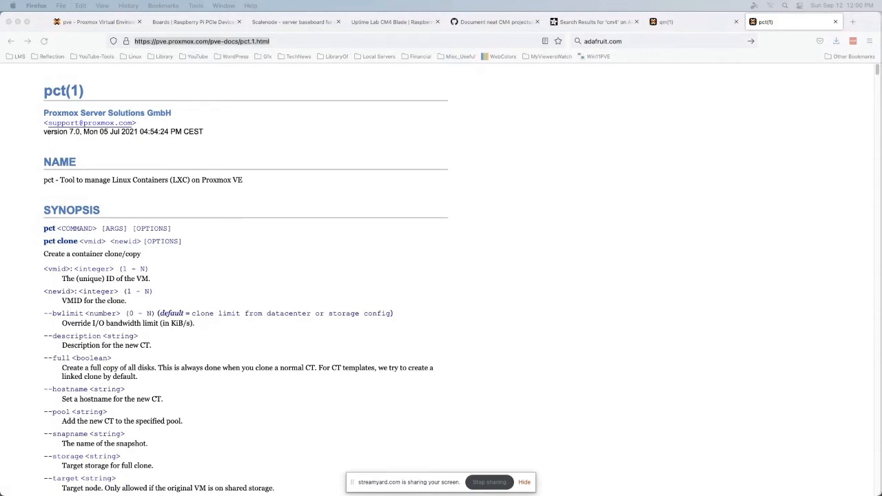
{"action": "left_click", "coordinate": [852, 22]}
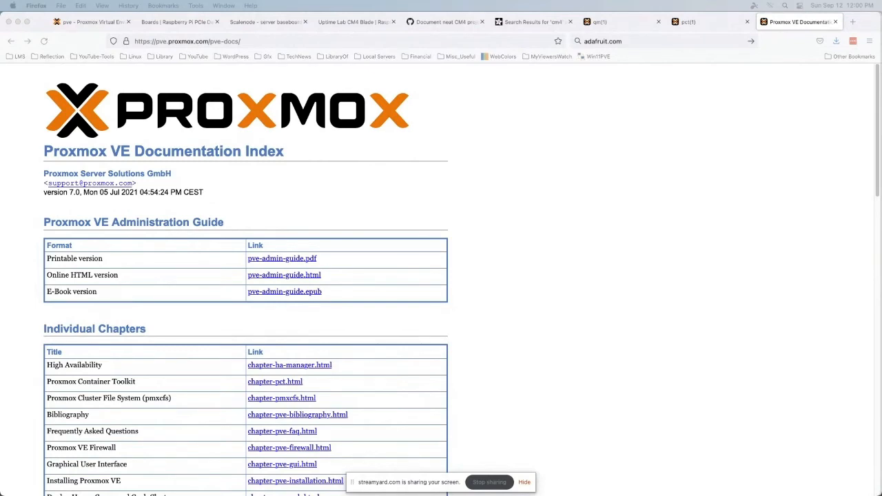
Step: Scroll the pve-docs index past the chapters to the Manual Pages and API Viewer sections
{"action": "scroll", "scroll_direction": "down", "scroll_amount": 3}
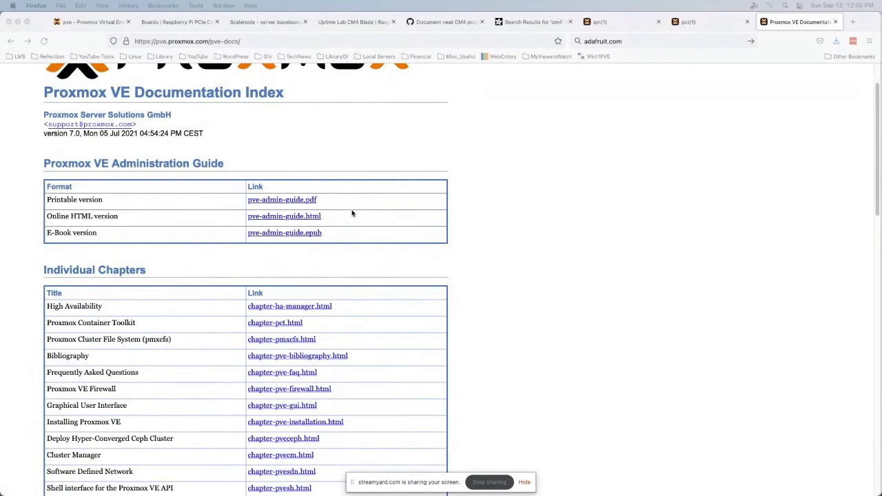
{"action": "mouse_move", "coordinate": [331, 240]}
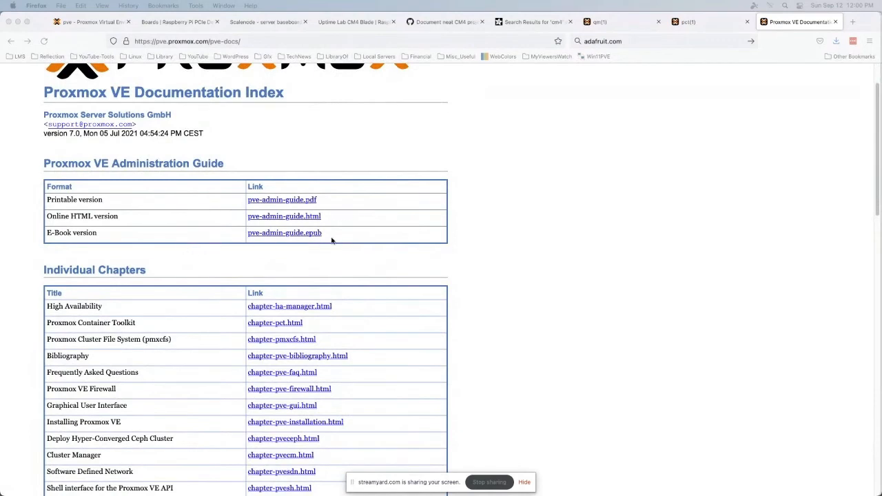
{"action": "mouse_move", "coordinate": [337, 239]}
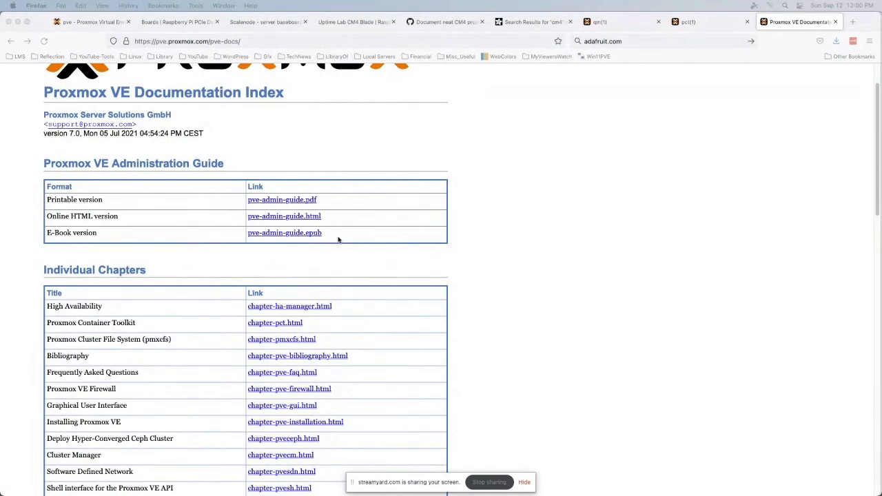
{"action": "mouse_move", "coordinate": [320, 250]}
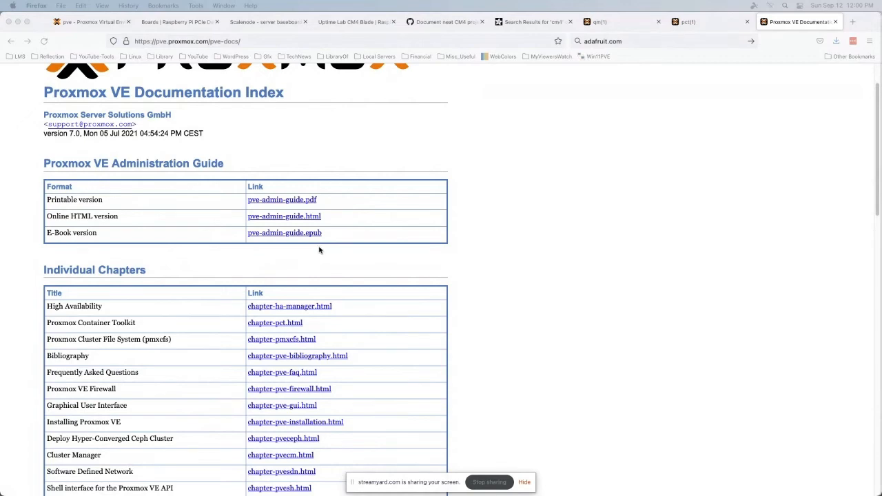
{"action": "scroll", "scroll_direction": "down", "scroll_amount": 3}
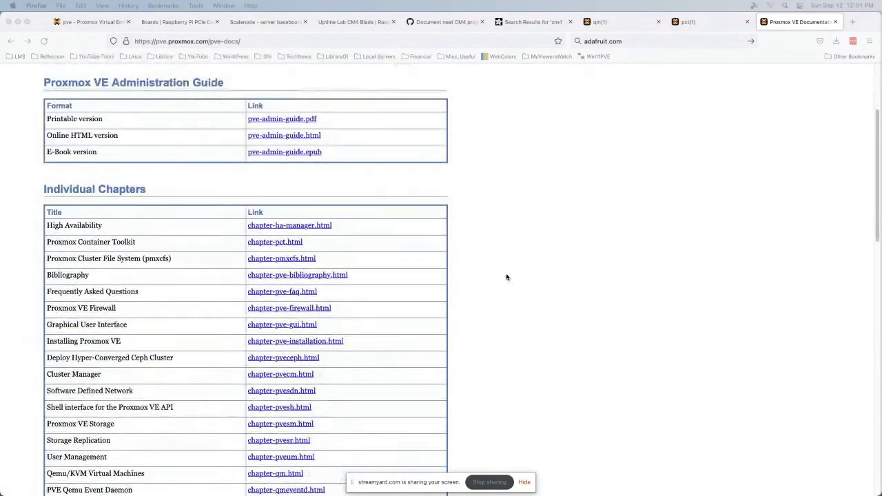
{"action": "scroll", "scroll_direction": "down", "scroll_amount": 3}
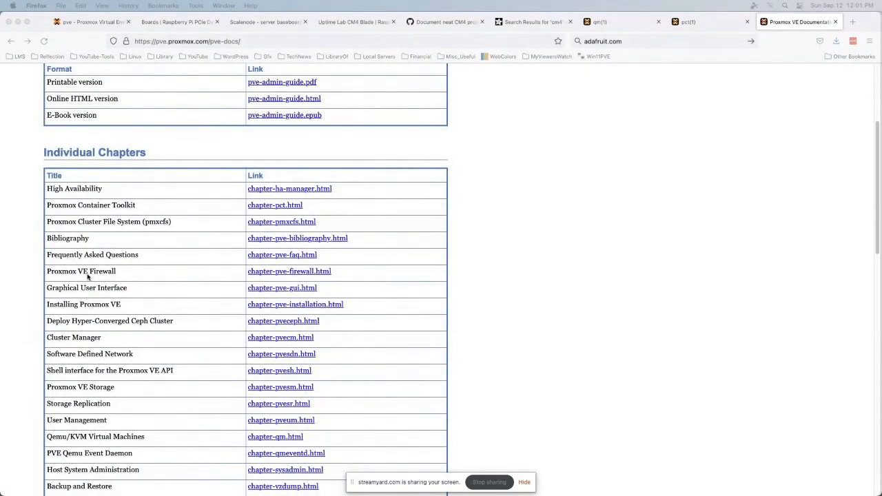
{"action": "scroll", "scroll_direction": "down", "scroll_amount": 3}
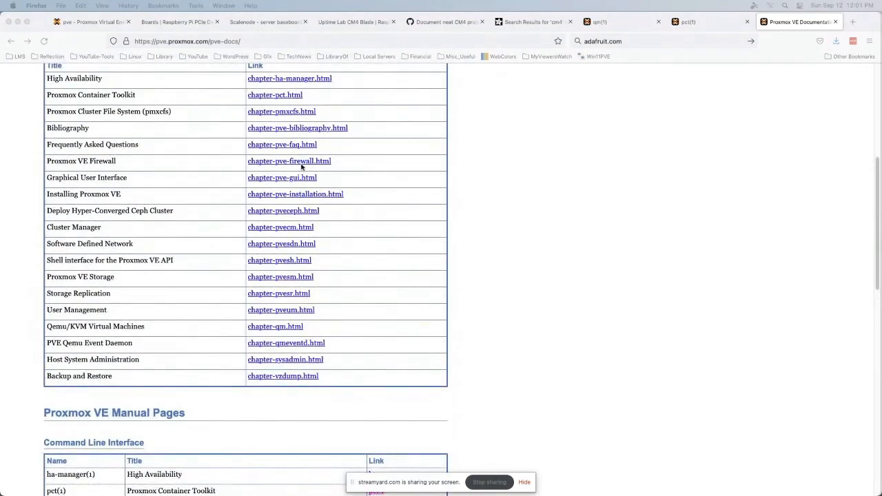
{"action": "mouse_move", "coordinate": [520, 240]}
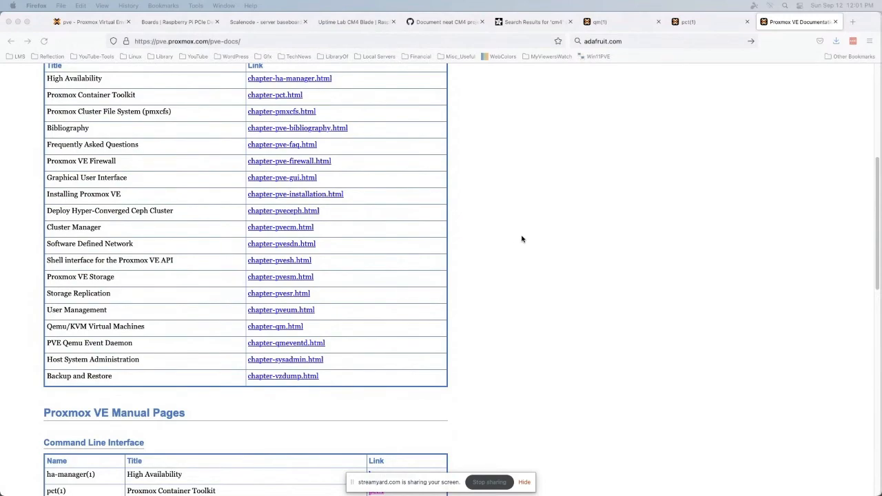
{"action": "scroll", "scroll_direction": "down", "scroll_amount": 3}
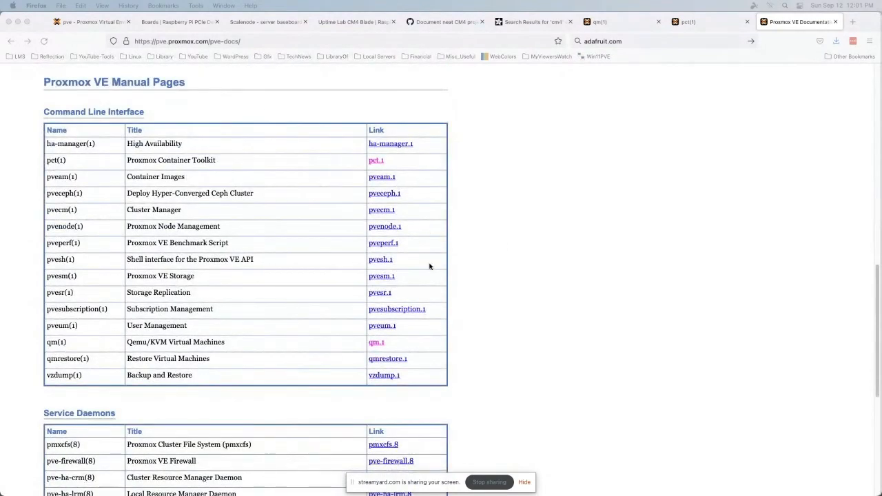
{"action": "scroll", "scroll_direction": "down", "scroll_amount": 3}
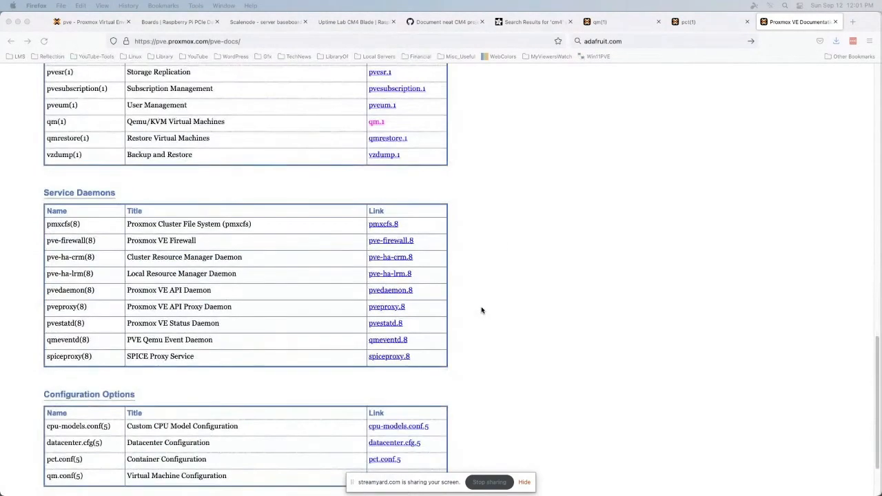
{"action": "scroll", "scroll_direction": "down", "scroll_amount": 3}
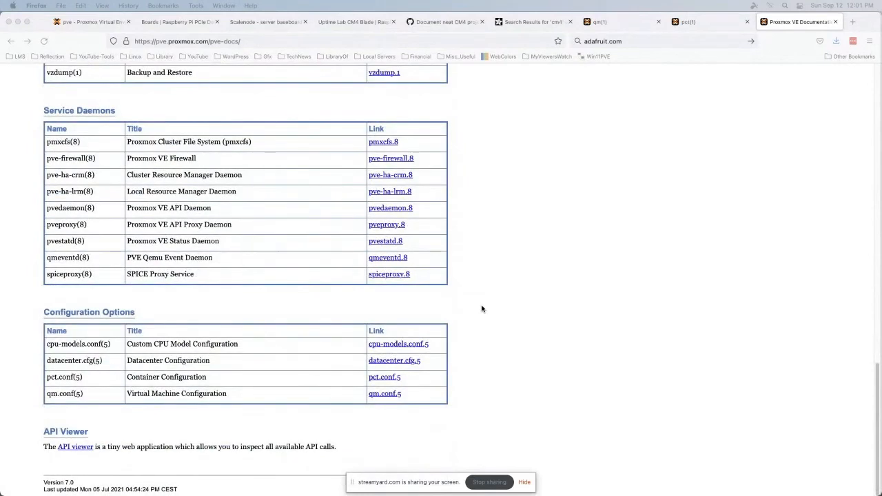
{"action": "scroll", "scroll_direction": "up", "scroll_amount": 3}
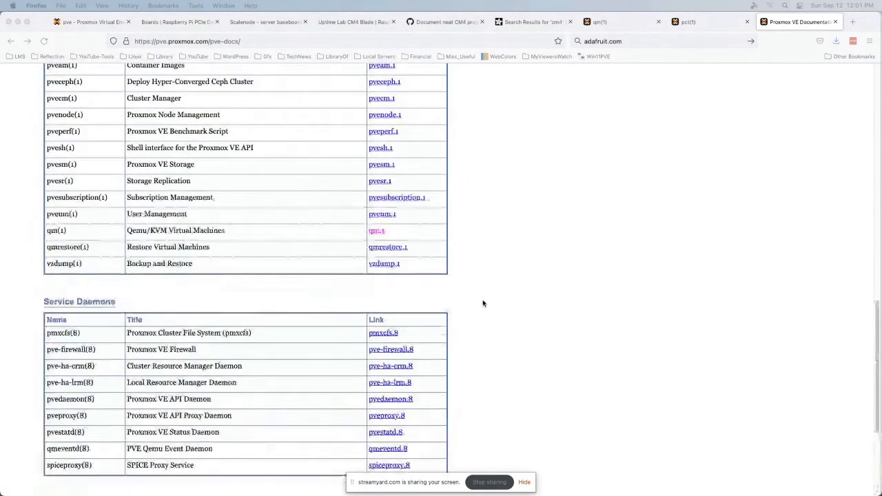
{"action": "scroll", "scroll_direction": "down", "scroll_amount": 3}
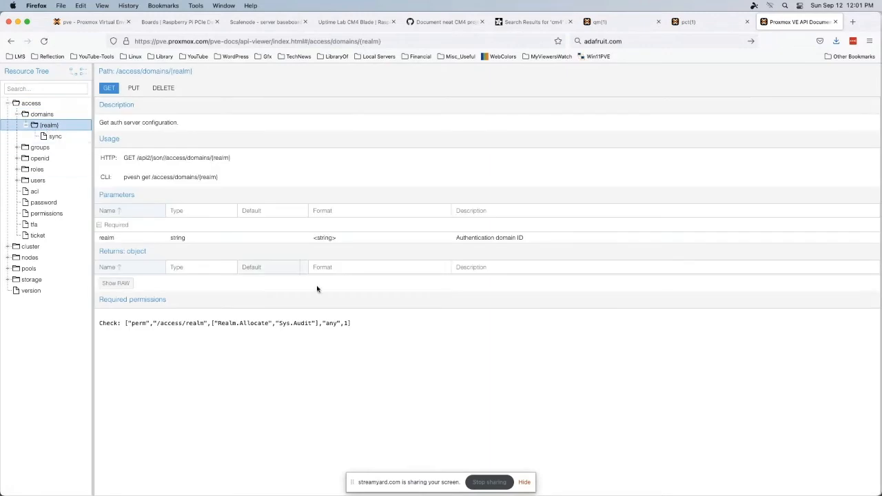
{"action": "mouse_move", "coordinate": [148, 229]}
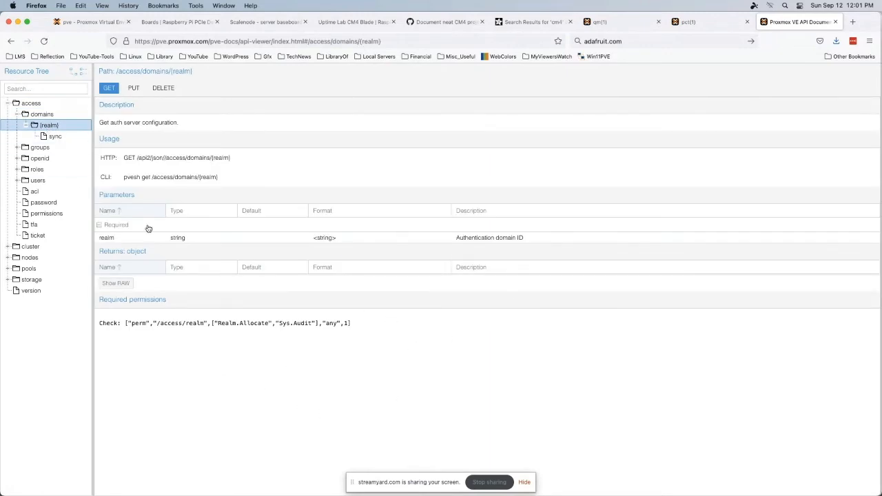
{"action": "mouse_move", "coordinate": [110, 118]}
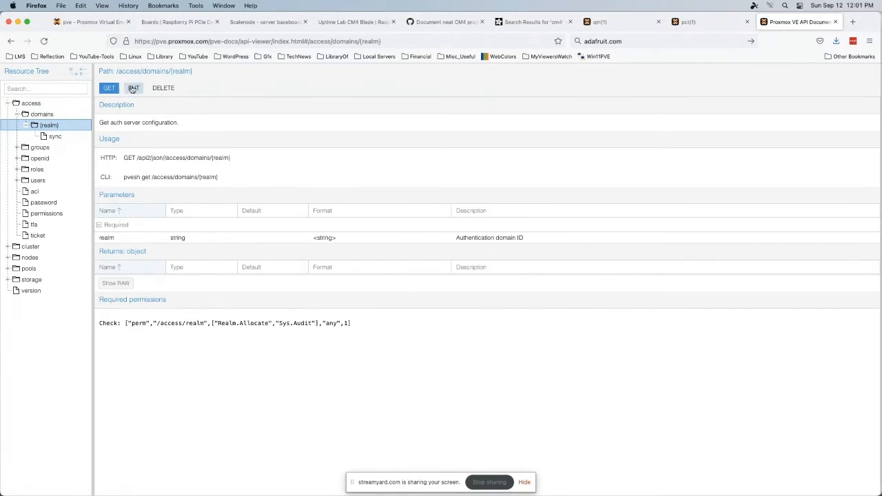
Step: Review the PUT method parameters for /access/domains/{realm}, then return to the pct(1) tab
{"action": "left_click", "coordinate": [132, 89]}
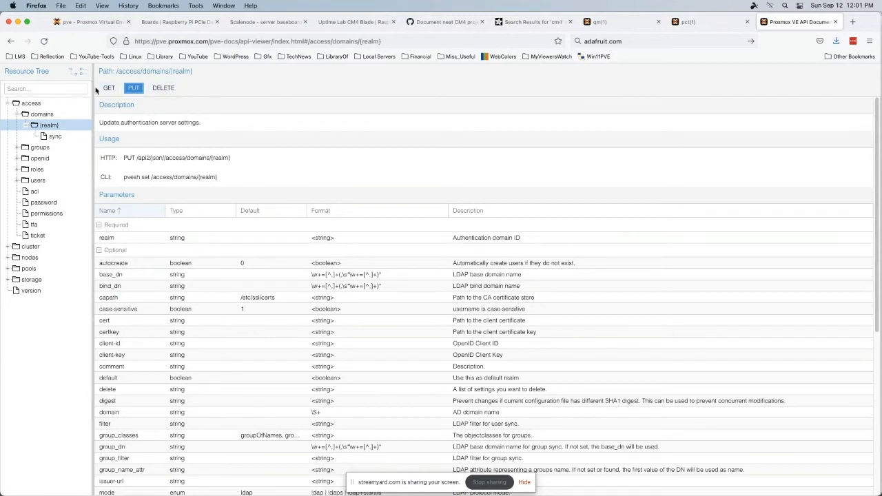
{"action": "mouse_move", "coordinate": [109, 97]}
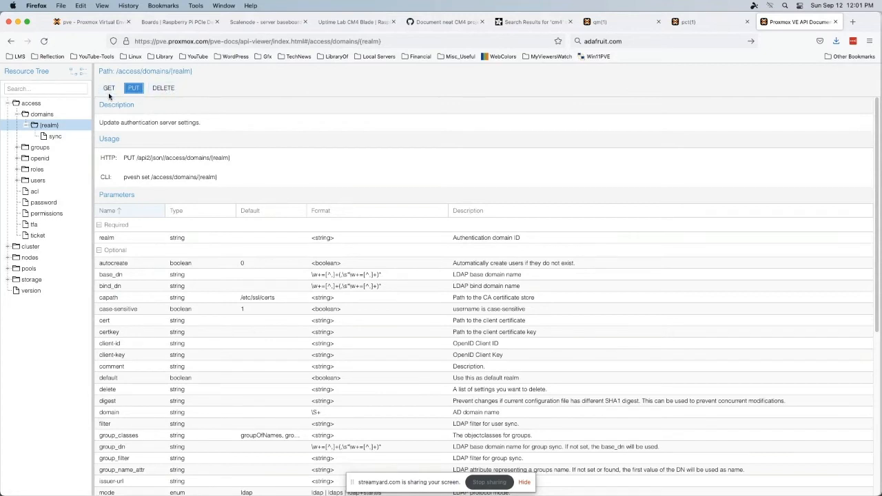
{"action": "mouse_move", "coordinate": [50, 422]}
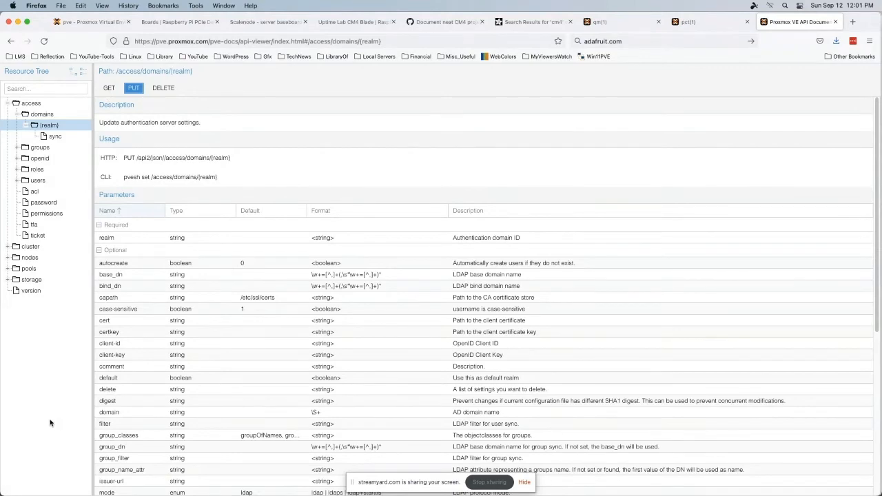
{"action": "scroll", "scroll_direction": "down", "scroll_amount": 3}
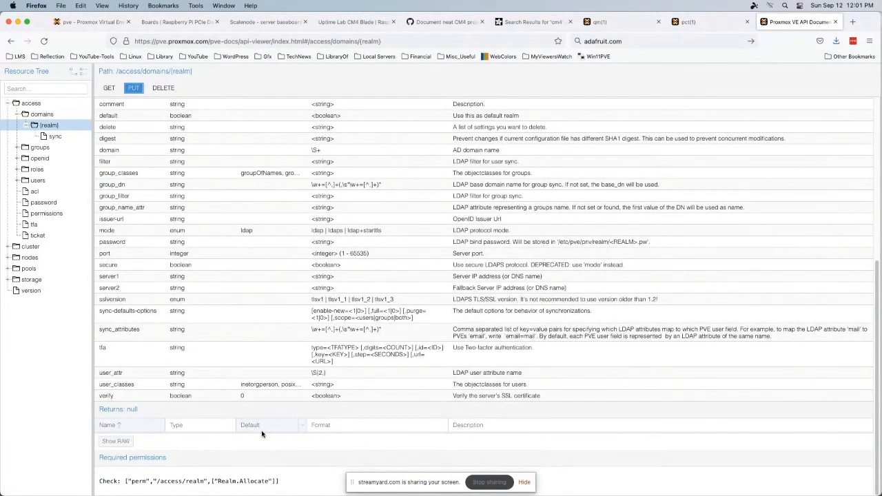
{"action": "left_click", "coordinate": [689, 22]}
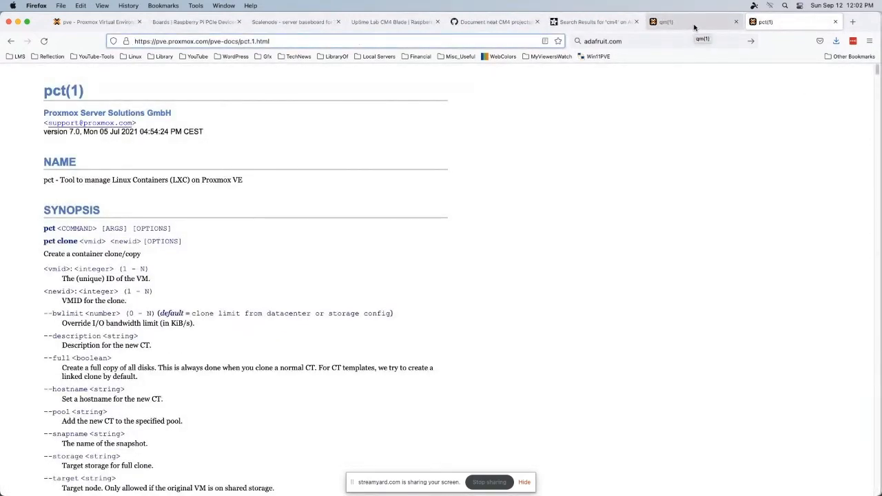
{"action": "mouse_move", "coordinate": [675, 44]}
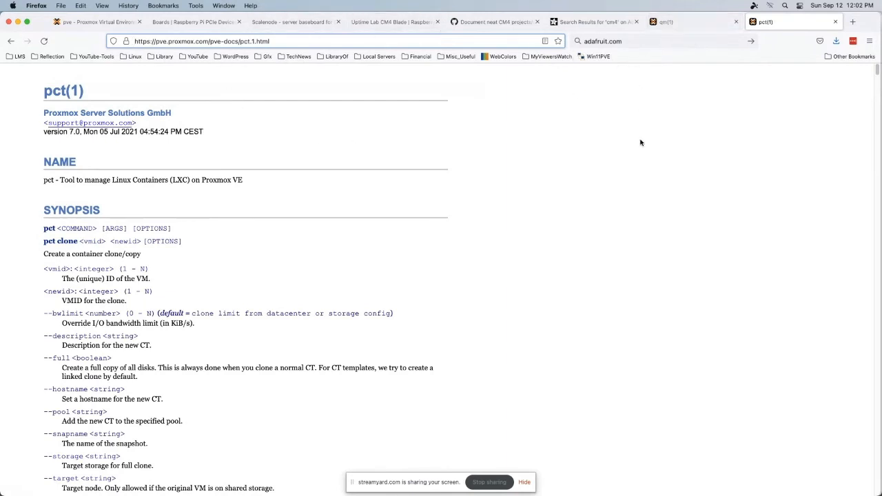
{"action": "mouse_move", "coordinate": [687, 192]}
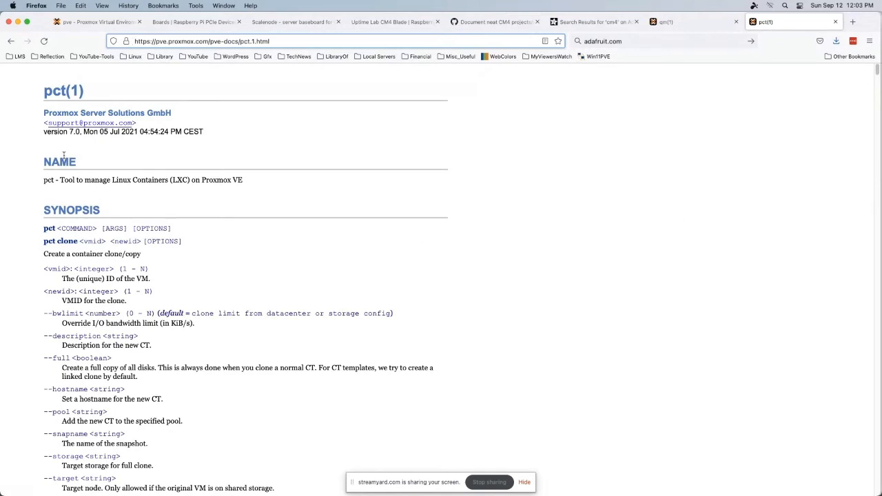
{"action": "mouse_move", "coordinate": [706, 164]}
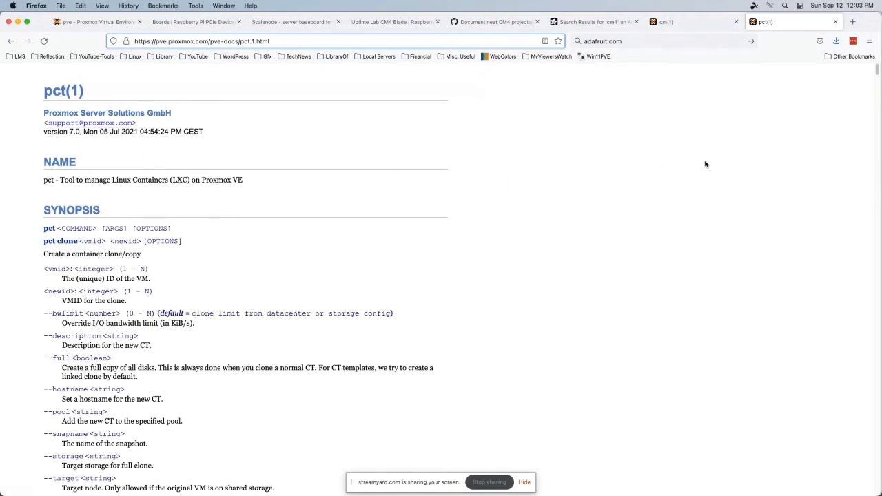
{"action": "mouse_move", "coordinate": [68, 73]}
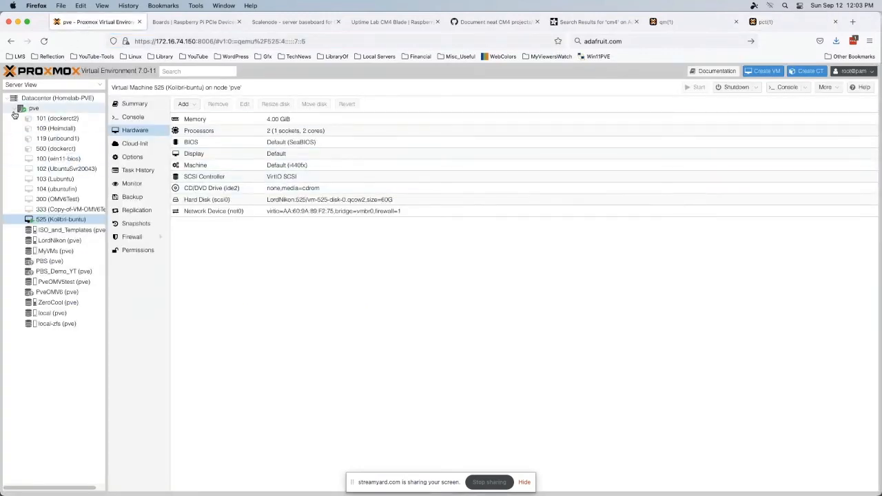
Step: Show node pve's pending package updates in the Proxmox web UI
{"action": "left_click", "coordinate": [33, 108]}
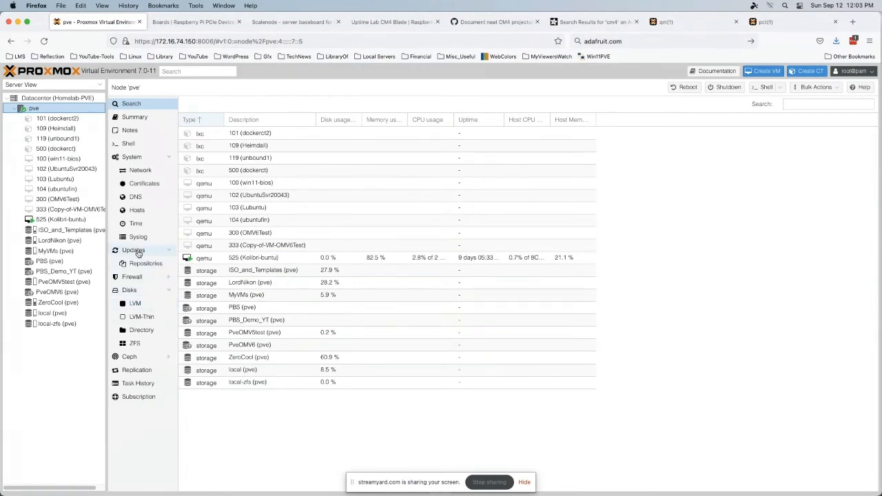
{"action": "left_click", "coordinate": [134, 250]}
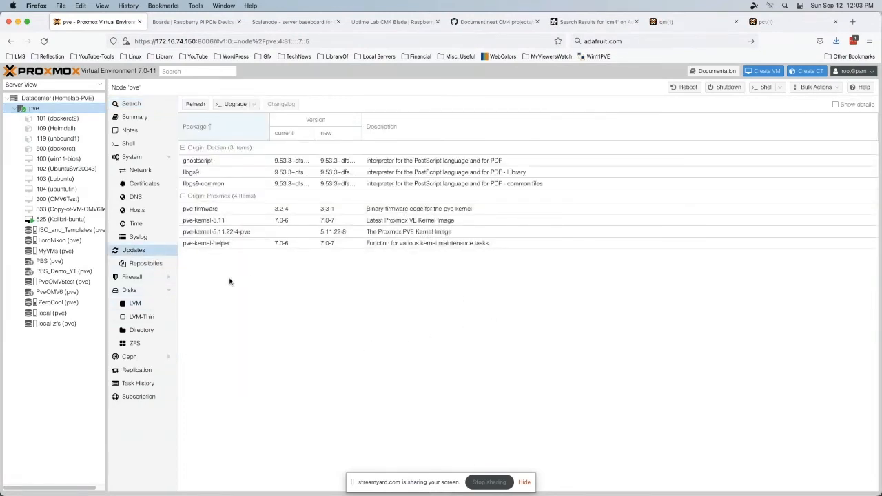
{"action": "mouse_move", "coordinate": [341, 292]}
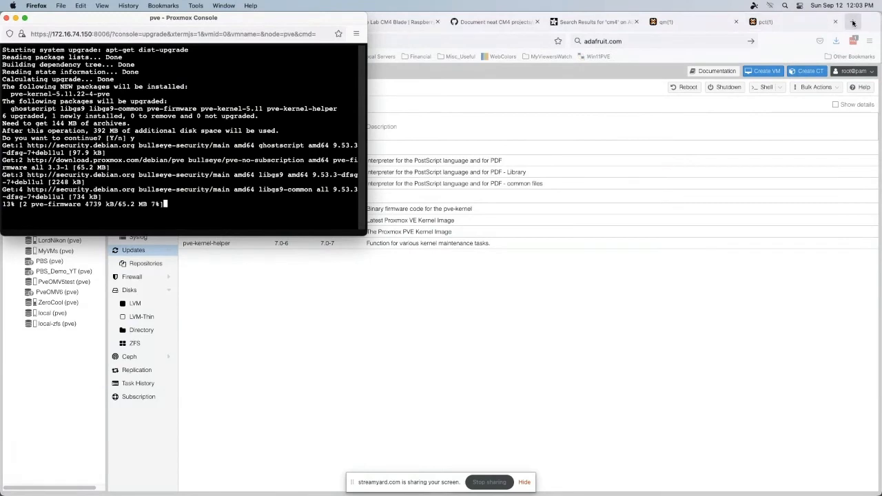
Step: Search Google for 'truenas scale' in a new tab
{"action": "left_click", "coordinate": [852, 22]}
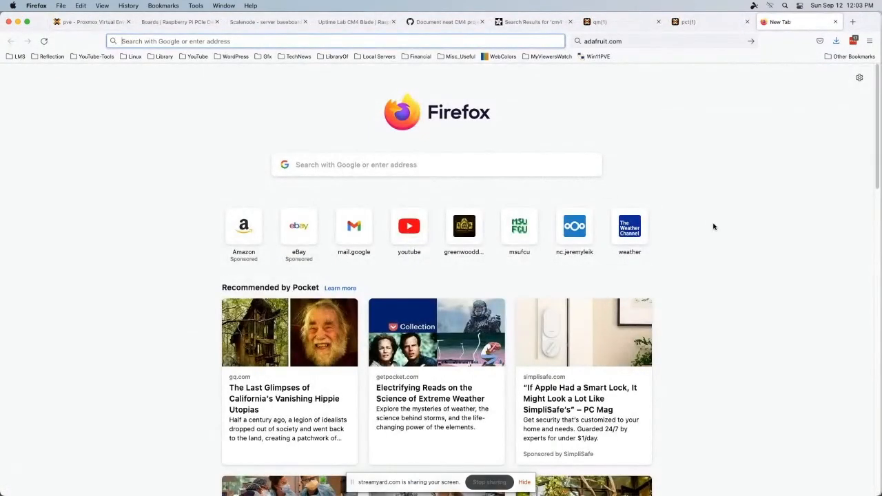
{"action": "mouse_move", "coordinate": [612, 191]}
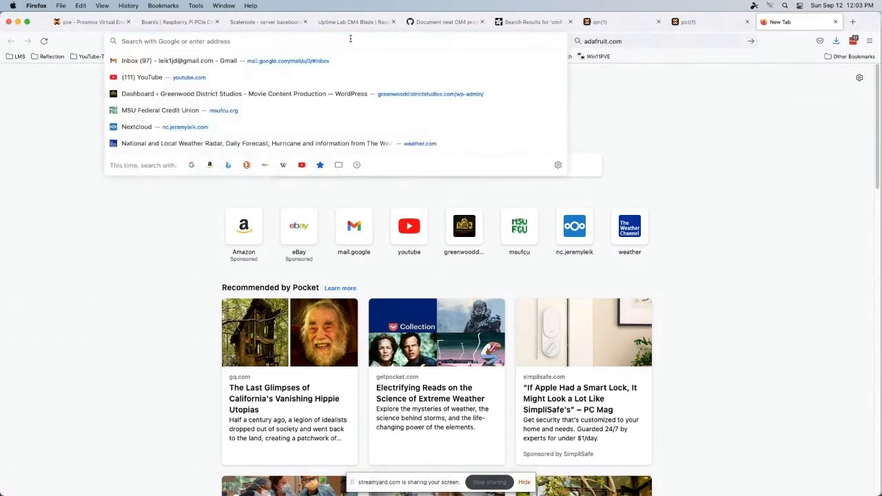
{"action": "mouse_move", "coordinate": [496, 63]}
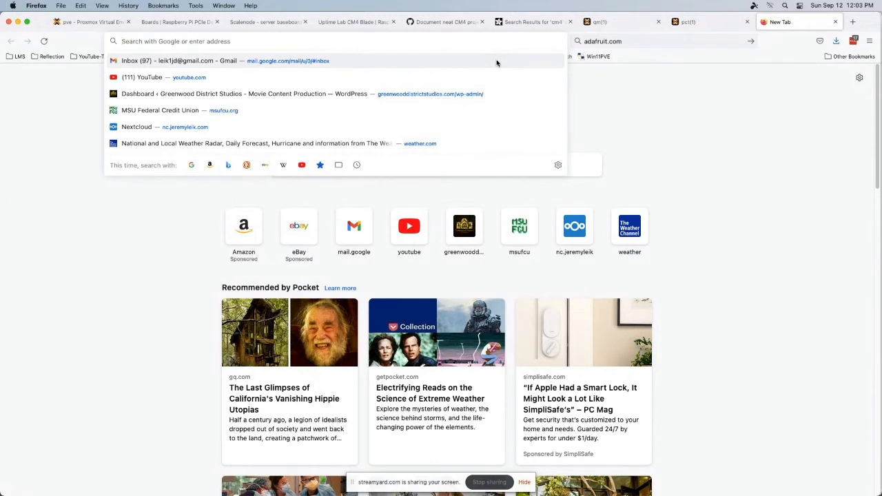
{"action": "type", "text": "truenas sca"}
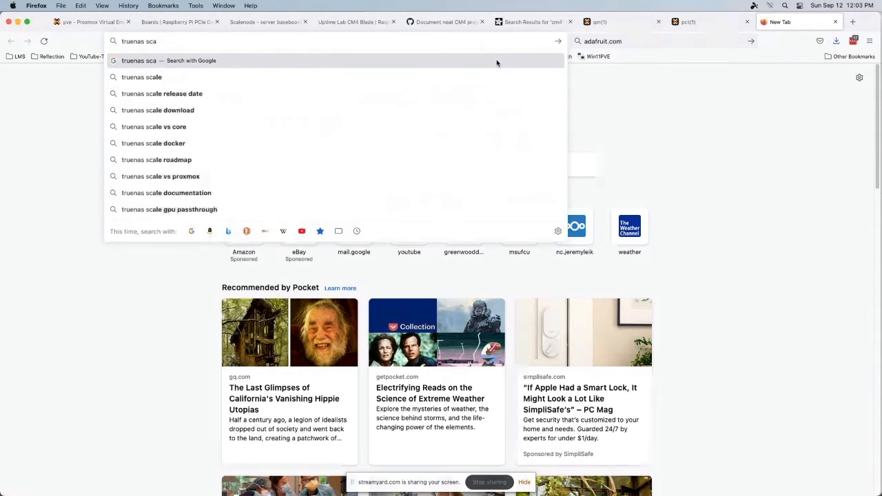
{"action": "left_click", "coordinate": [140, 77]}
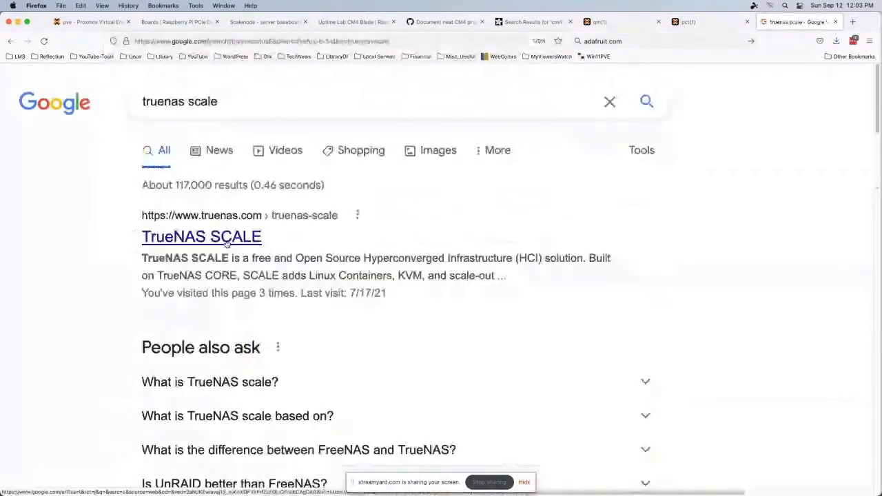
Step: Visit the TrueNAS SCALE product page and read its hyperconverged-infrastructure intro
{"action": "left_click", "coordinate": [202, 237]}
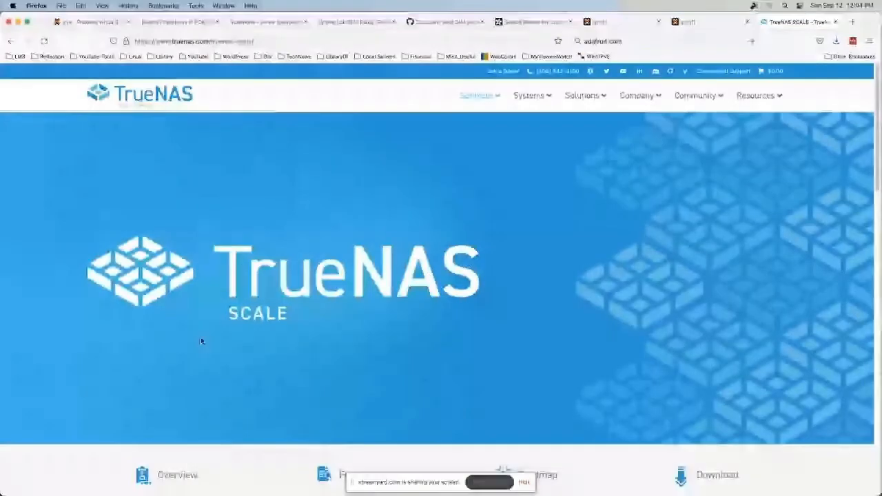
{"action": "scroll", "scroll_direction": "down", "scroll_amount": 3}
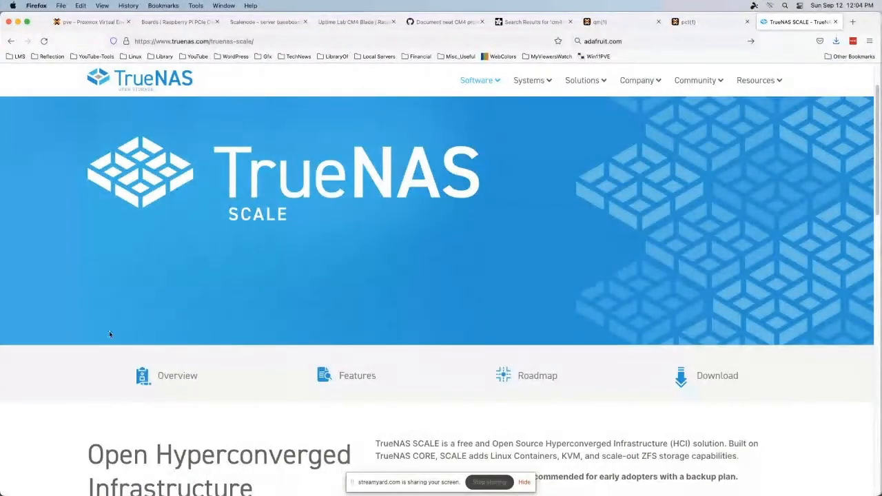
{"action": "scroll", "scroll_direction": "down", "scroll_amount": 3}
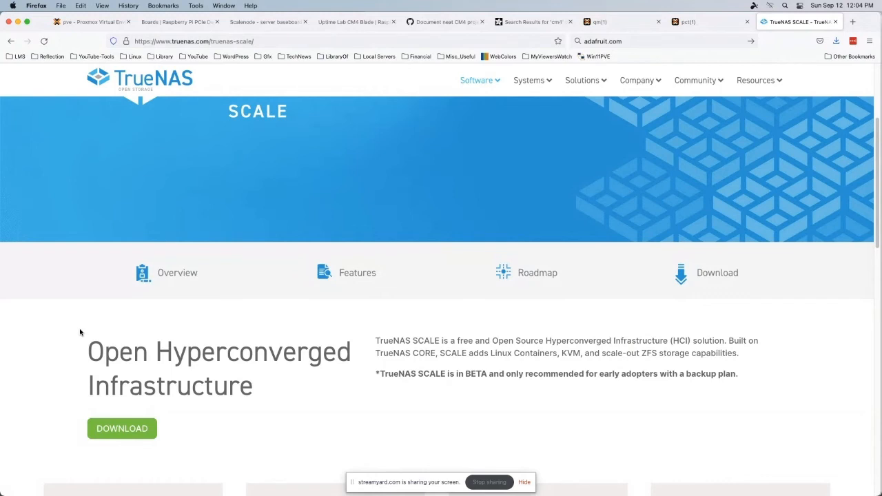
{"action": "scroll", "scroll_direction": "down", "scroll_amount": 3}
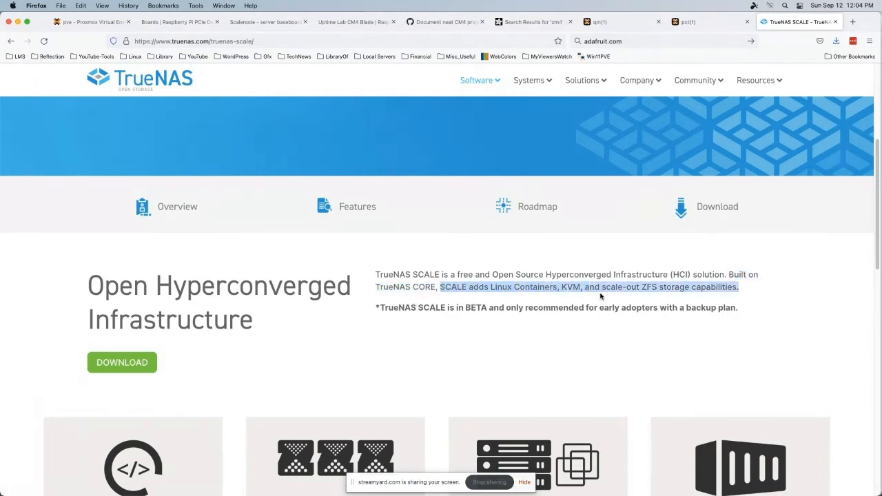
{"action": "mouse_move", "coordinate": [670, 301]}
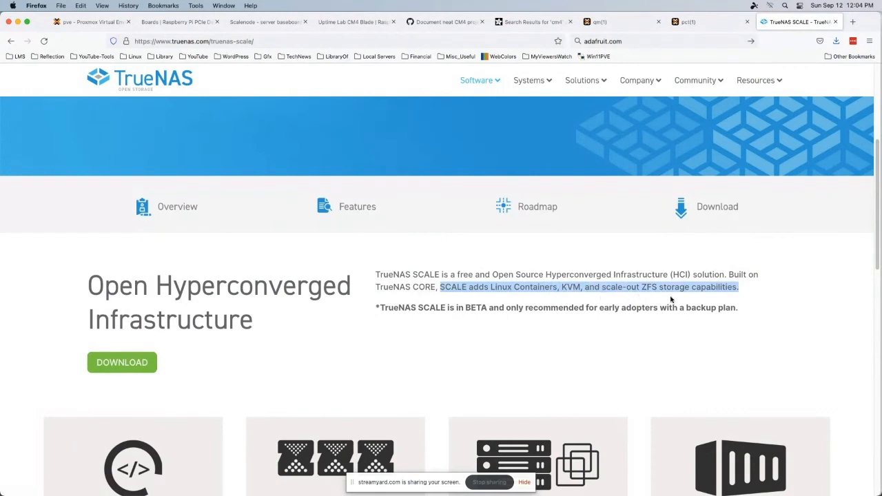
{"action": "mouse_move", "coordinate": [799, 309]}
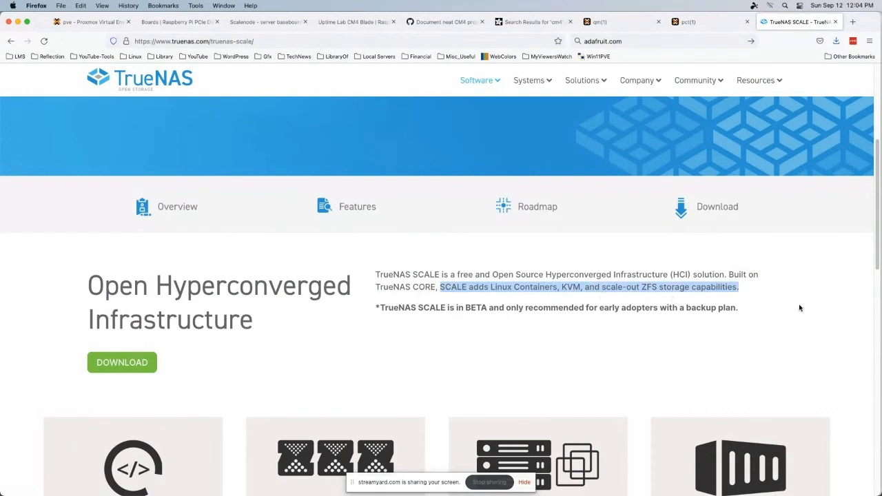
{"action": "mouse_move", "coordinate": [780, 312]}
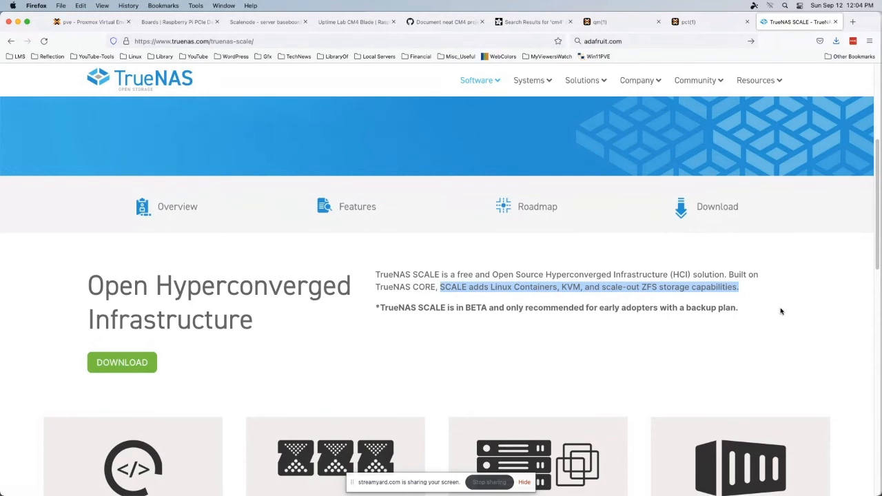
Step: Scroll past the feature cards, architecture wheel and Highlights to the SCALE 20.10 Angelfish roadmap
{"action": "scroll", "scroll_direction": "down", "scroll_amount": 3}
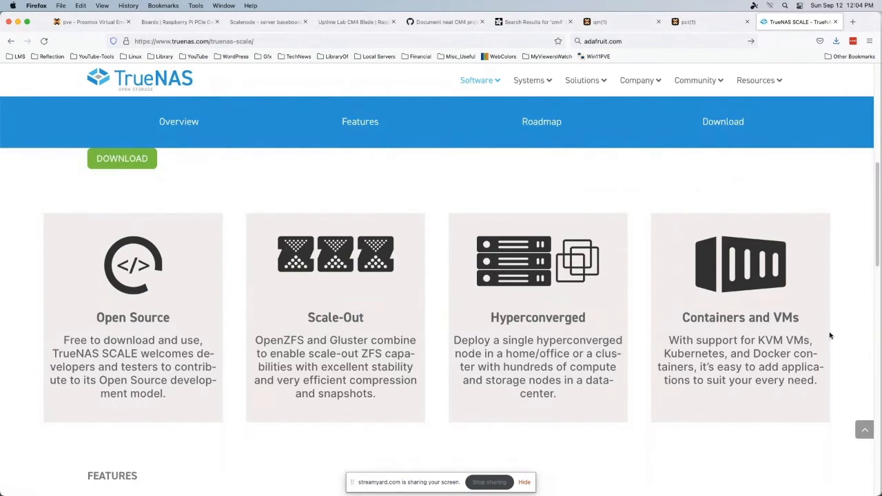
{"action": "scroll", "scroll_direction": "down", "scroll_amount": 3}
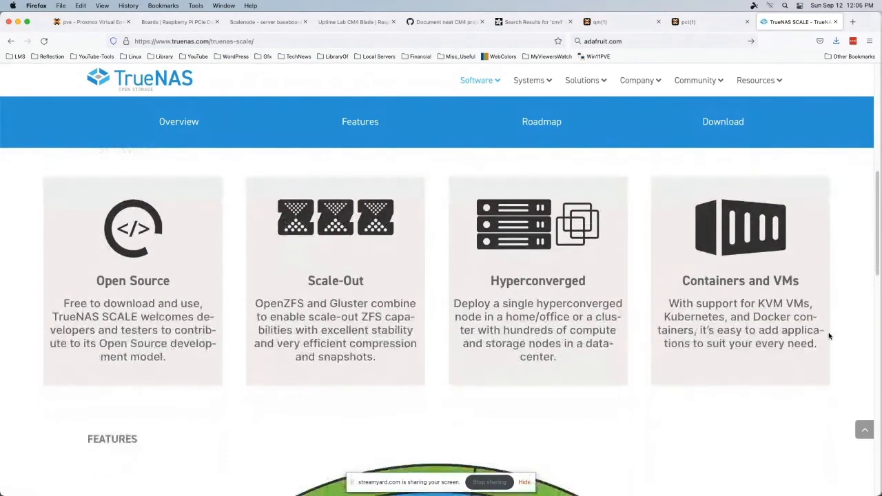
{"action": "scroll", "scroll_direction": "down", "scroll_amount": 3}
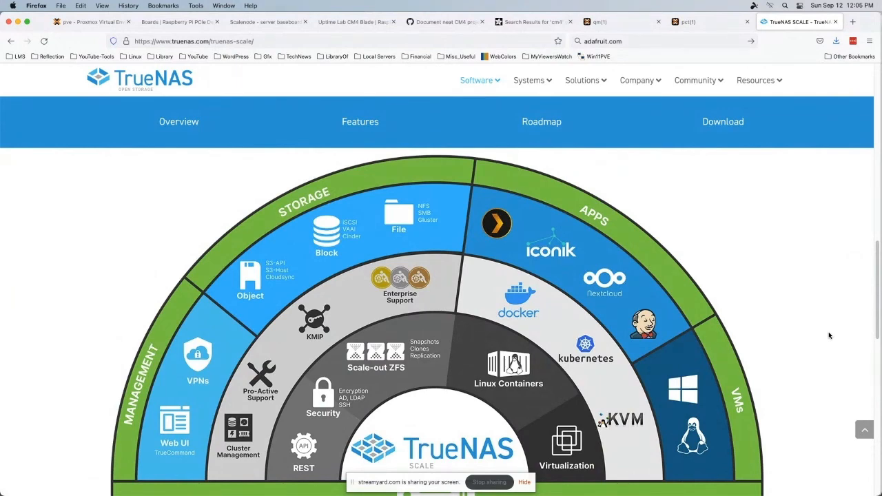
{"action": "mouse_move", "coordinate": [804, 327]}
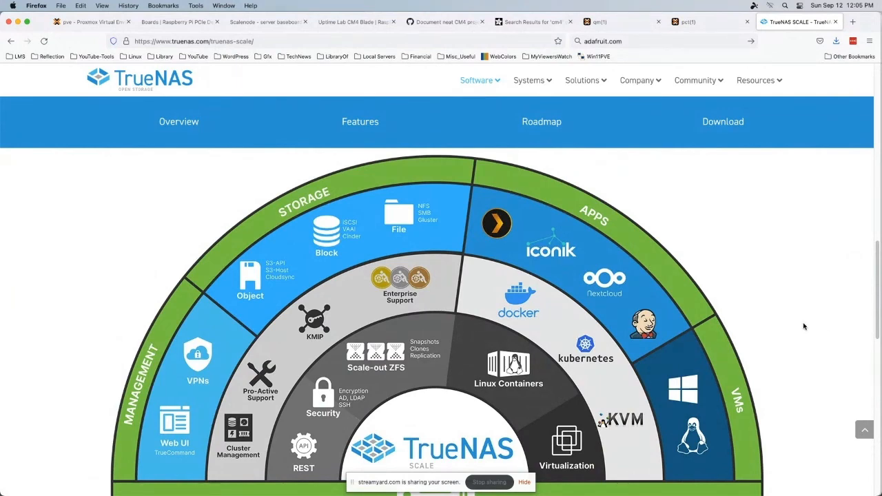
{"action": "mouse_move", "coordinate": [790, 306]}
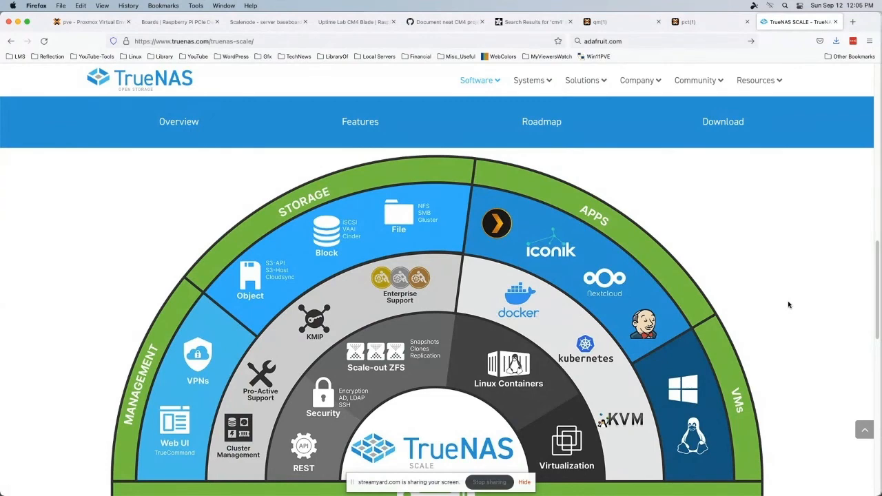
{"action": "scroll", "scroll_direction": "down", "scroll_amount": 3}
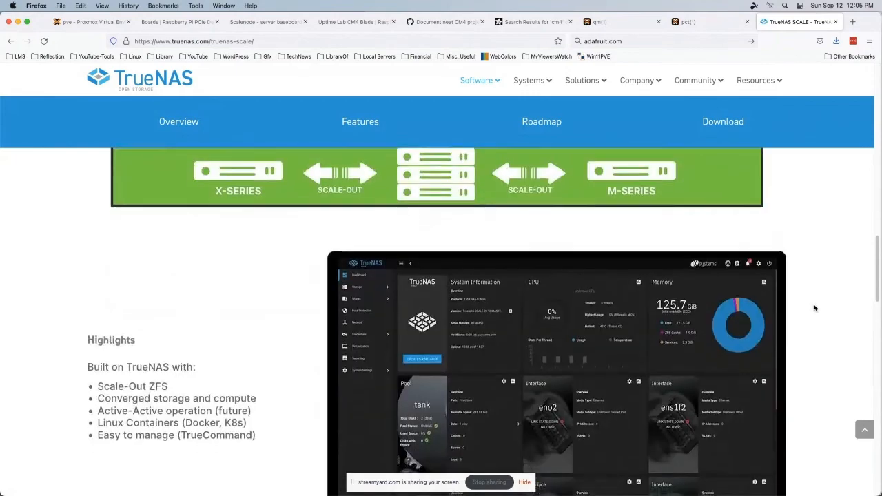
{"action": "scroll", "scroll_direction": "down", "scroll_amount": 3}
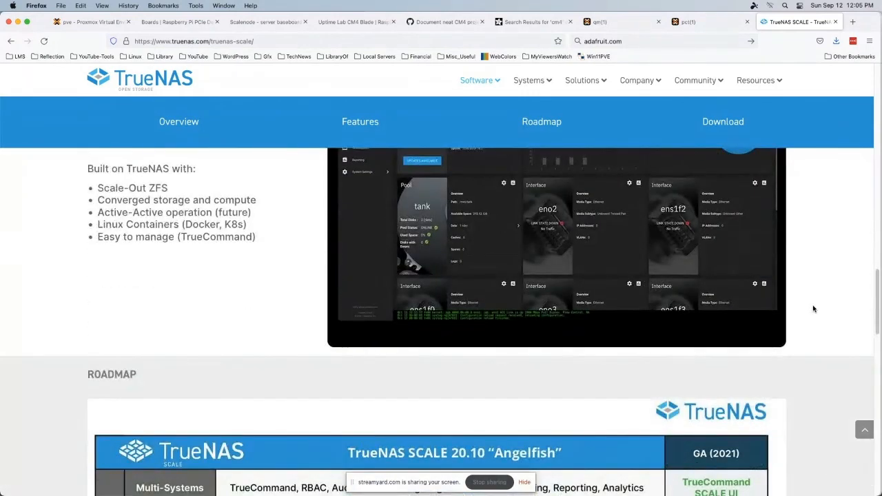
{"action": "scroll", "scroll_direction": "down", "scroll_amount": 3}
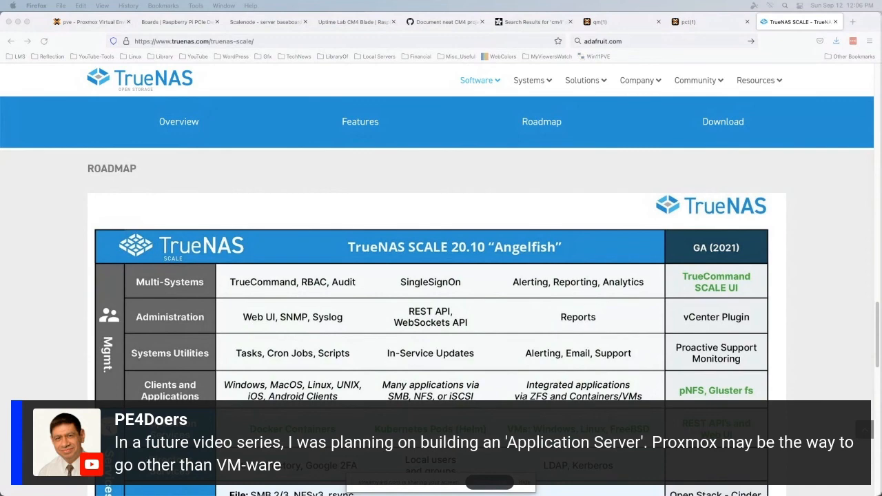
{"action": "mouse_move", "coordinate": [72, 268]}
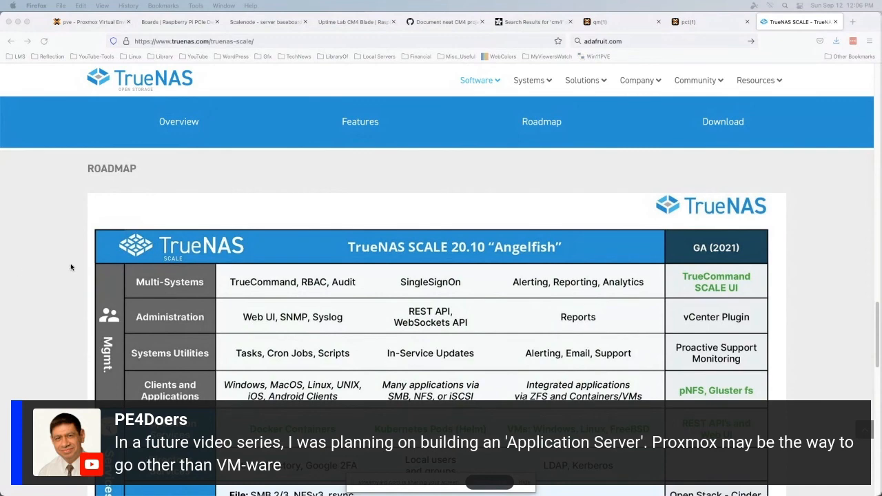
{"action": "mouse_move", "coordinate": [48, 341]}
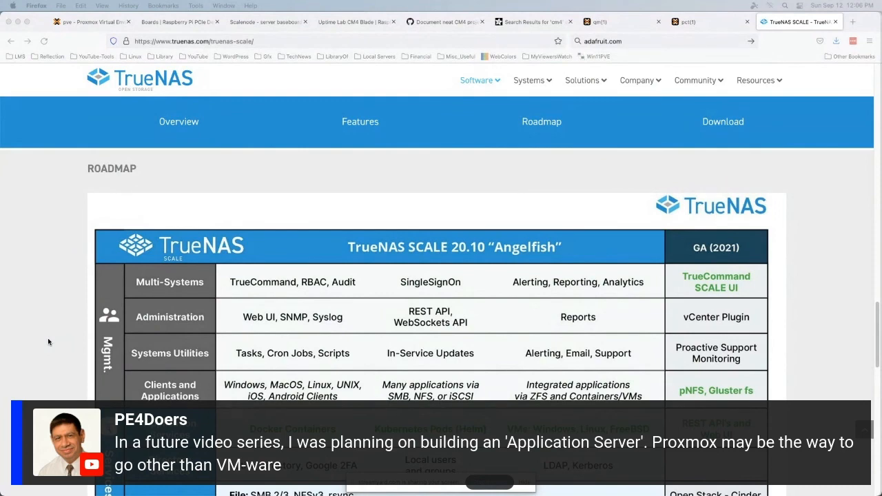
{"action": "mouse_move", "coordinate": [60, 305]}
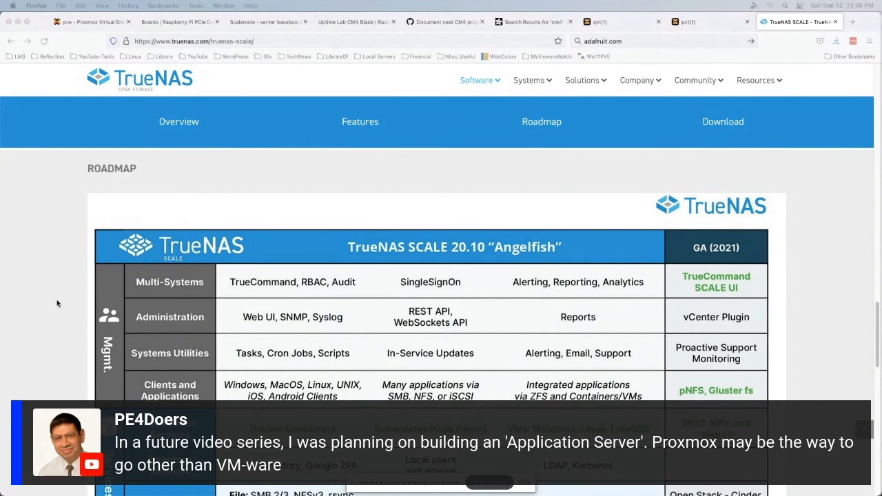
{"action": "mouse_move", "coordinate": [49, 290]}
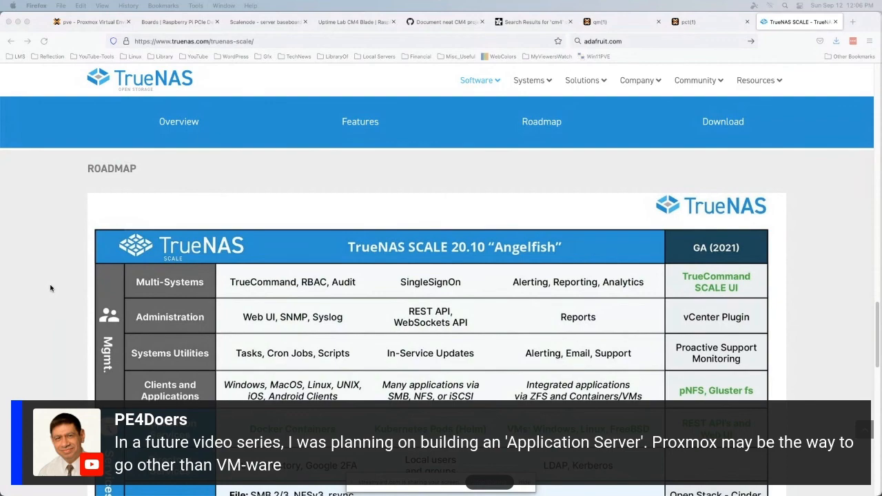
Step: Read the roadmap's Services and ZFS rows, then return to the architecture wheel graphic
{"action": "scroll", "scroll_direction": "down", "scroll_amount": 3}
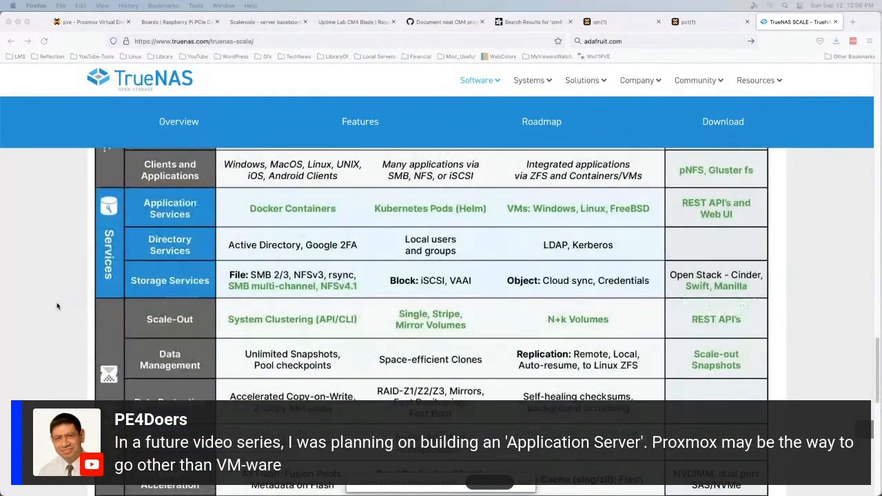
{"action": "scroll", "scroll_direction": "down", "scroll_amount": 3}
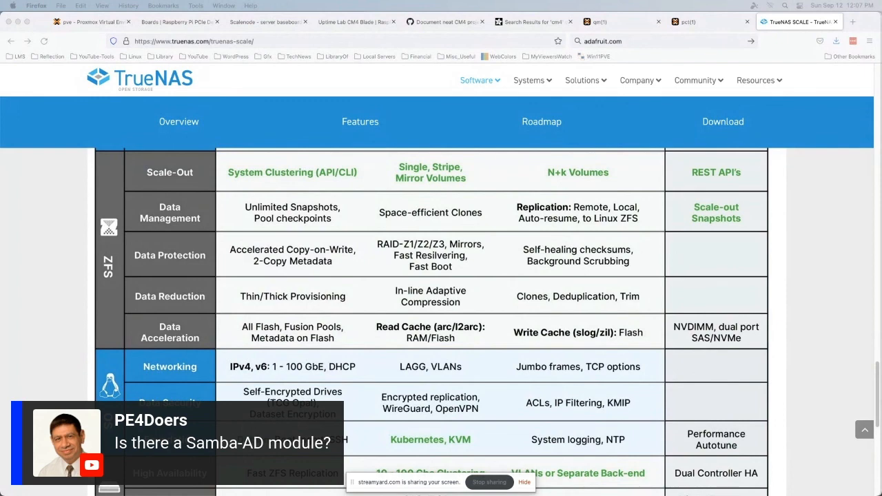
{"action": "mouse_move", "coordinate": [860, 327]}
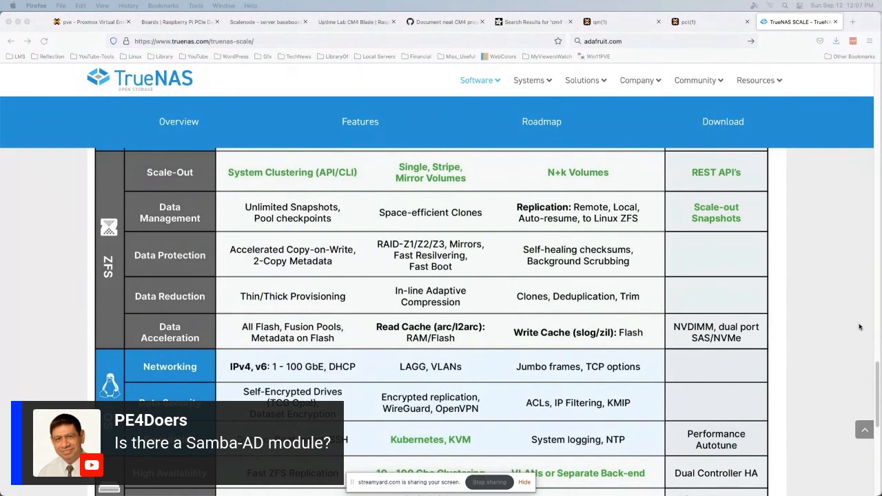
{"action": "scroll", "scroll_direction": "up", "scroll_amount": 3}
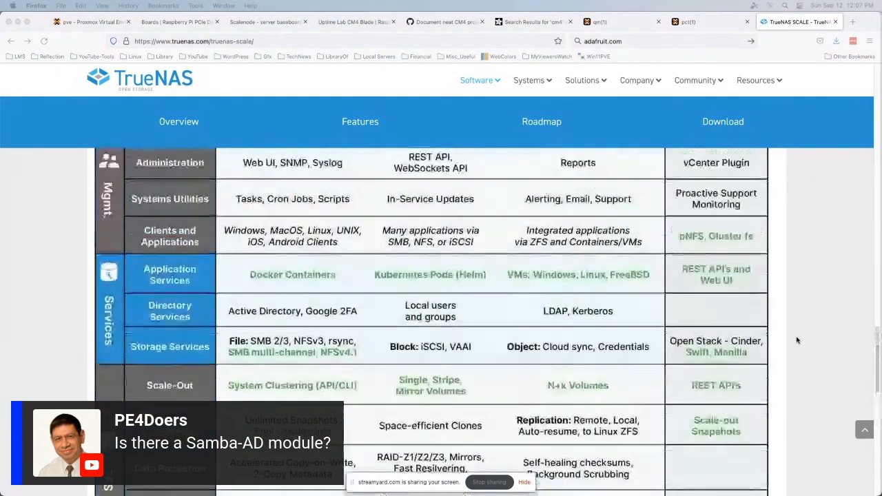
{"action": "scroll", "scroll_direction": "up", "scroll_amount": 3}
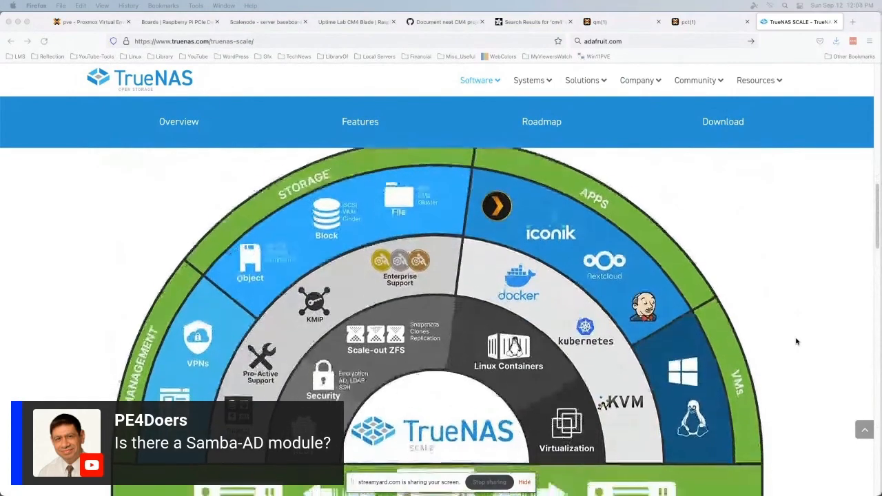
{"action": "scroll", "scroll_direction": "down", "scroll_amount": 3}
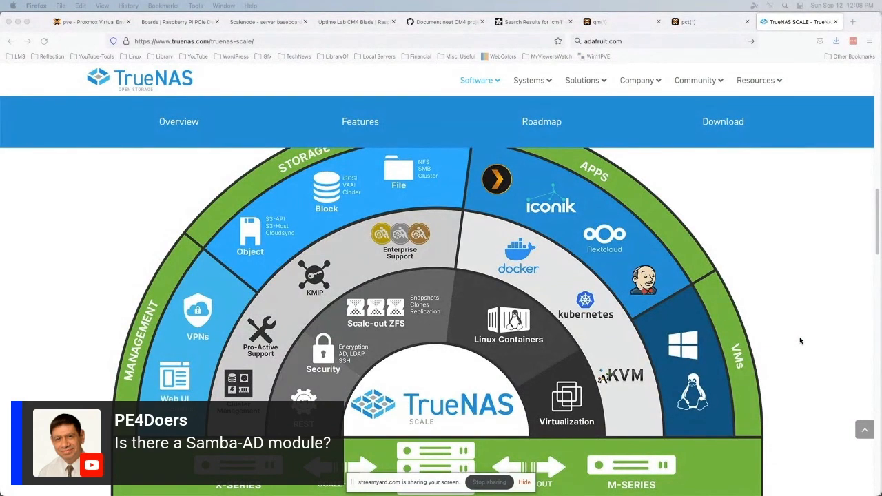
{"action": "mouse_move", "coordinate": [803, 325]}
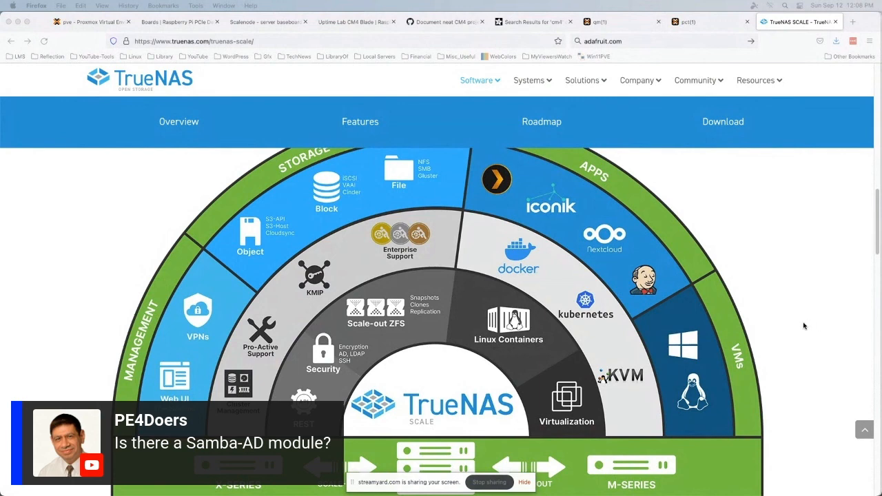
{"action": "mouse_move", "coordinate": [791, 267]}
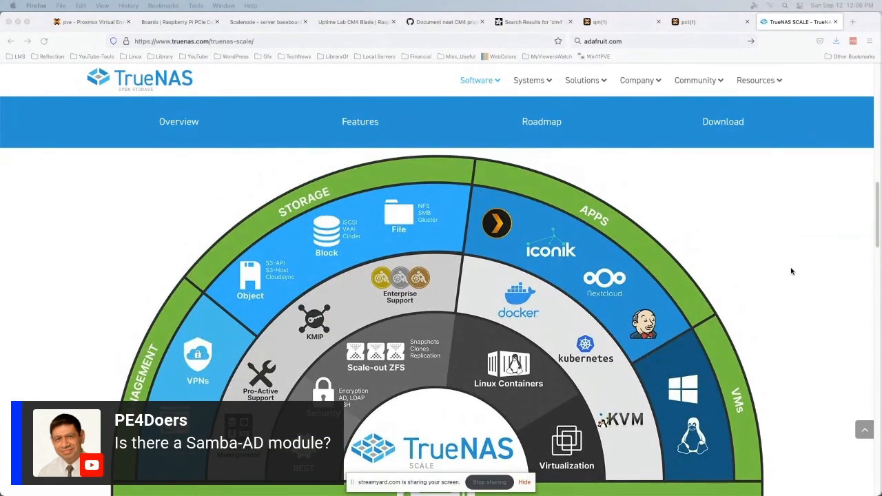
{"action": "mouse_move", "coordinate": [781, 264]}
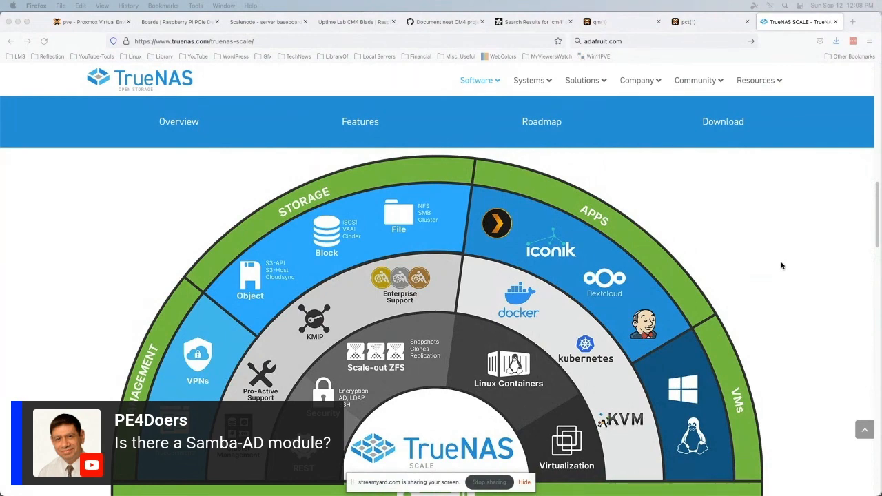
{"action": "mouse_move", "coordinate": [783, 256]}
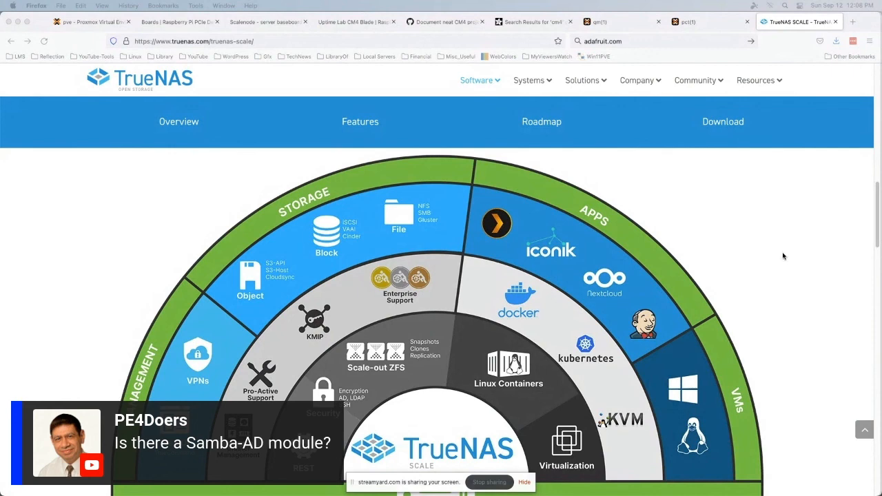
{"action": "mouse_move", "coordinate": [785, 251]}
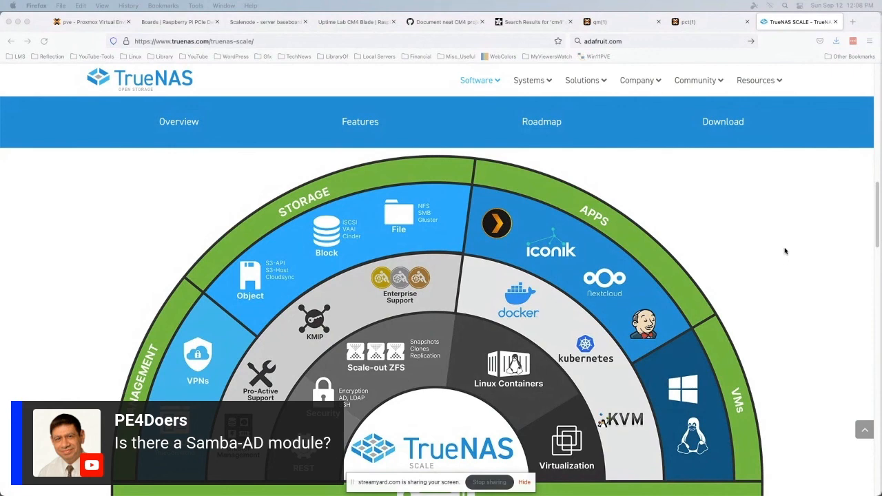